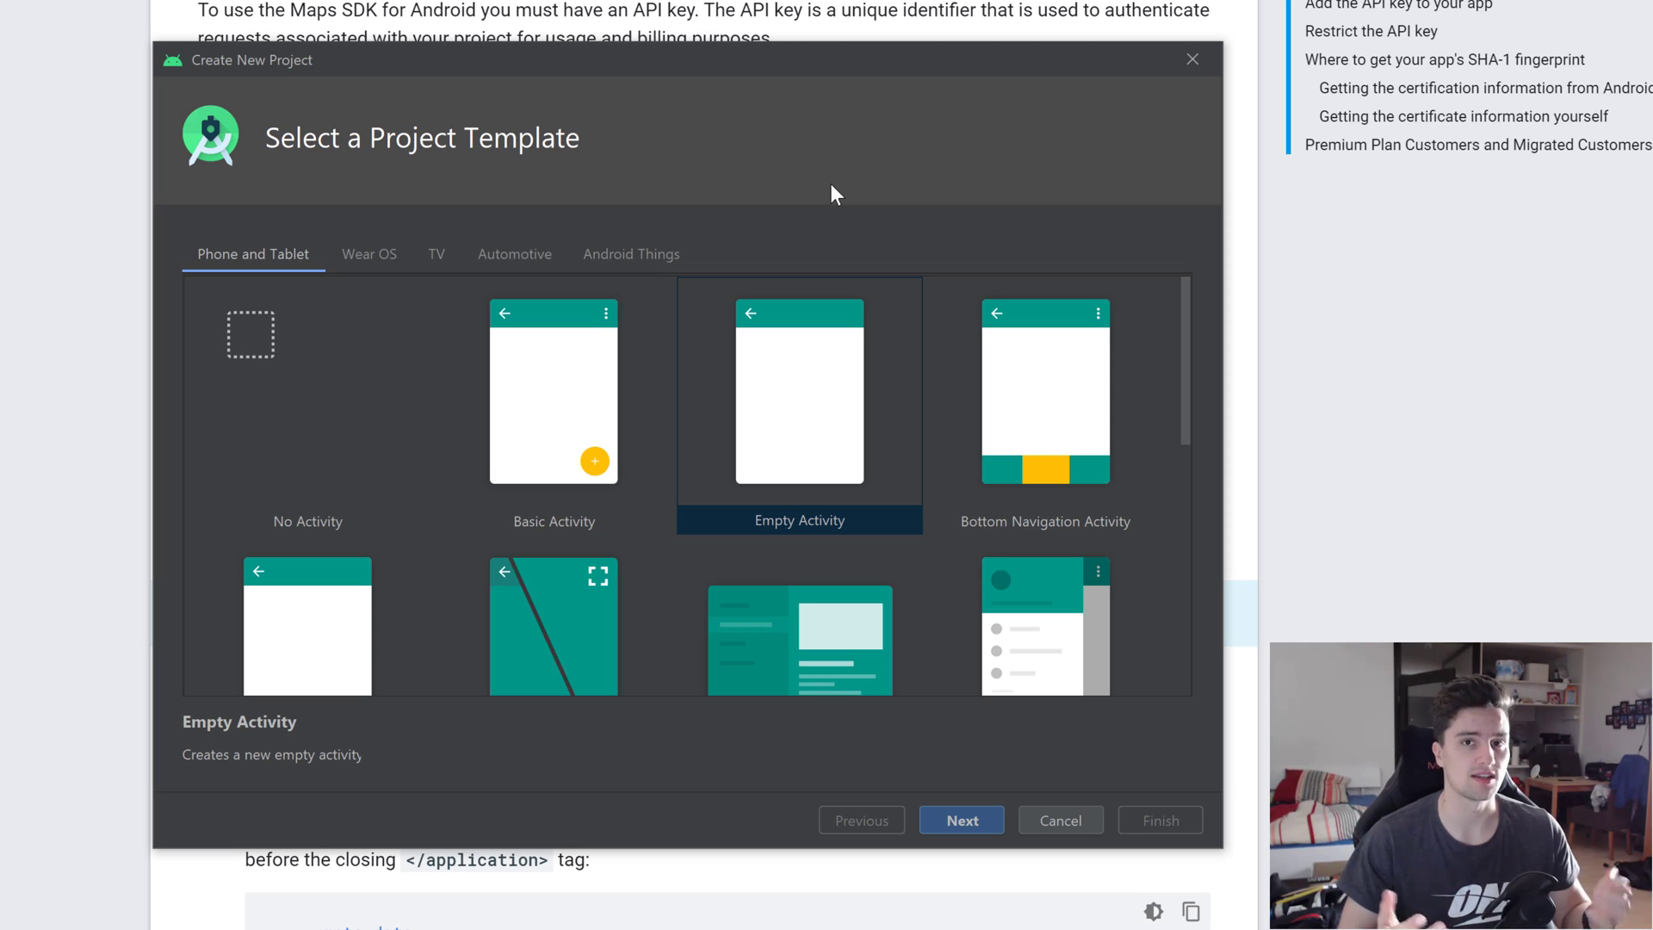
mouse_move(951, 210)
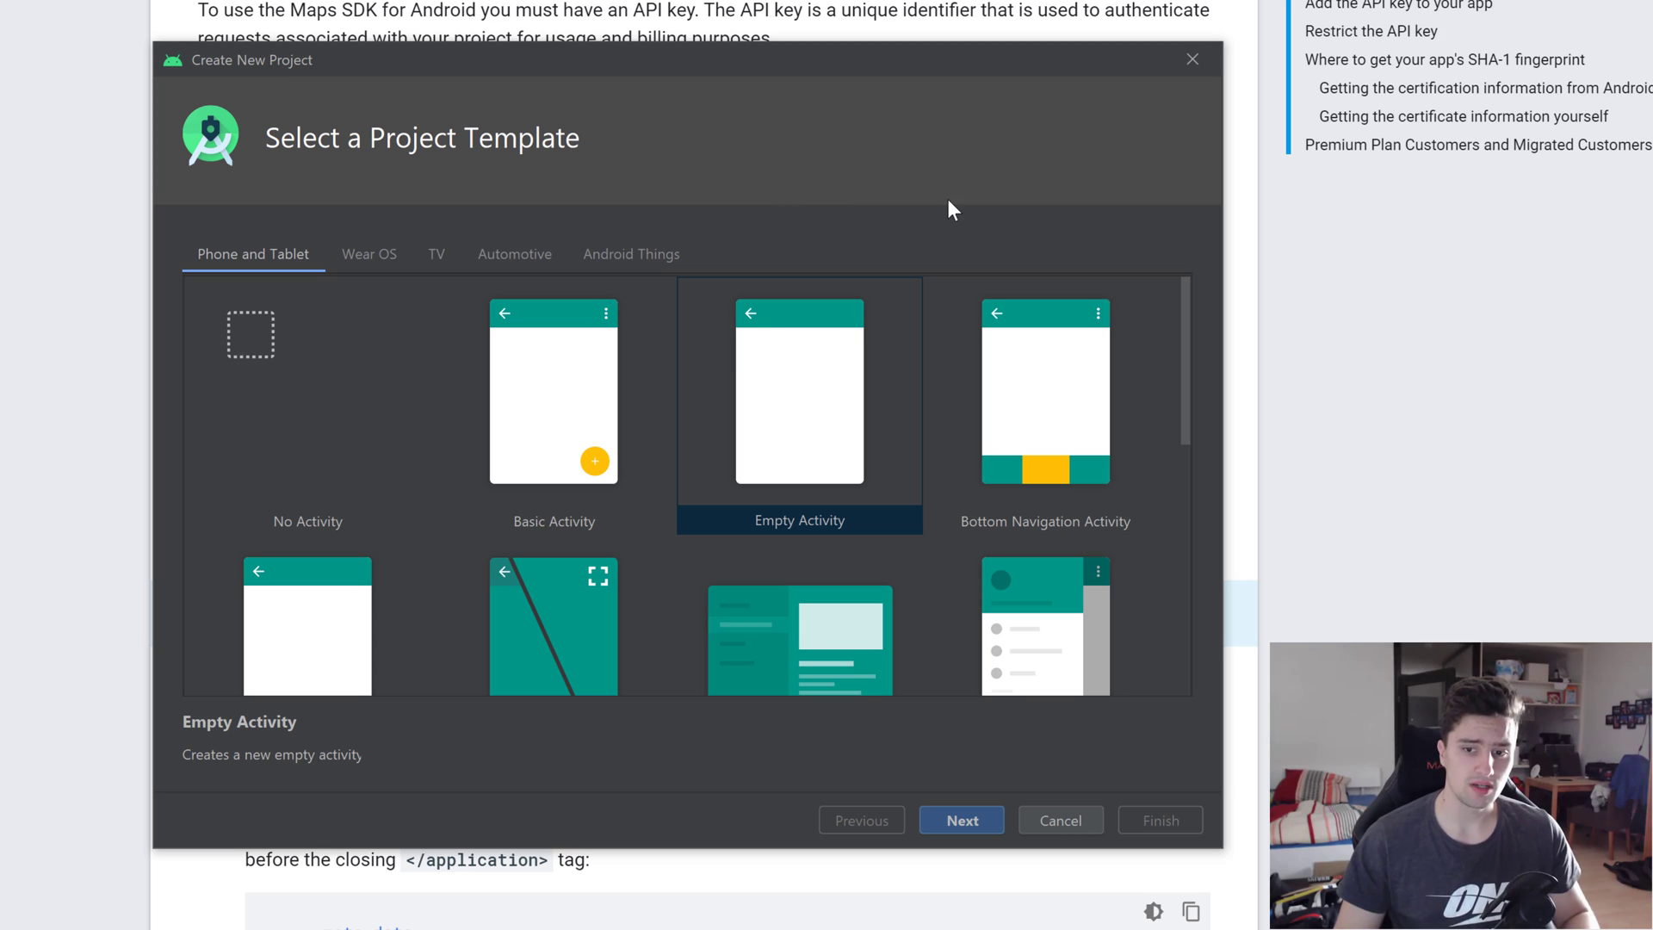
mouse_move(511, 883)
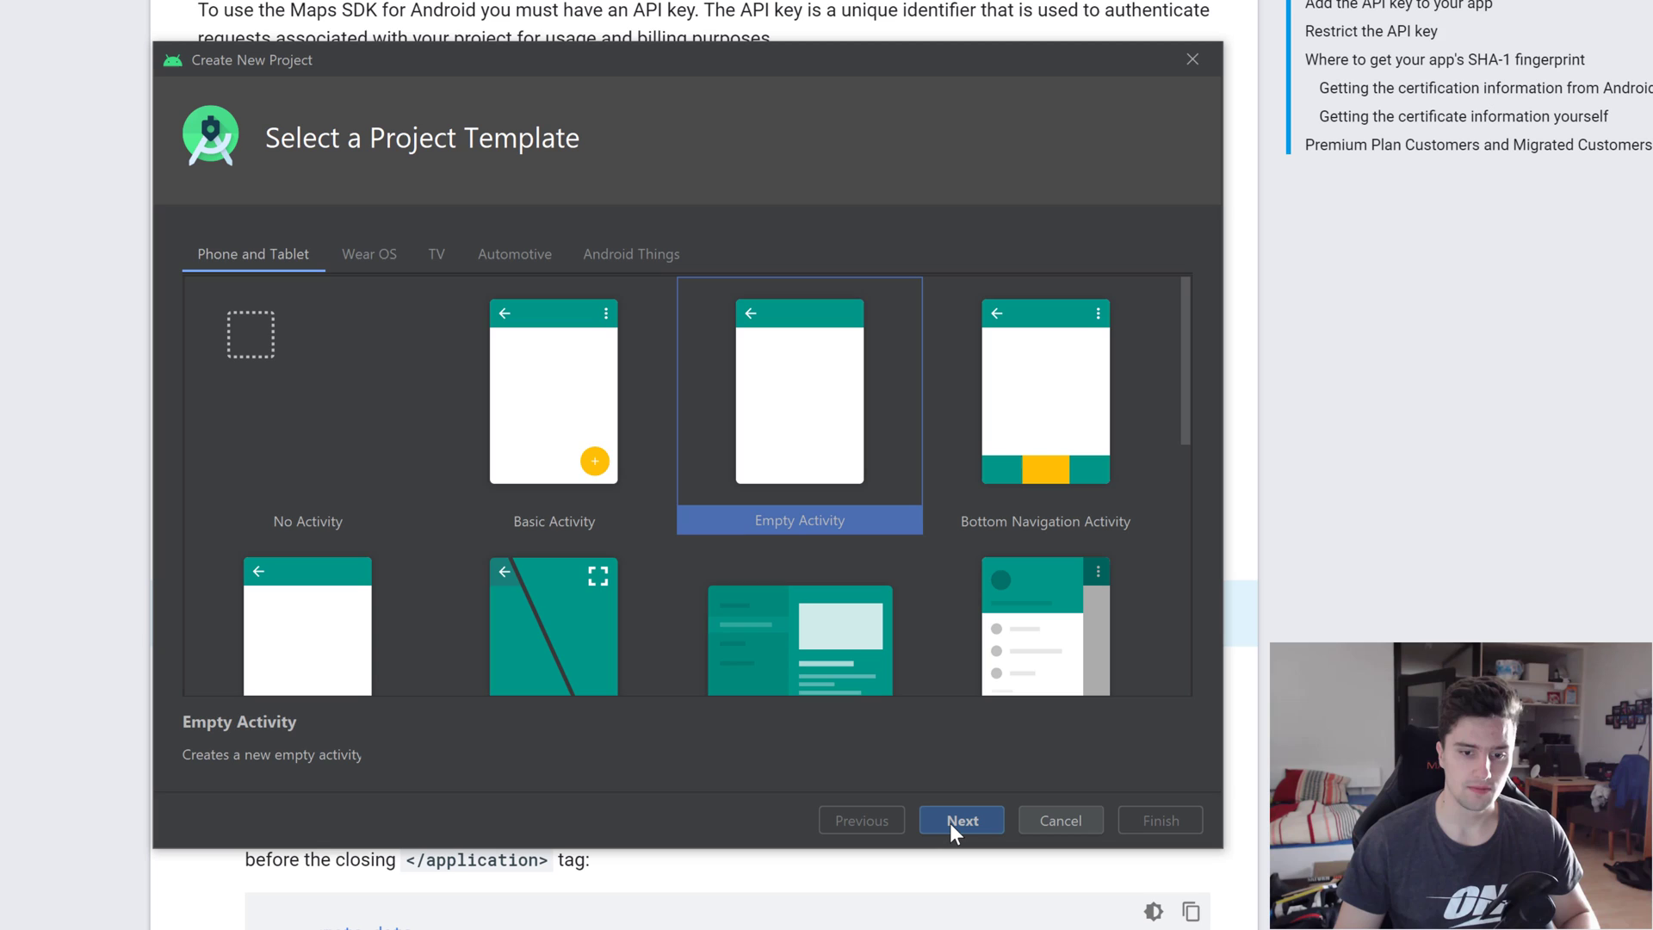
Continue with the Empty Activity template and name the project RunningAppYT
click(961, 820)
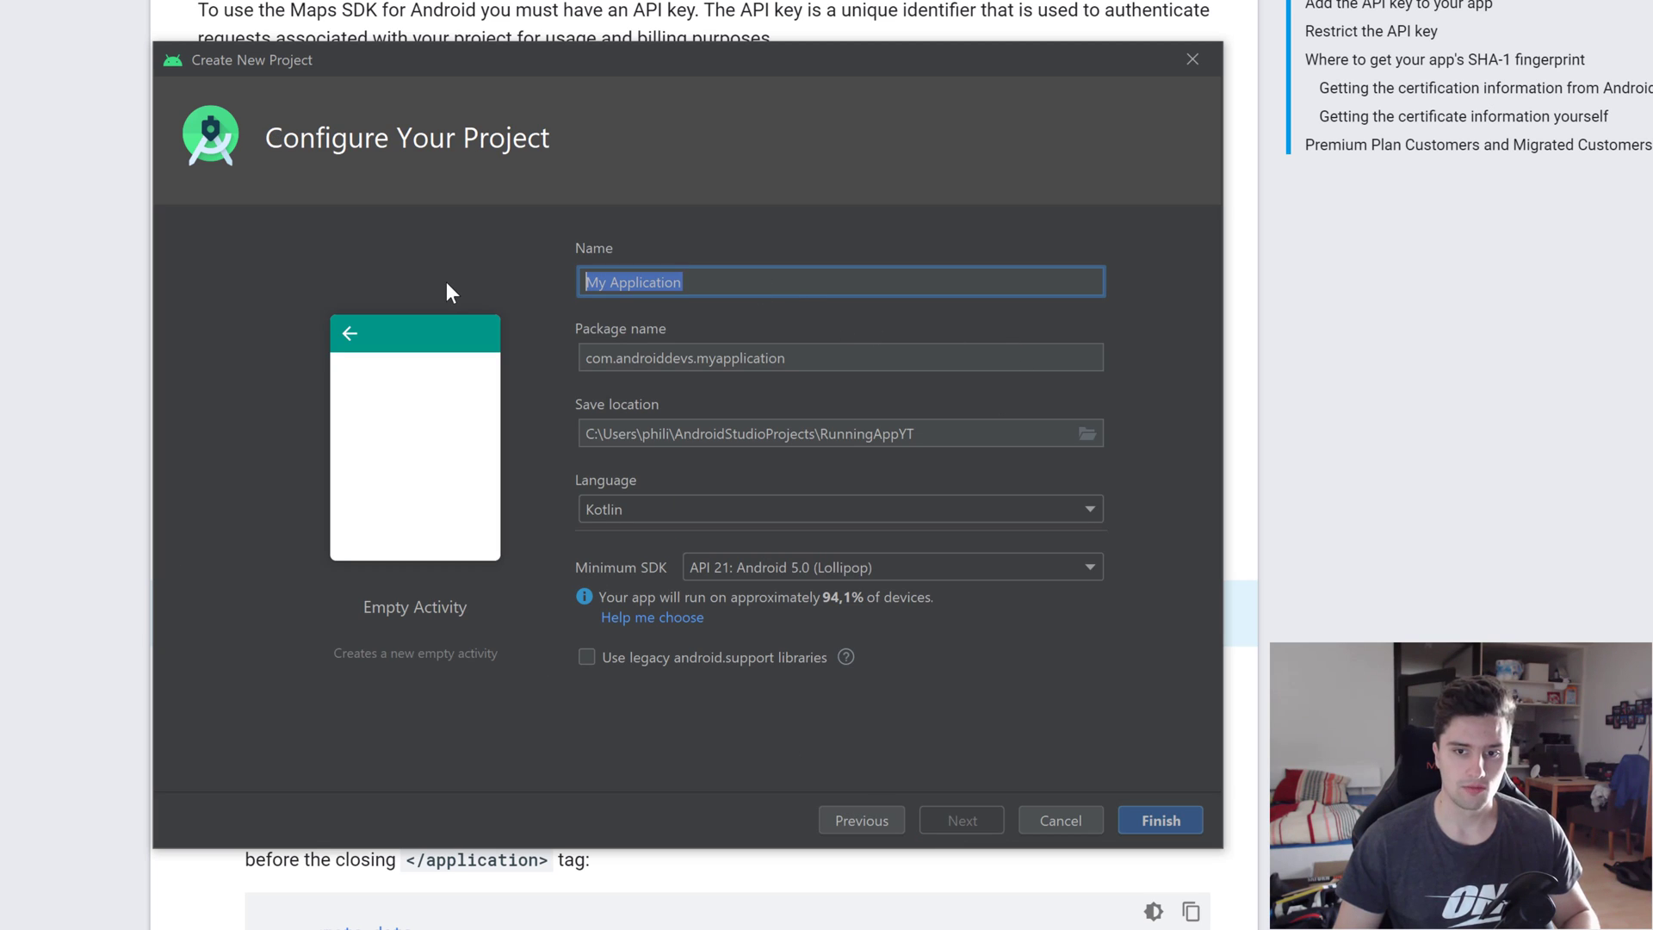
text(RunningApp)
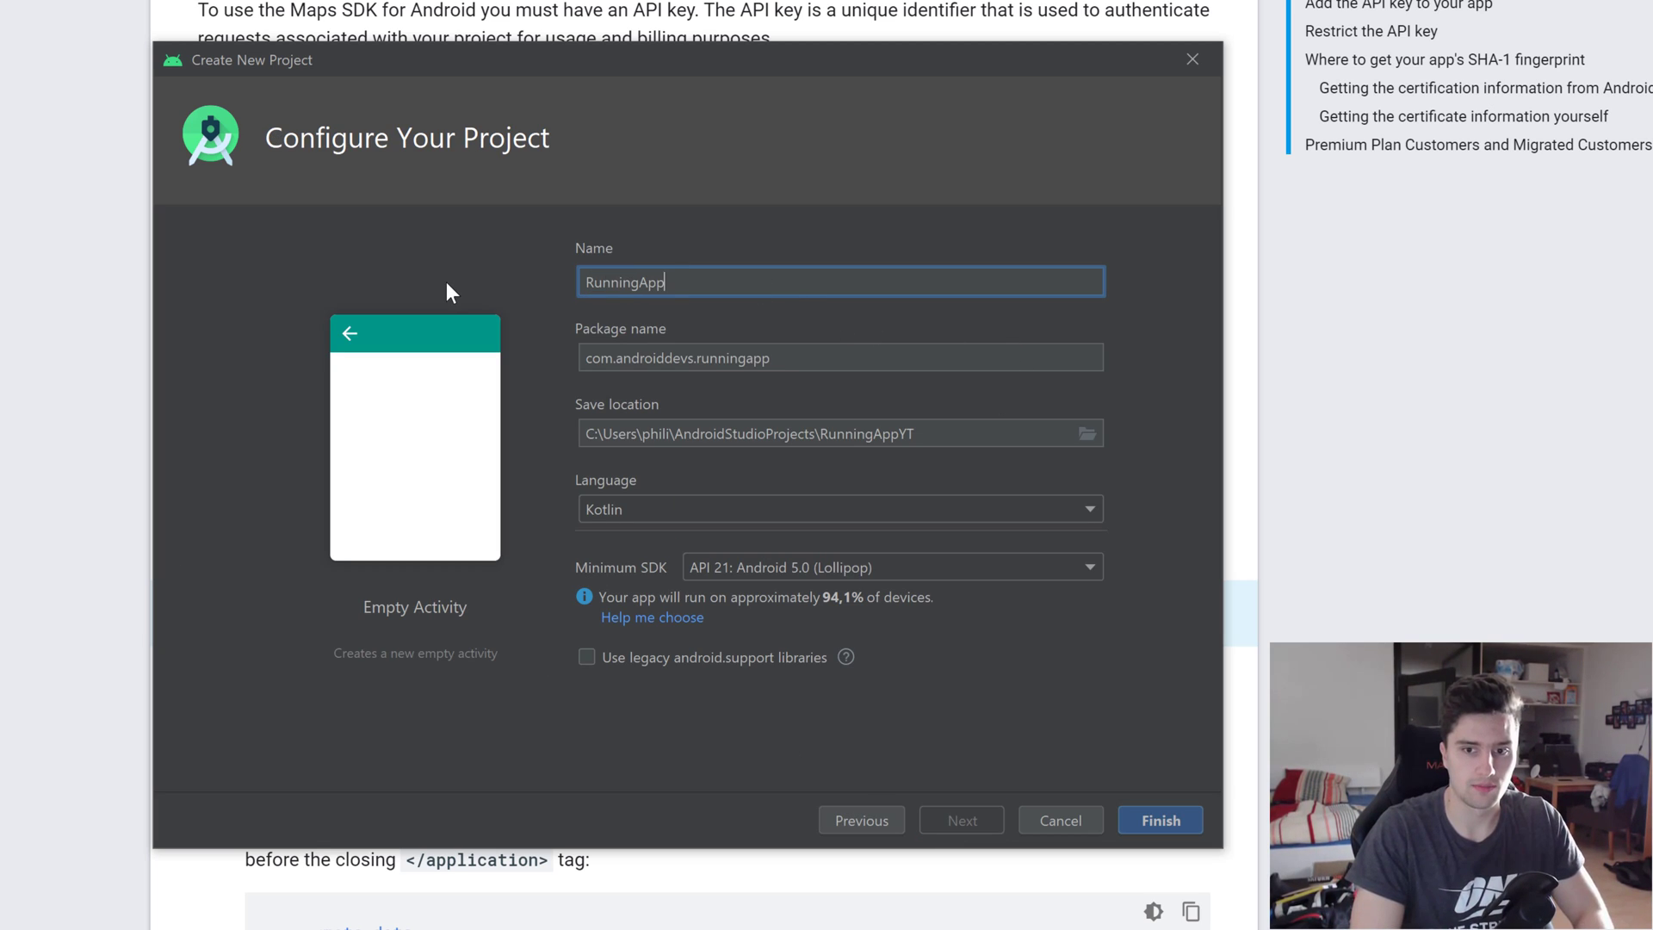
text(YT)
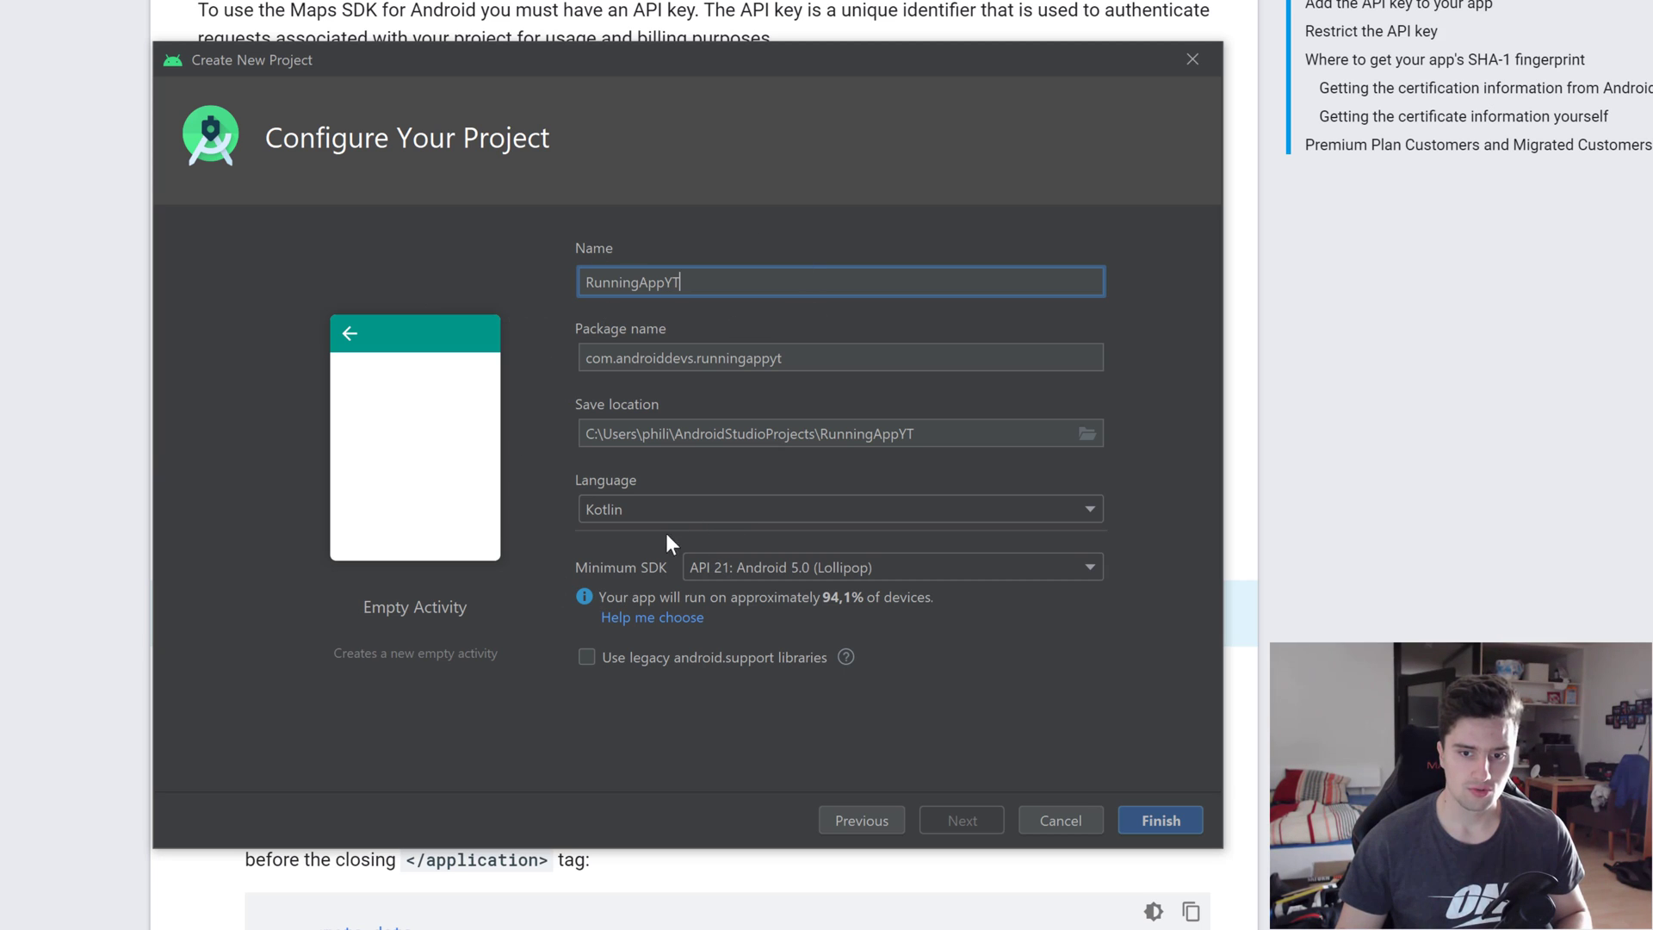
mouse_move(758, 610)
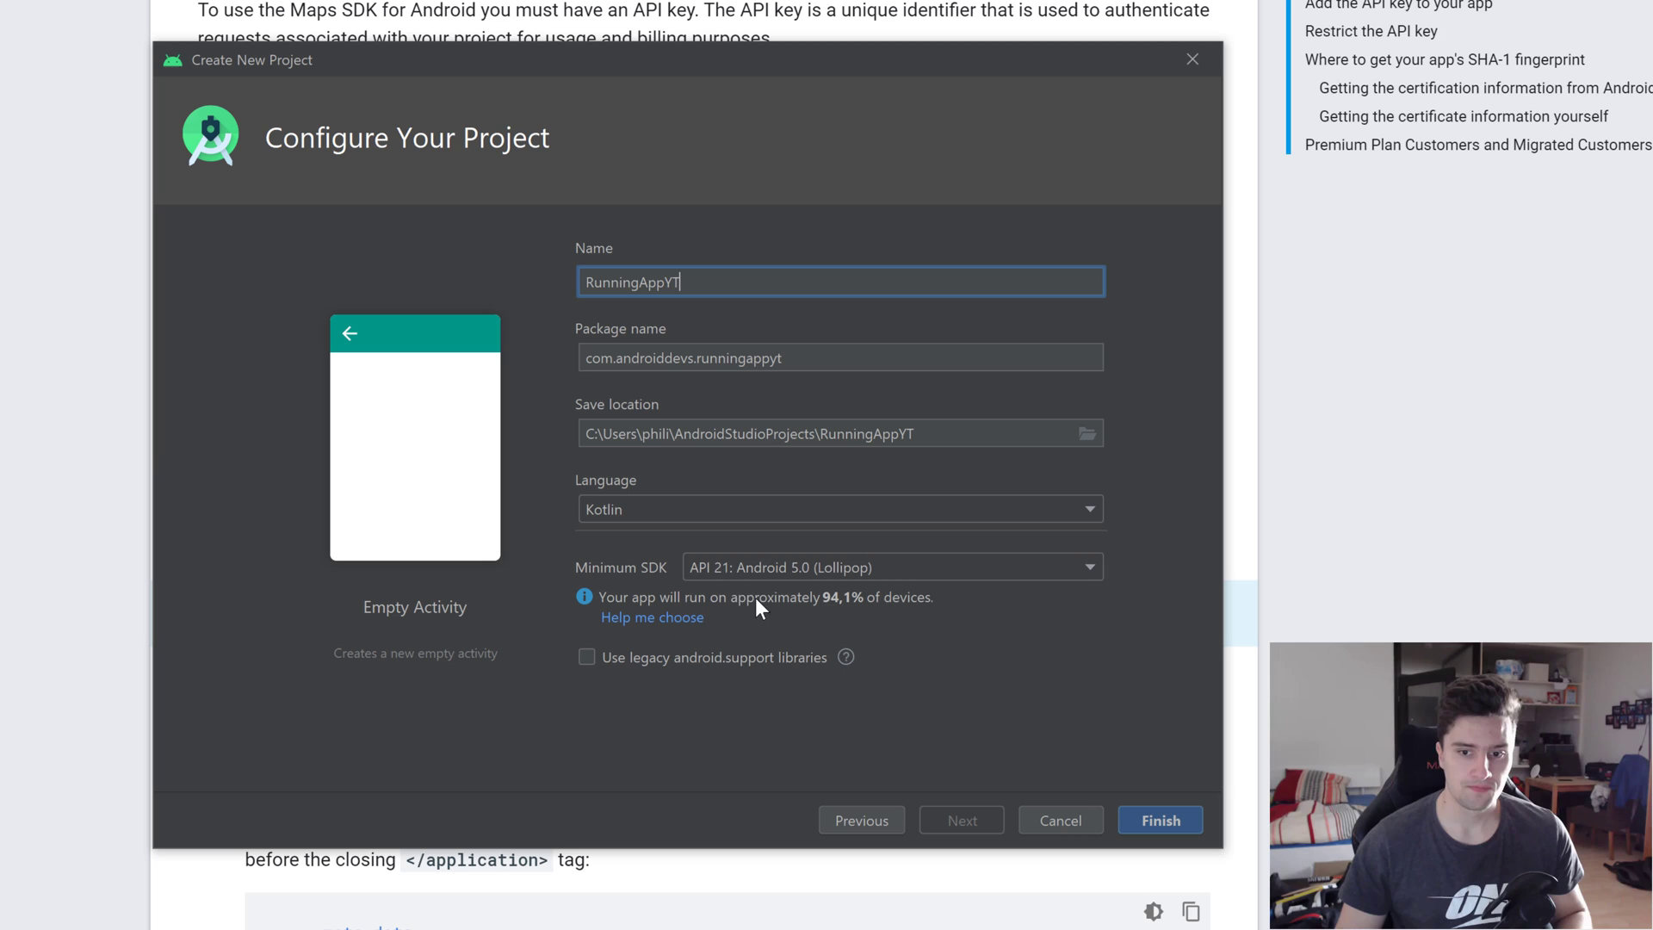
mouse_move(665, 725)
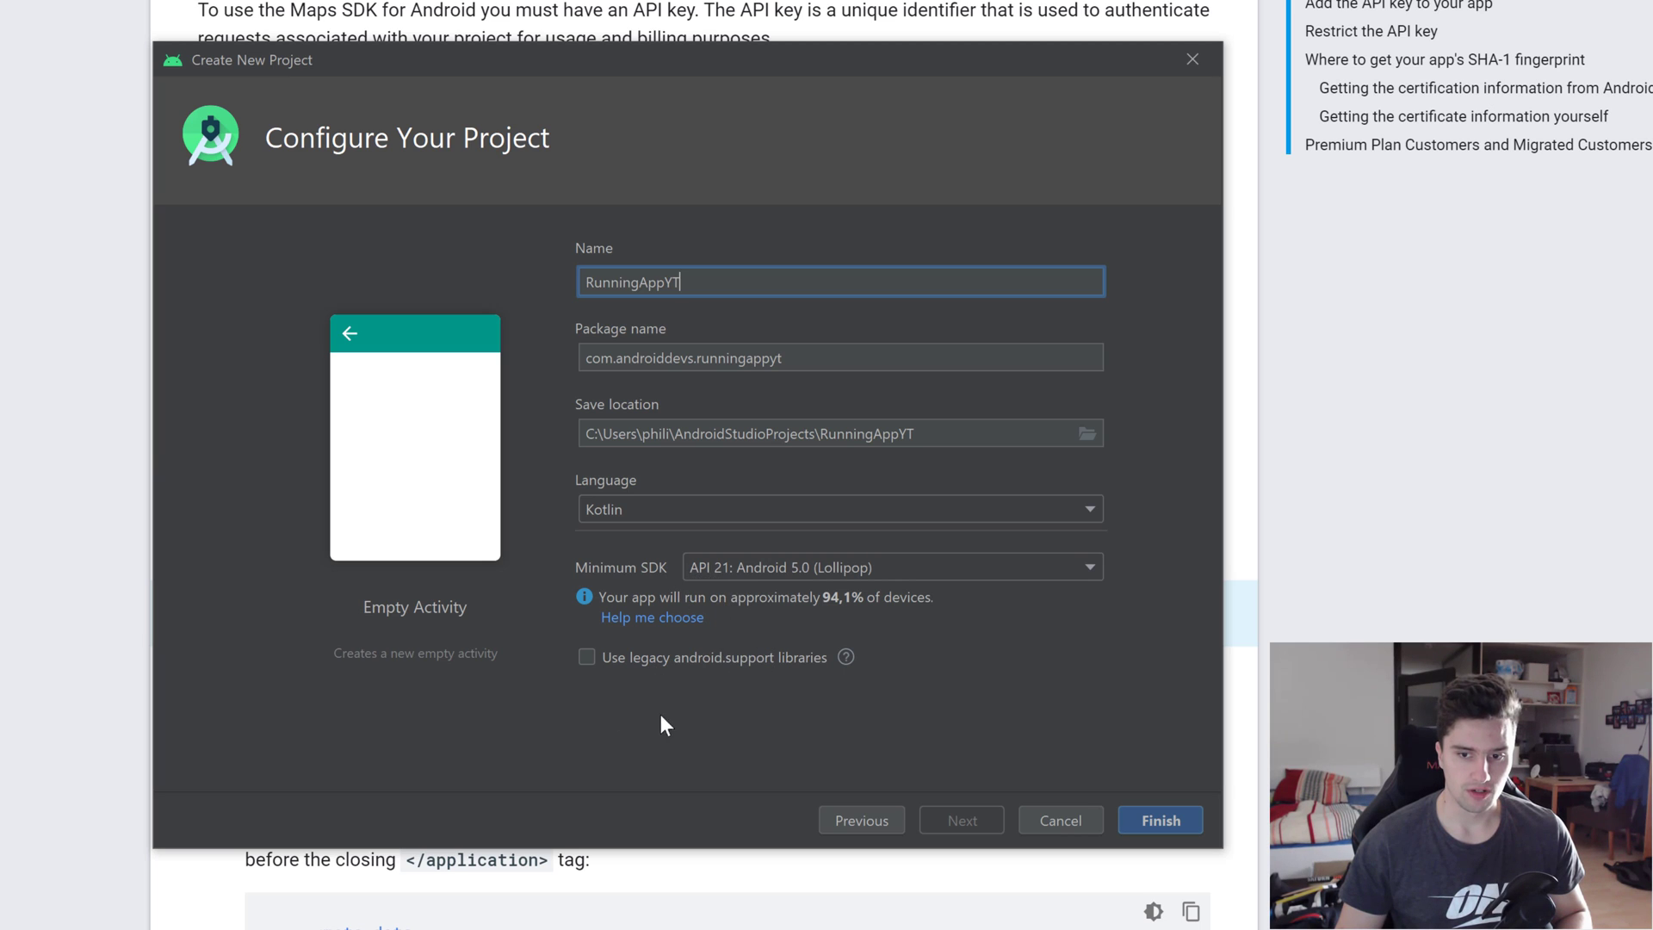
mouse_move(1175, 847)
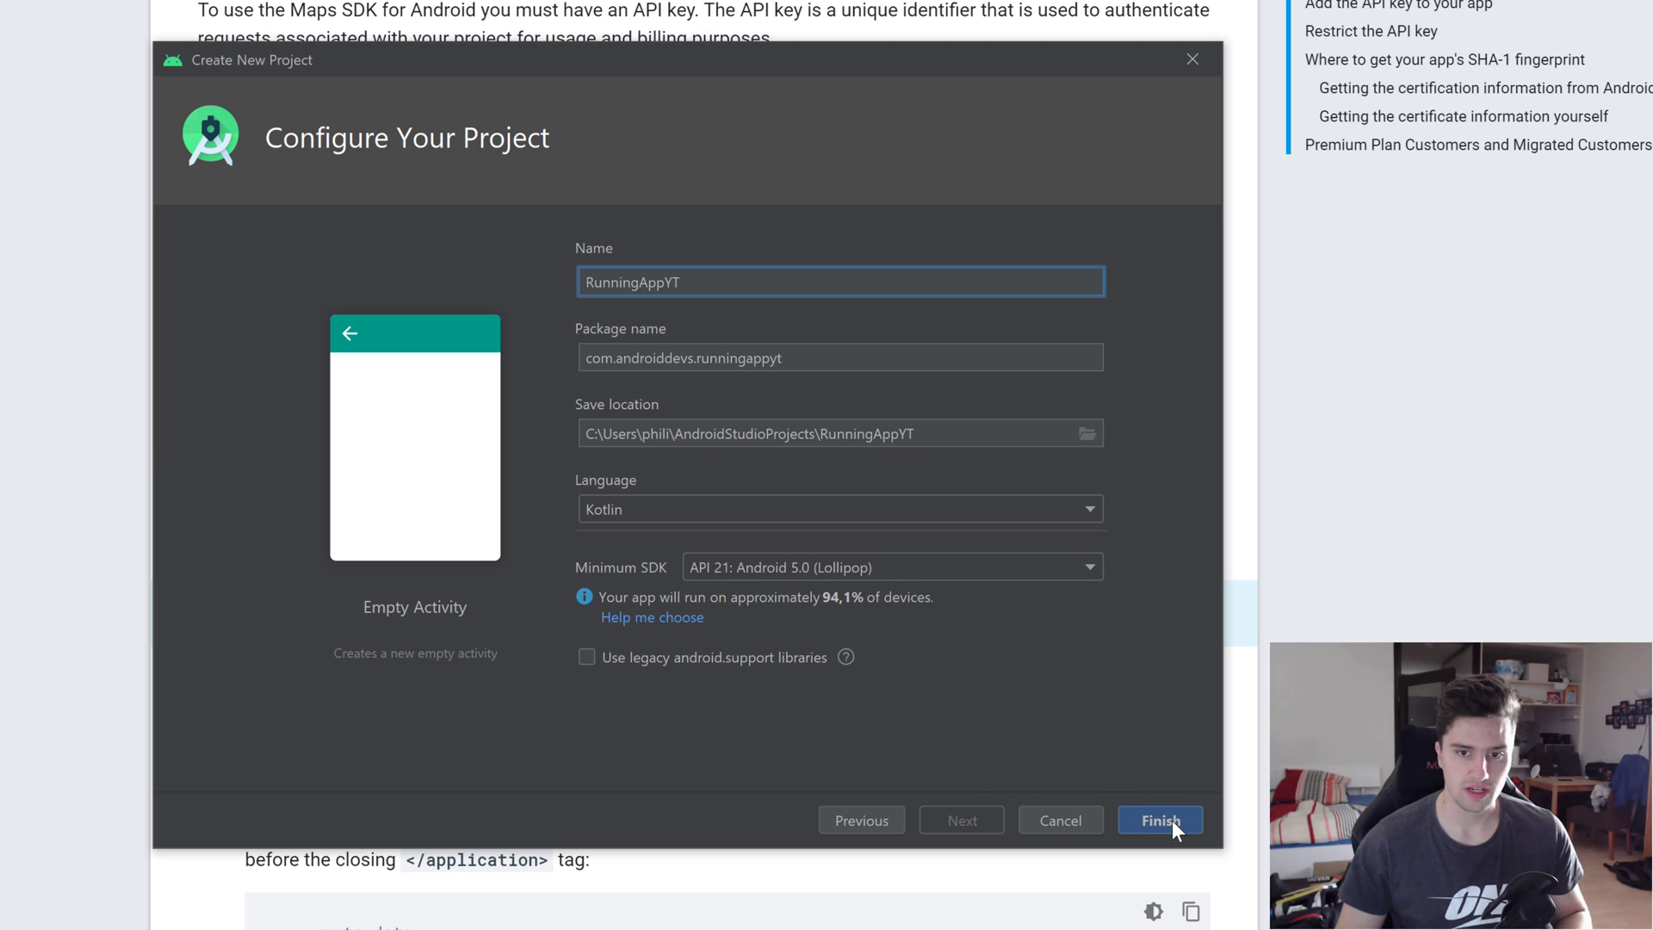
Create the project and paste the Room, Coroutines, Navigation, Glide, Maps and Dagger dependencies into build.gradle (:app)
click(1161, 820)
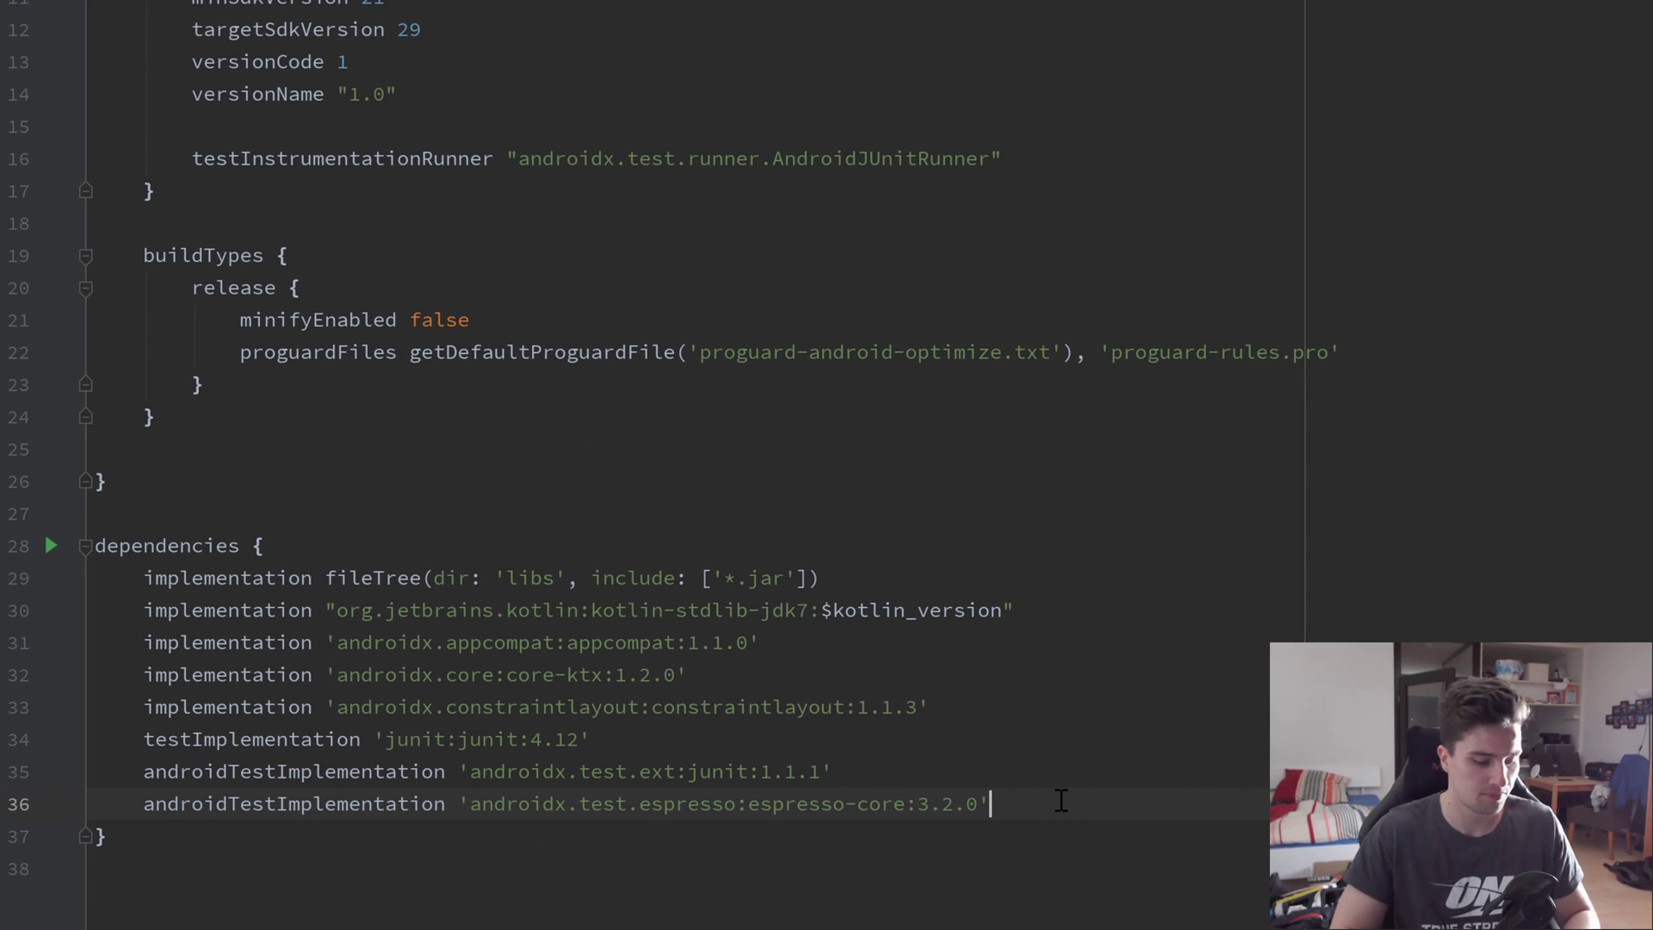
scroll(down, 3)
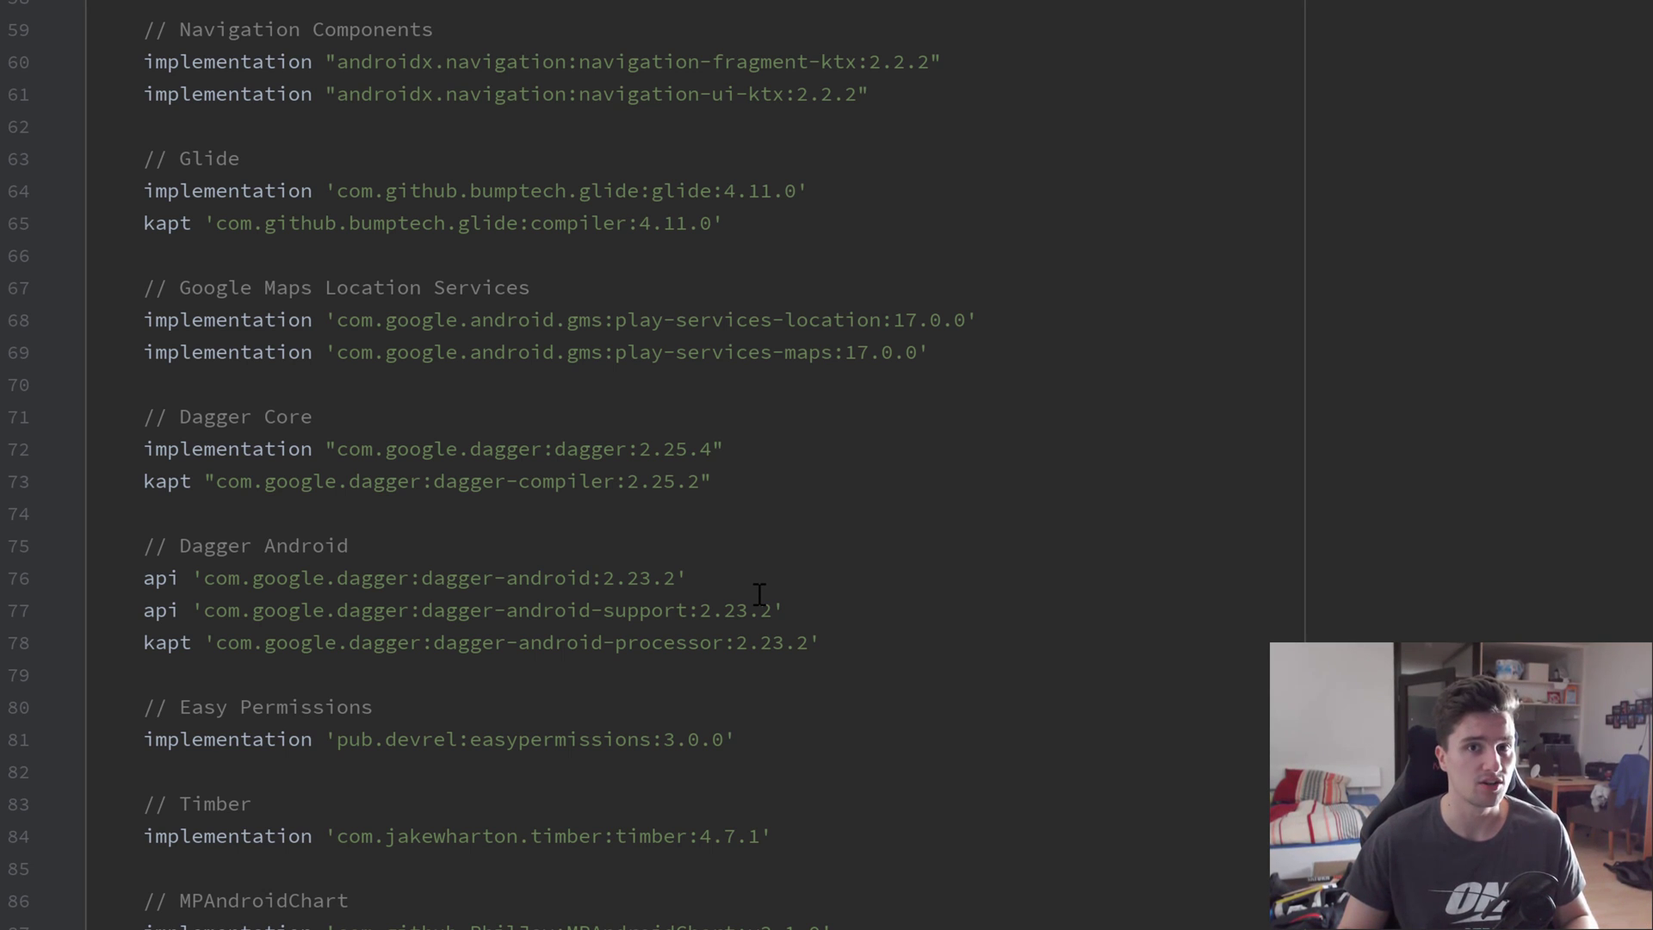
mouse_move(800, 653)
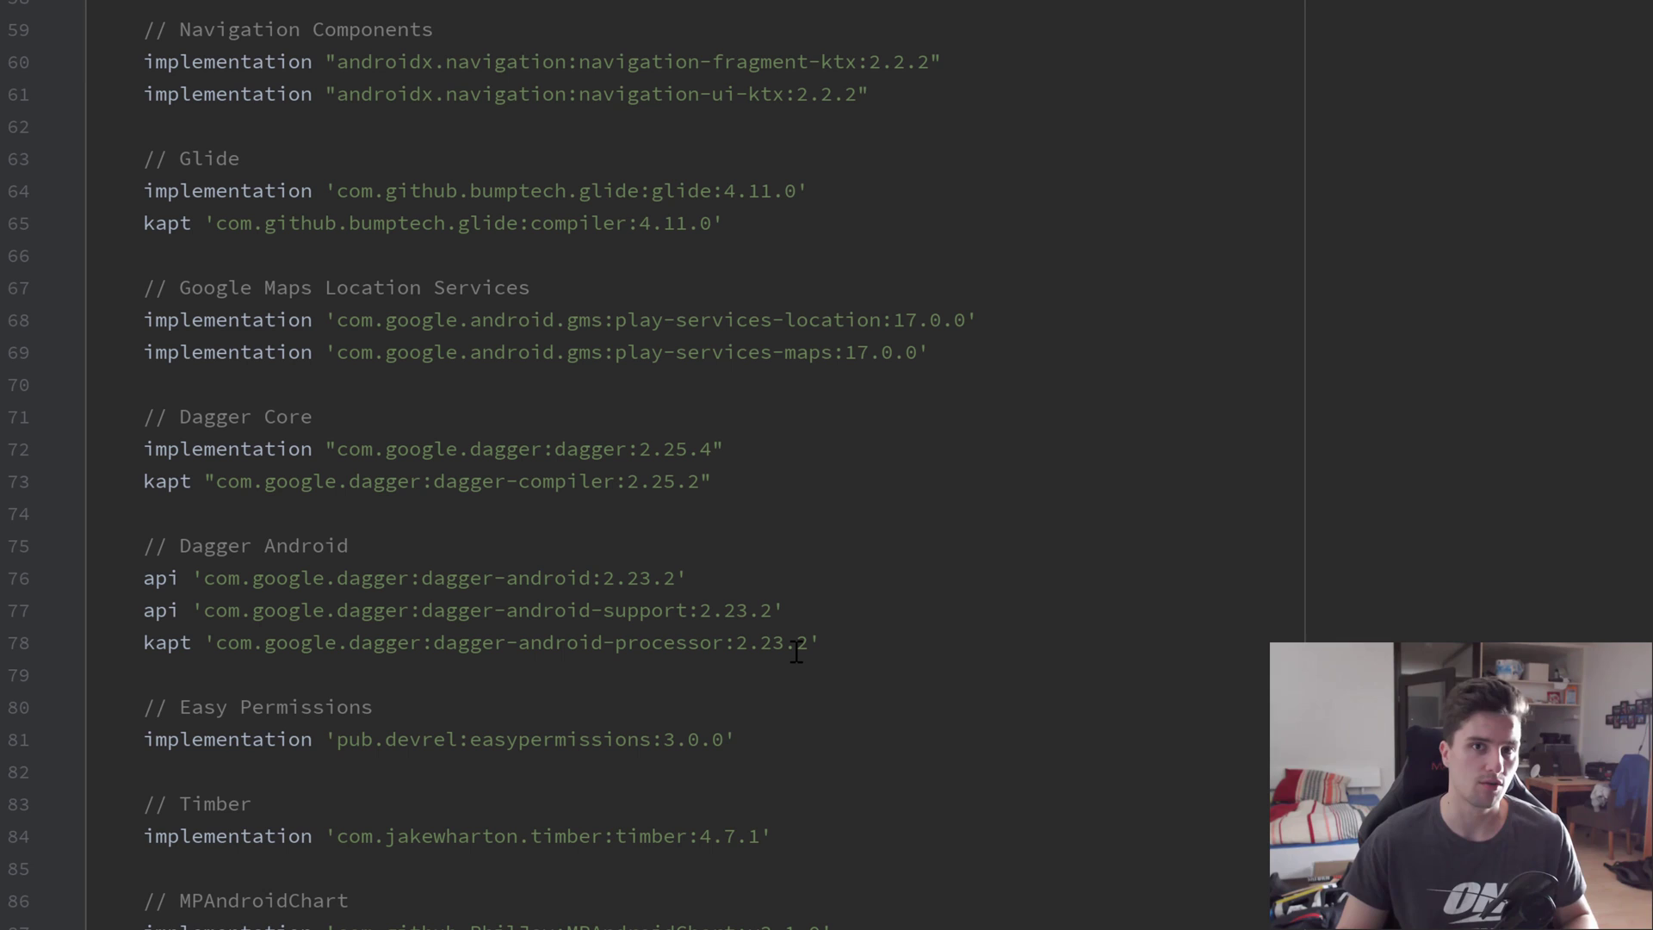
scroll(up, 3)
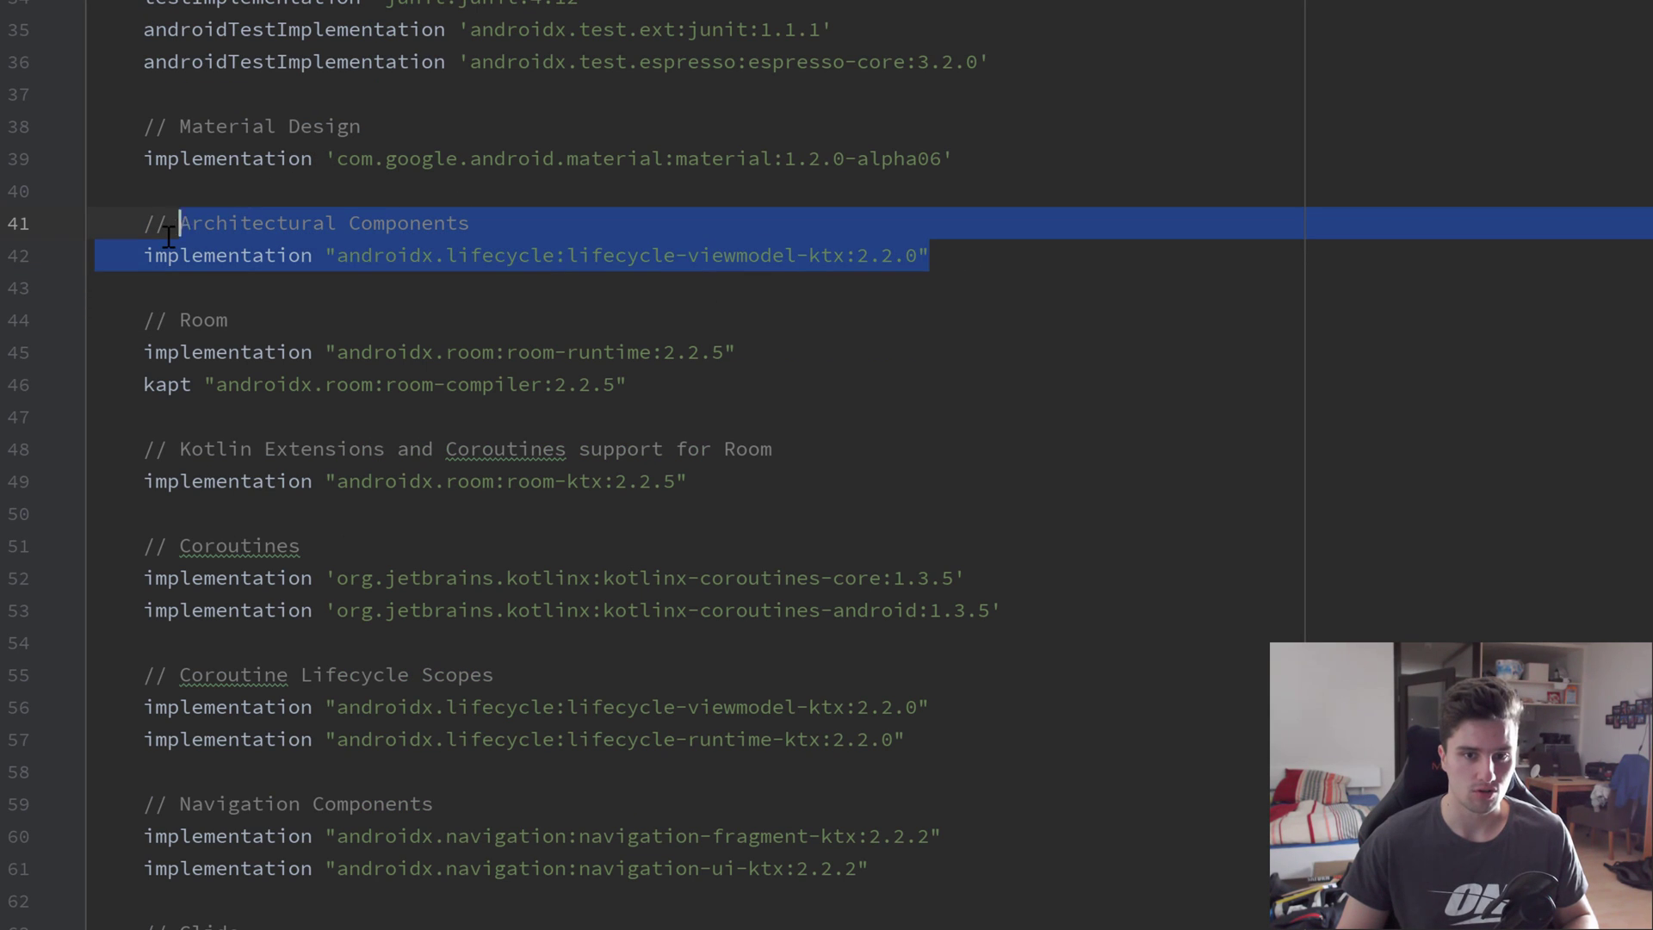
click(933, 257)
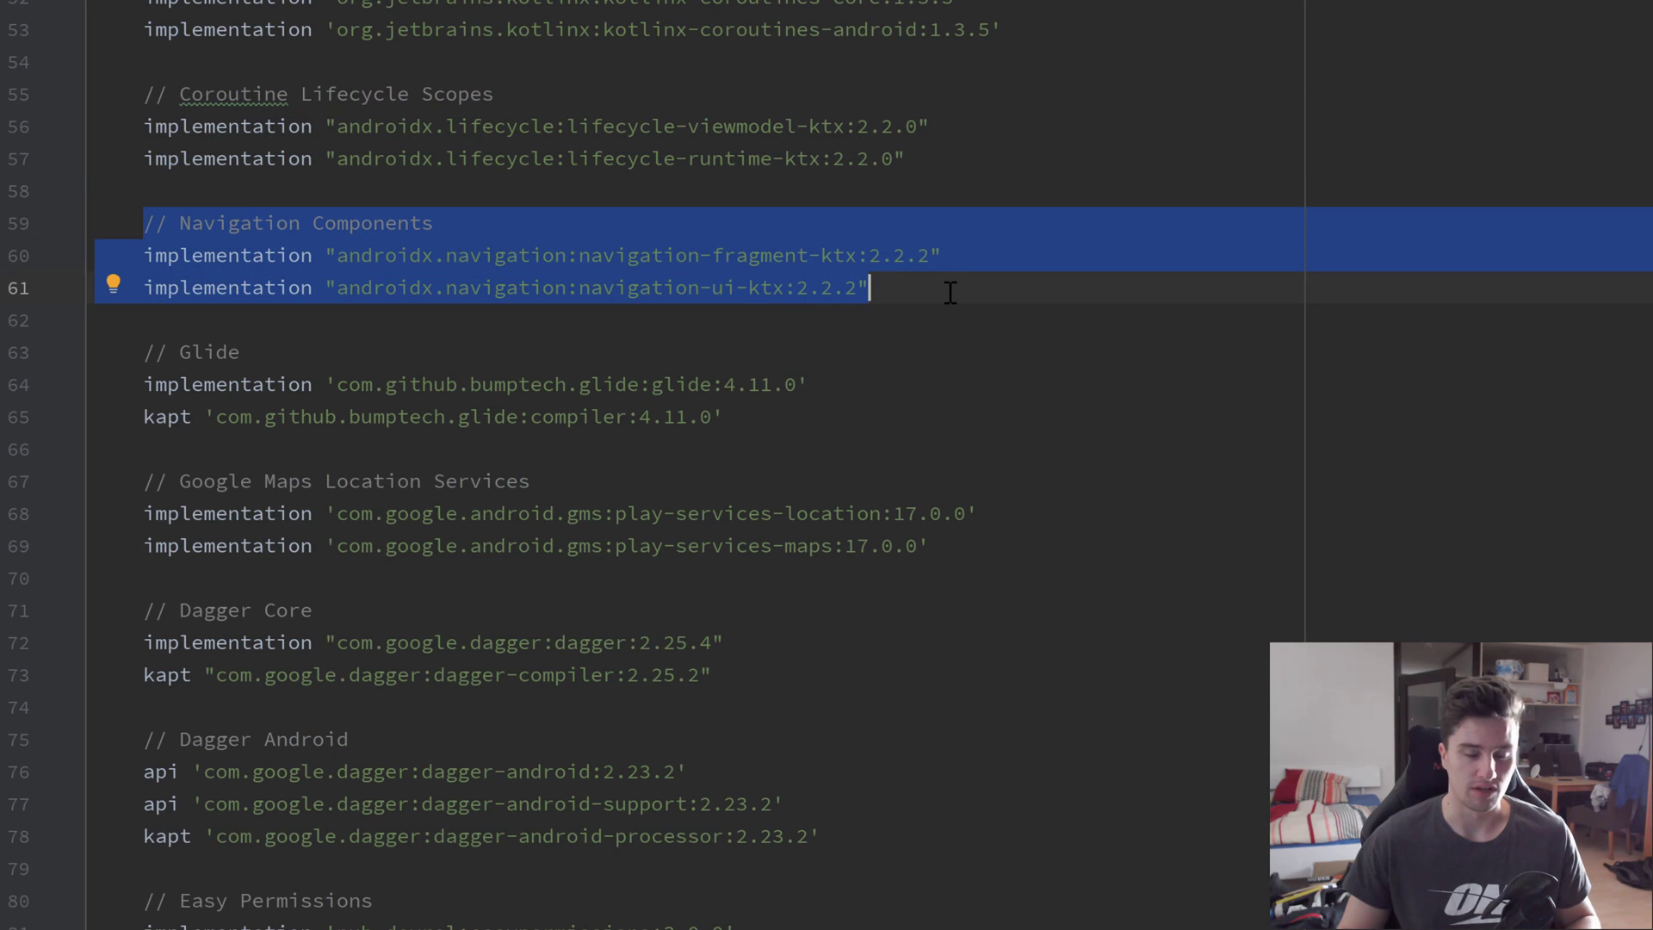
scroll(down, 3)
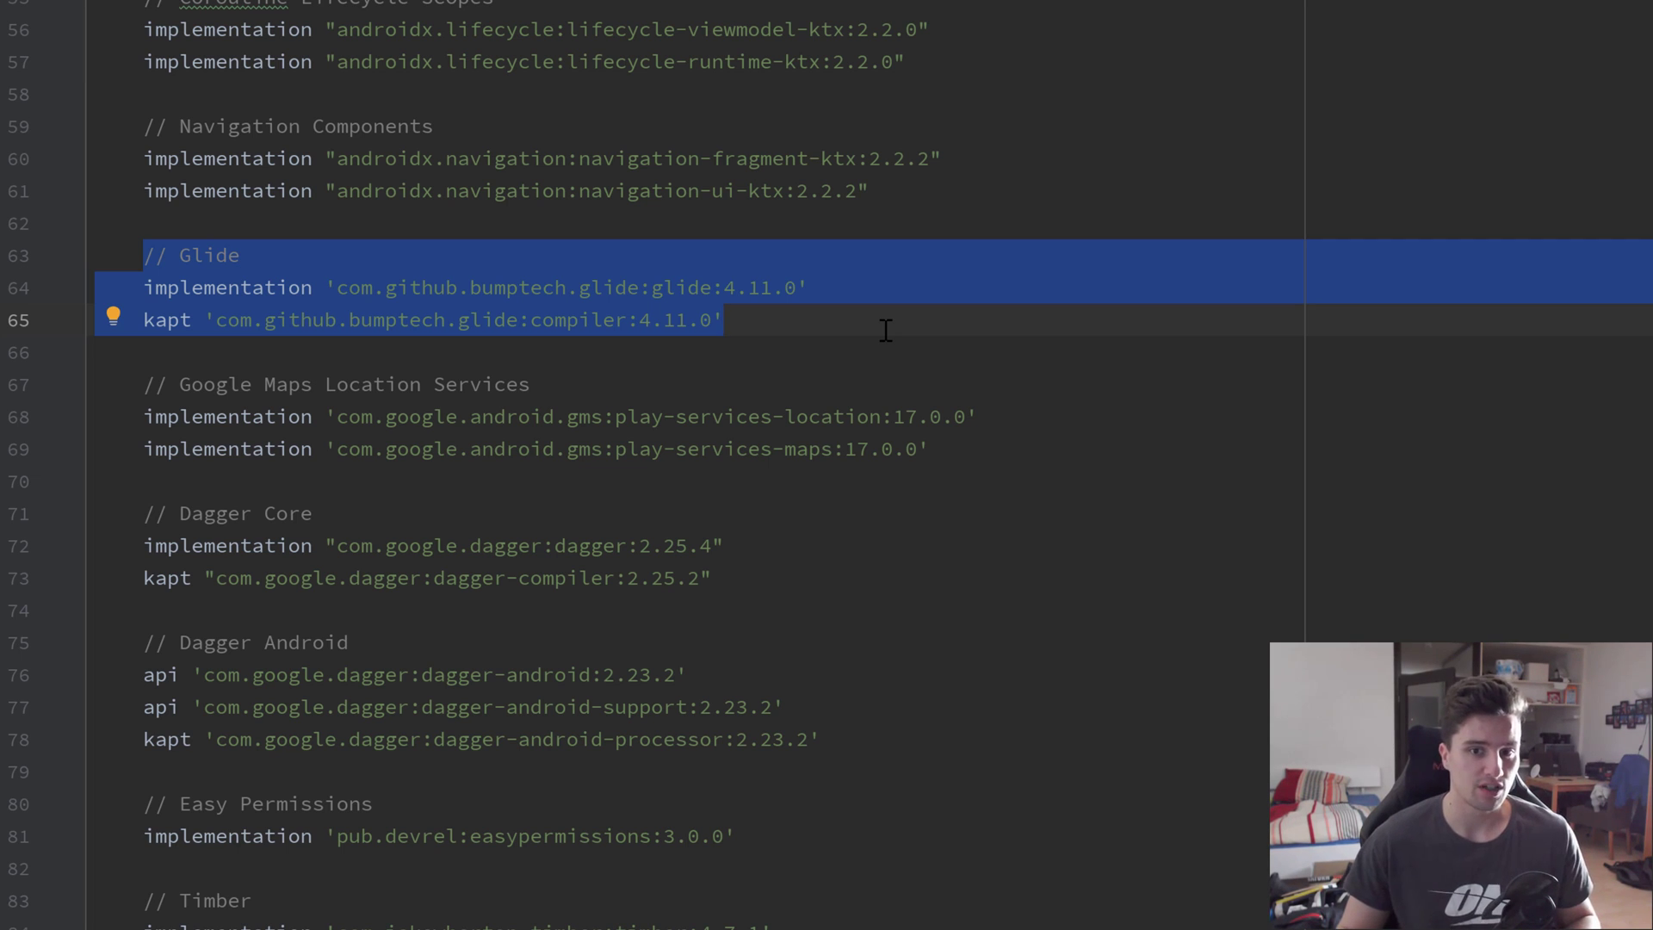
scroll(down, 3)
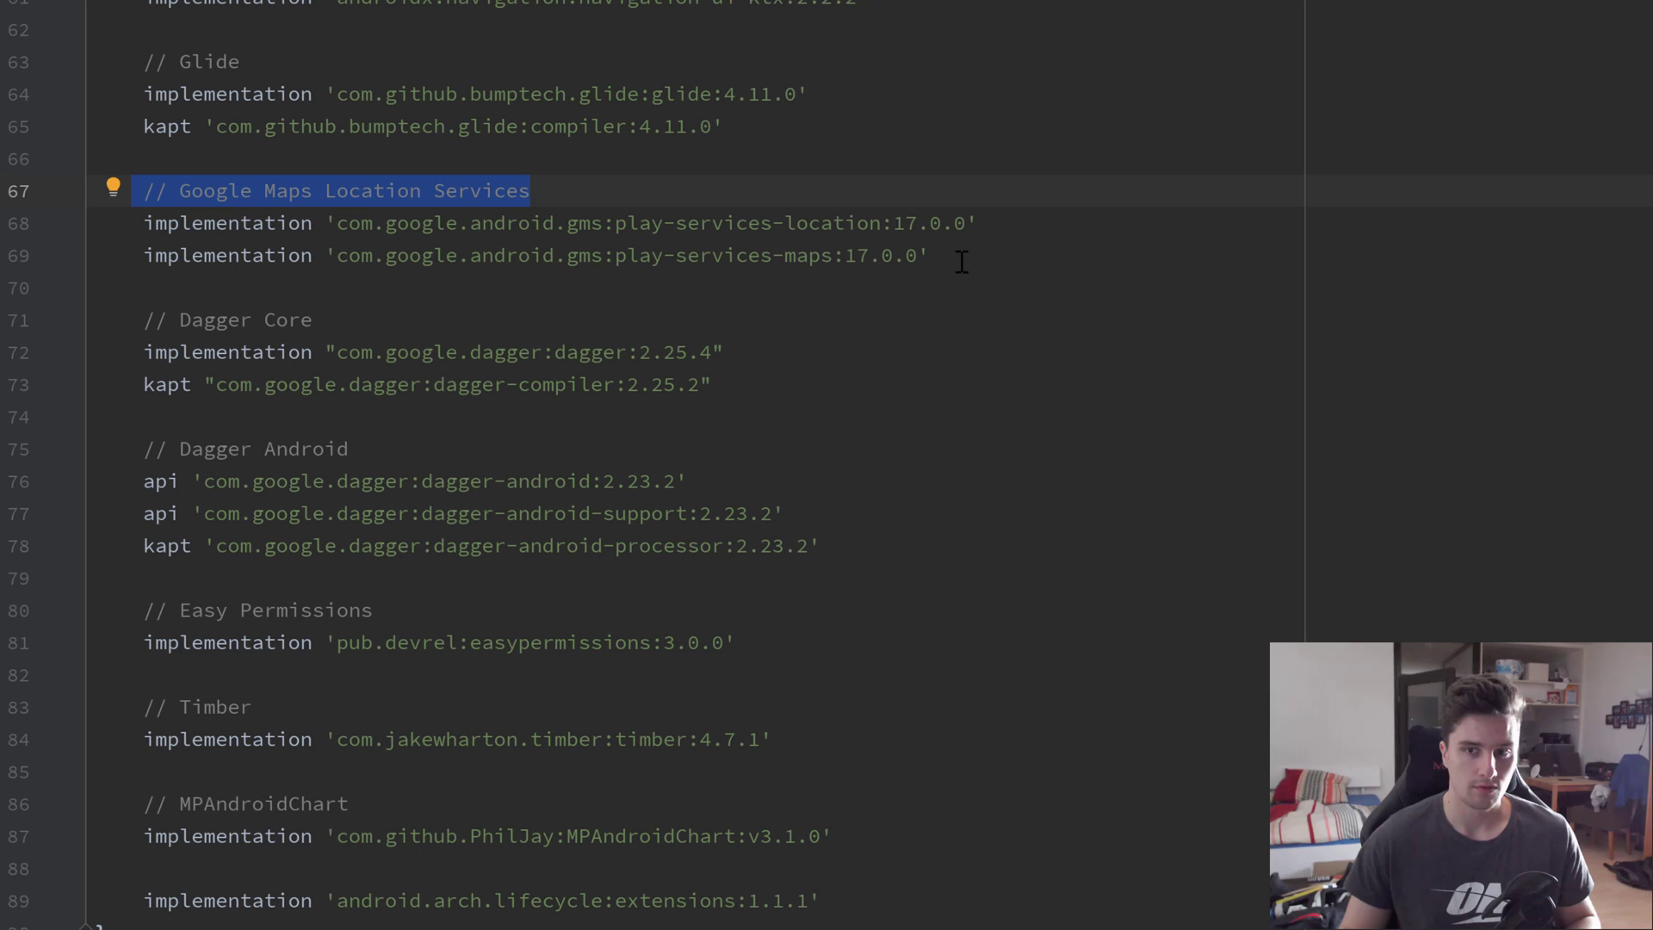
click(306, 255)
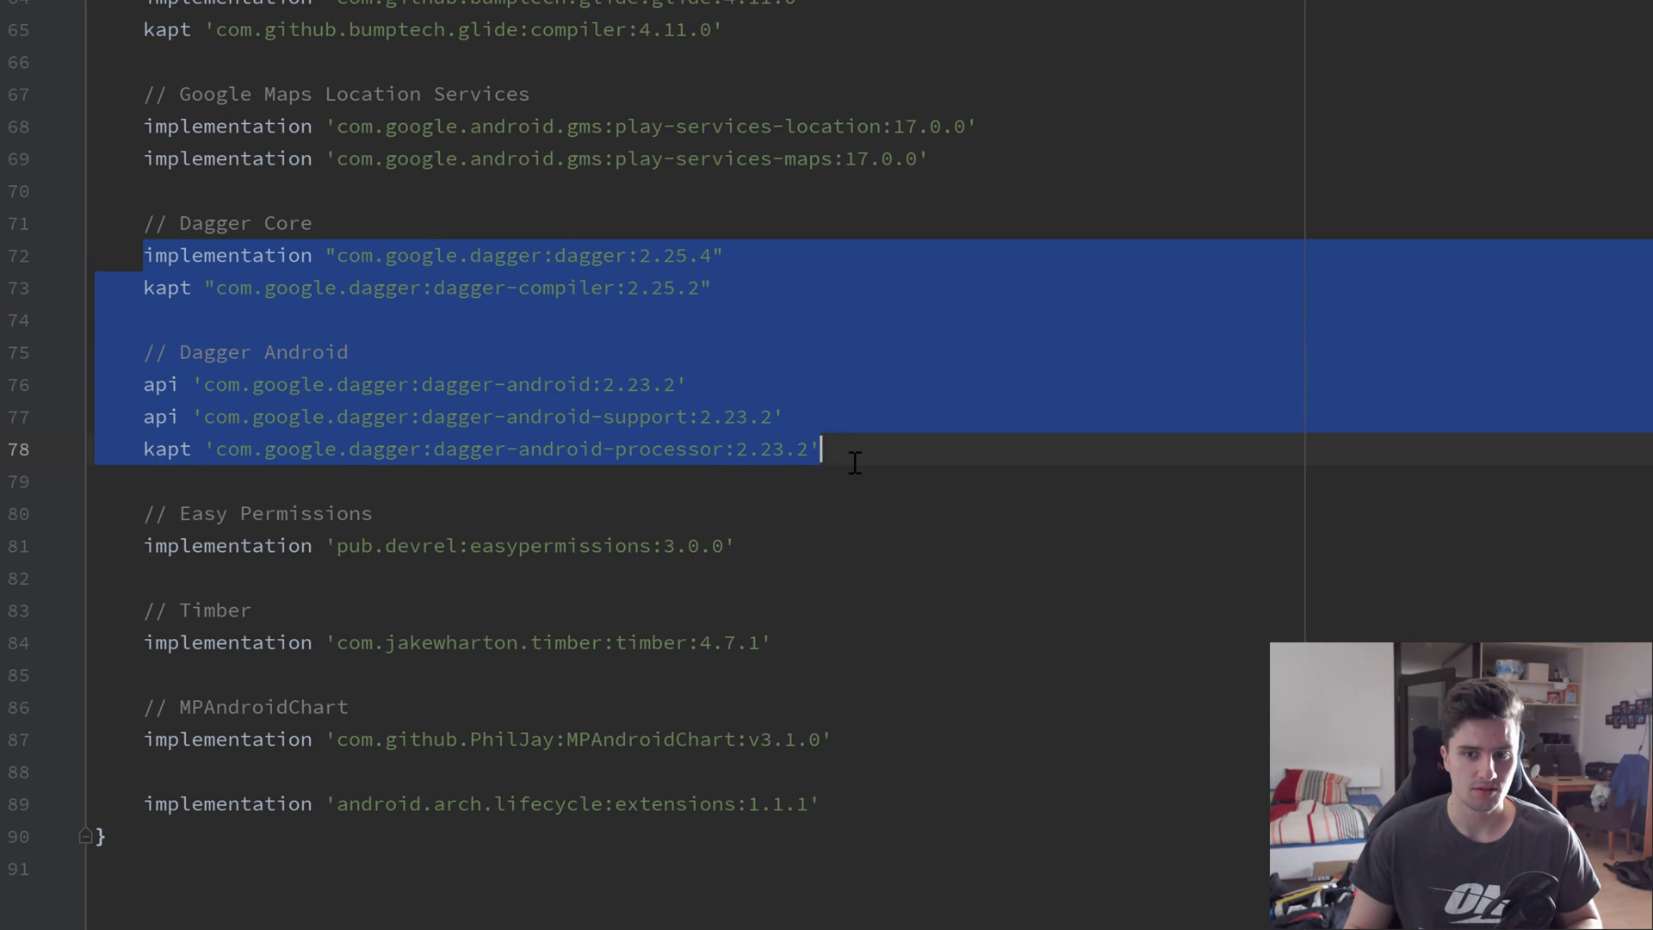
click(855, 463)
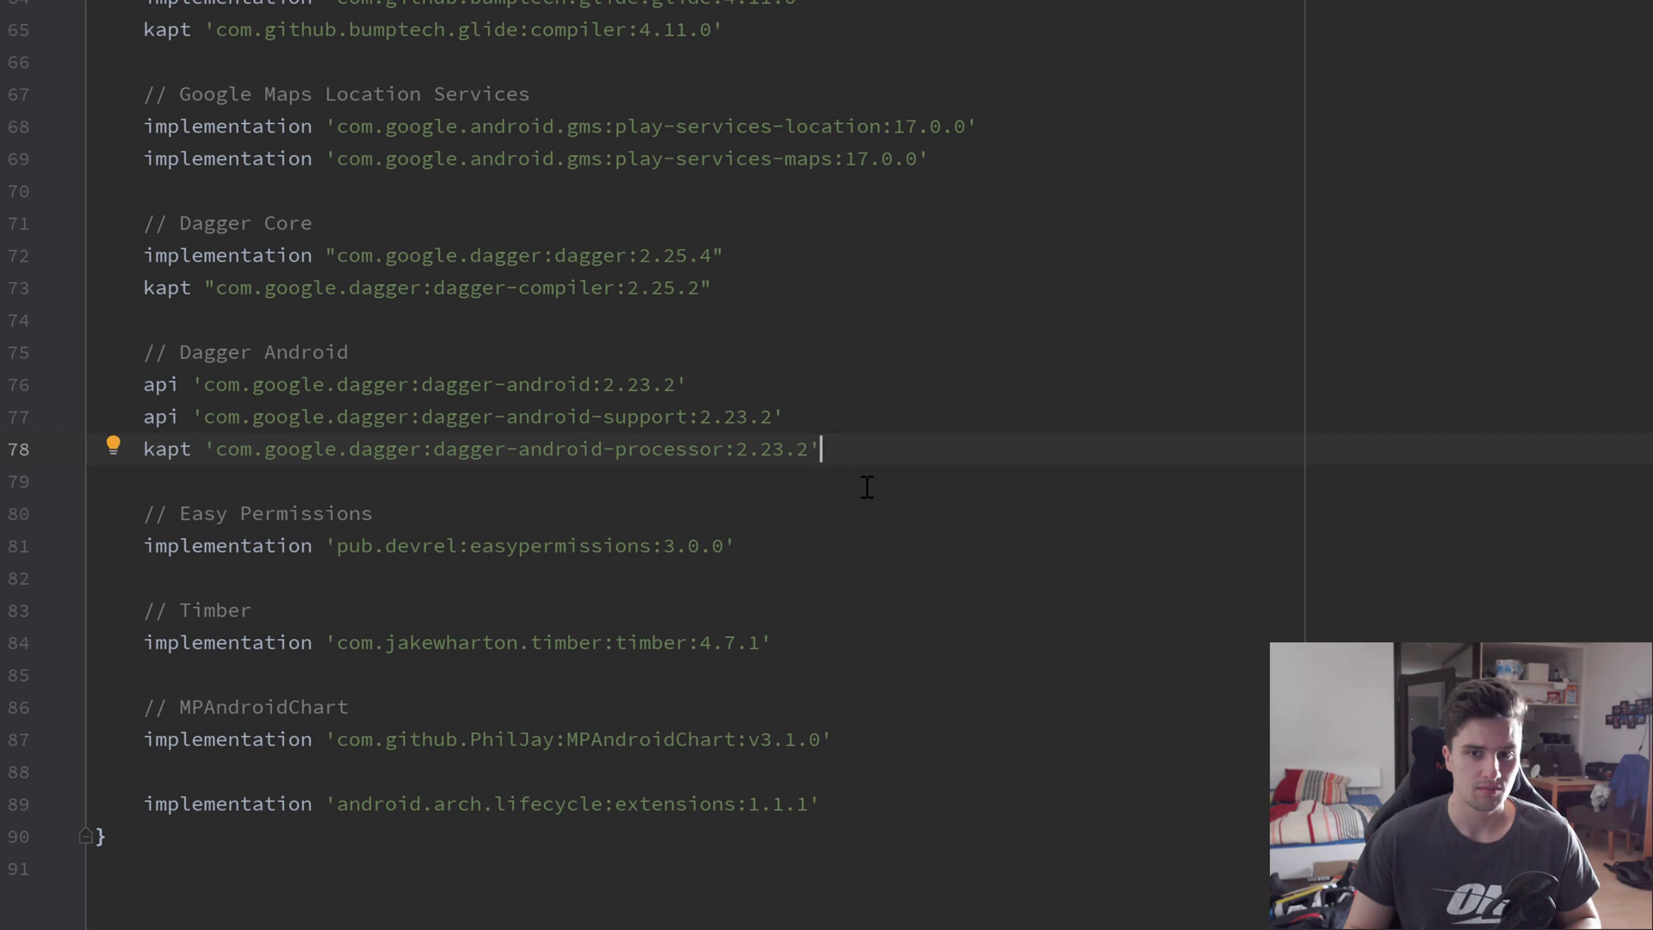
mouse_move(378, 321)
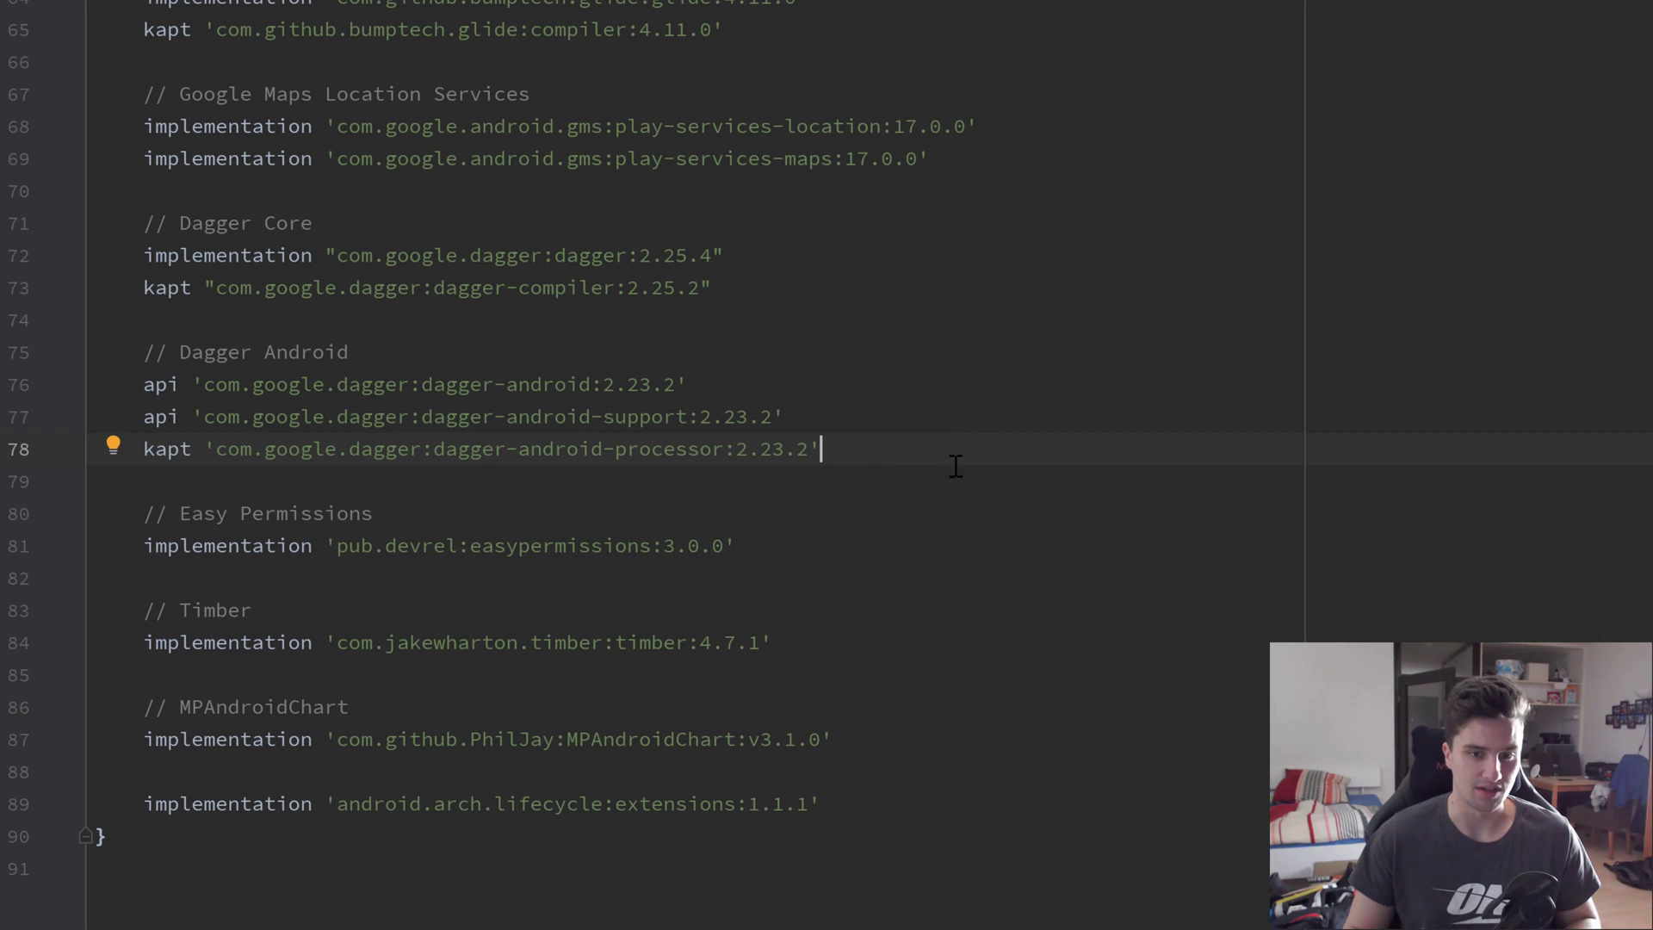
mouse_move(129, 539)
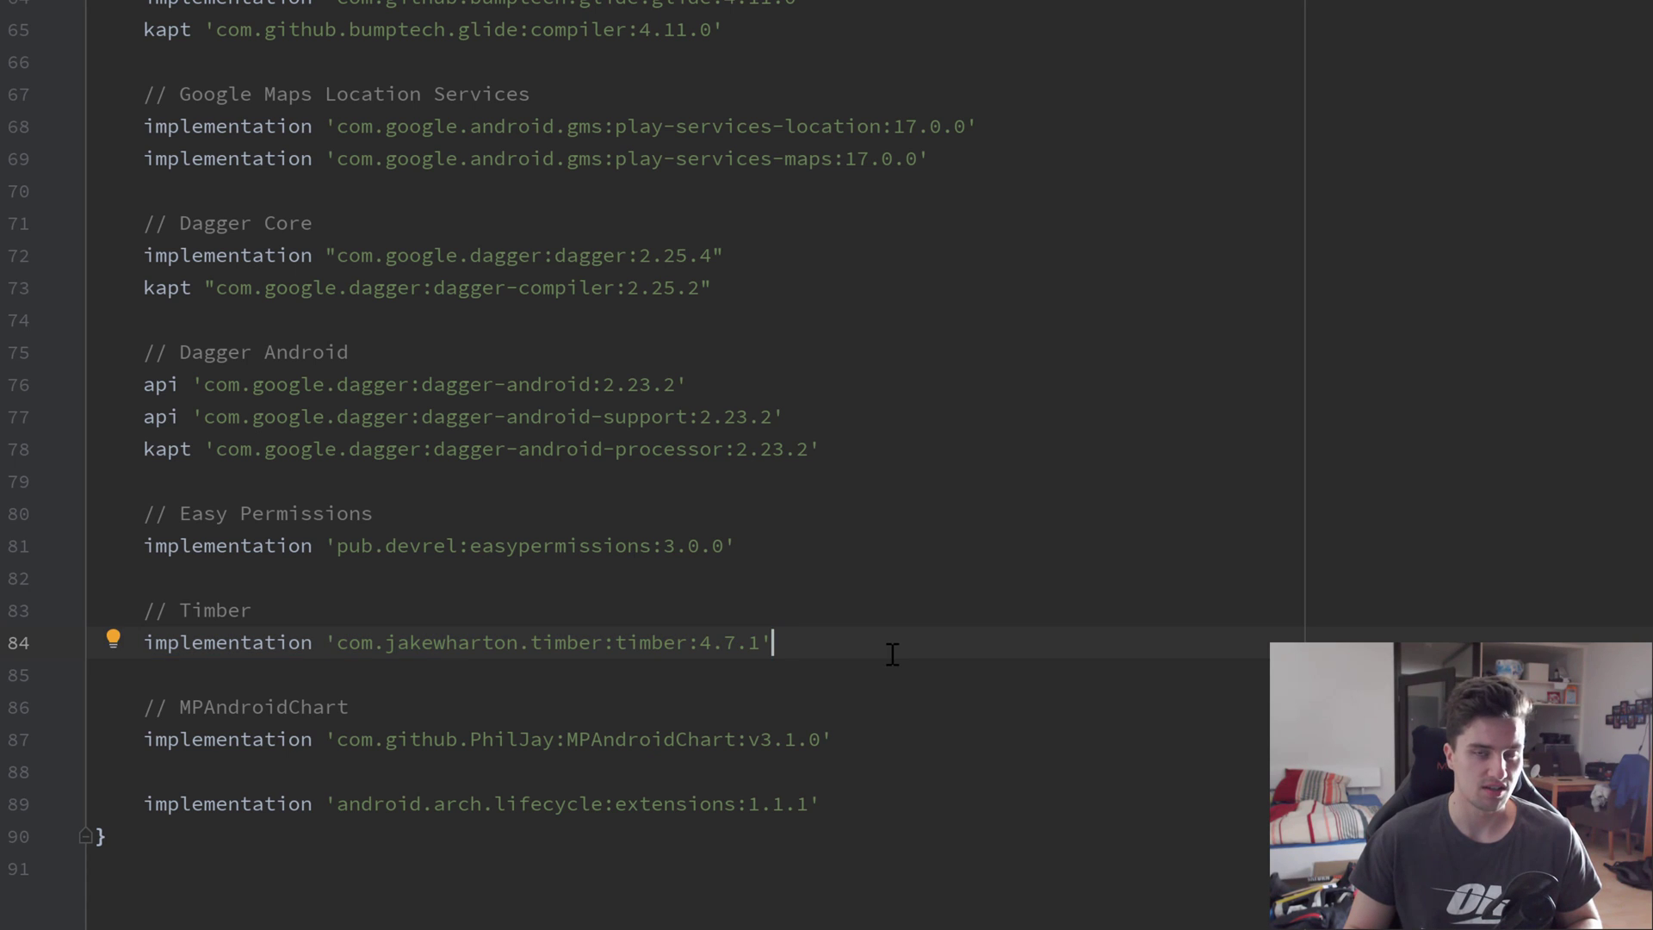
mouse_move(66, 682)
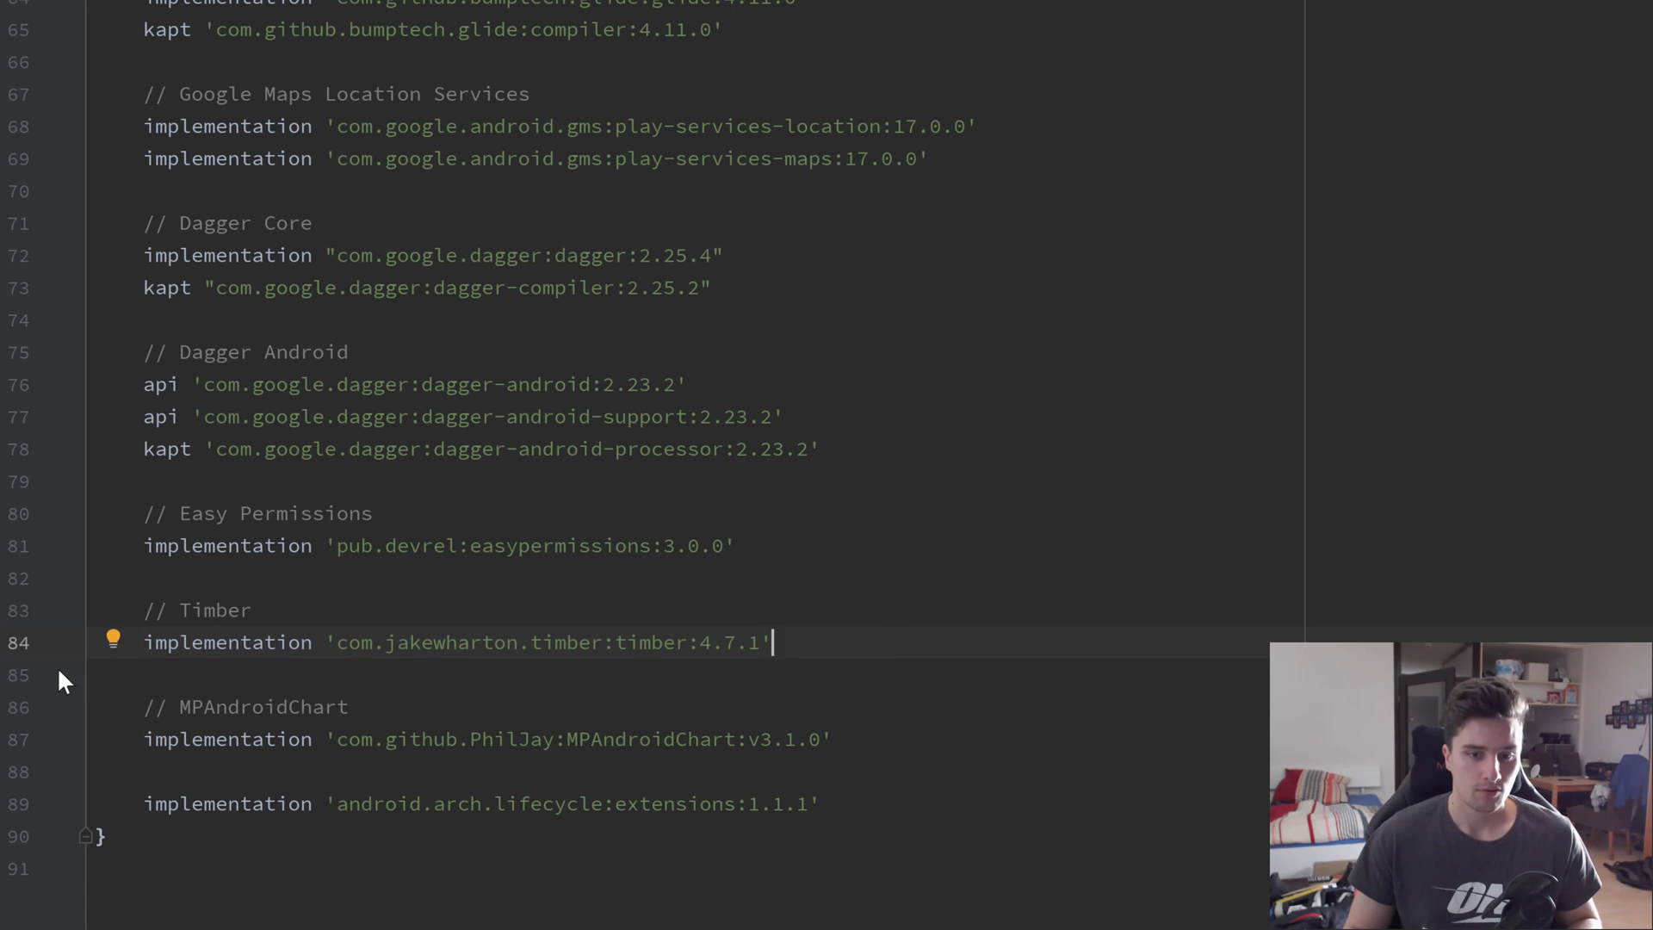
double_click(241, 706)
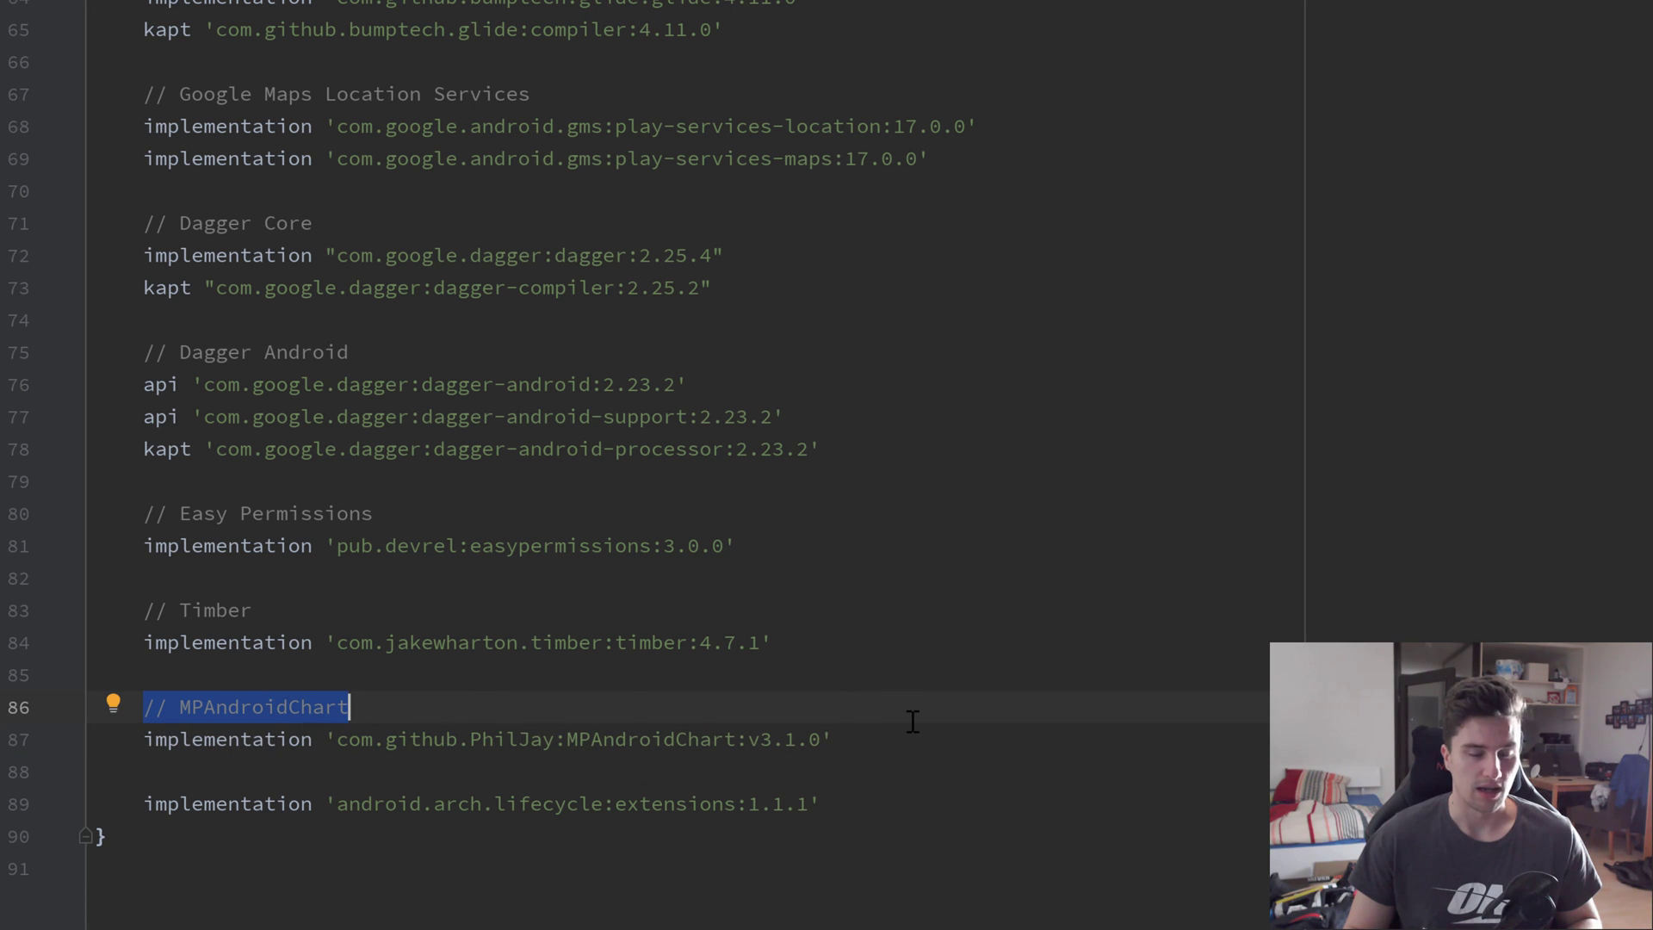
mouse_move(945, 730)
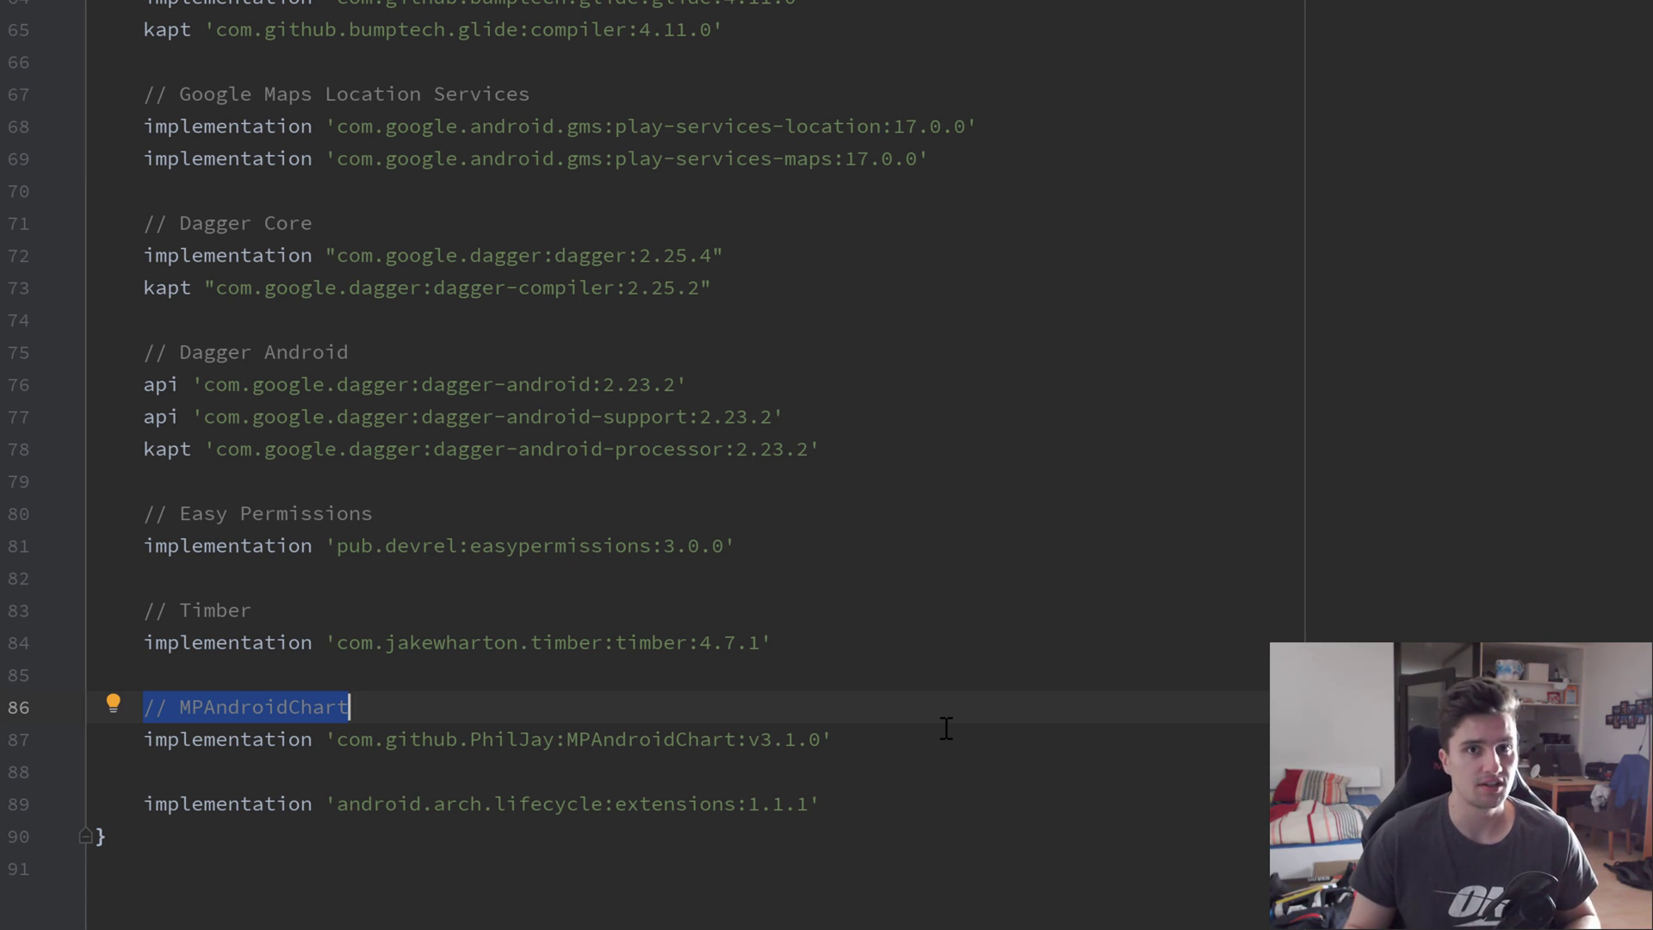
mouse_move(850, 806)
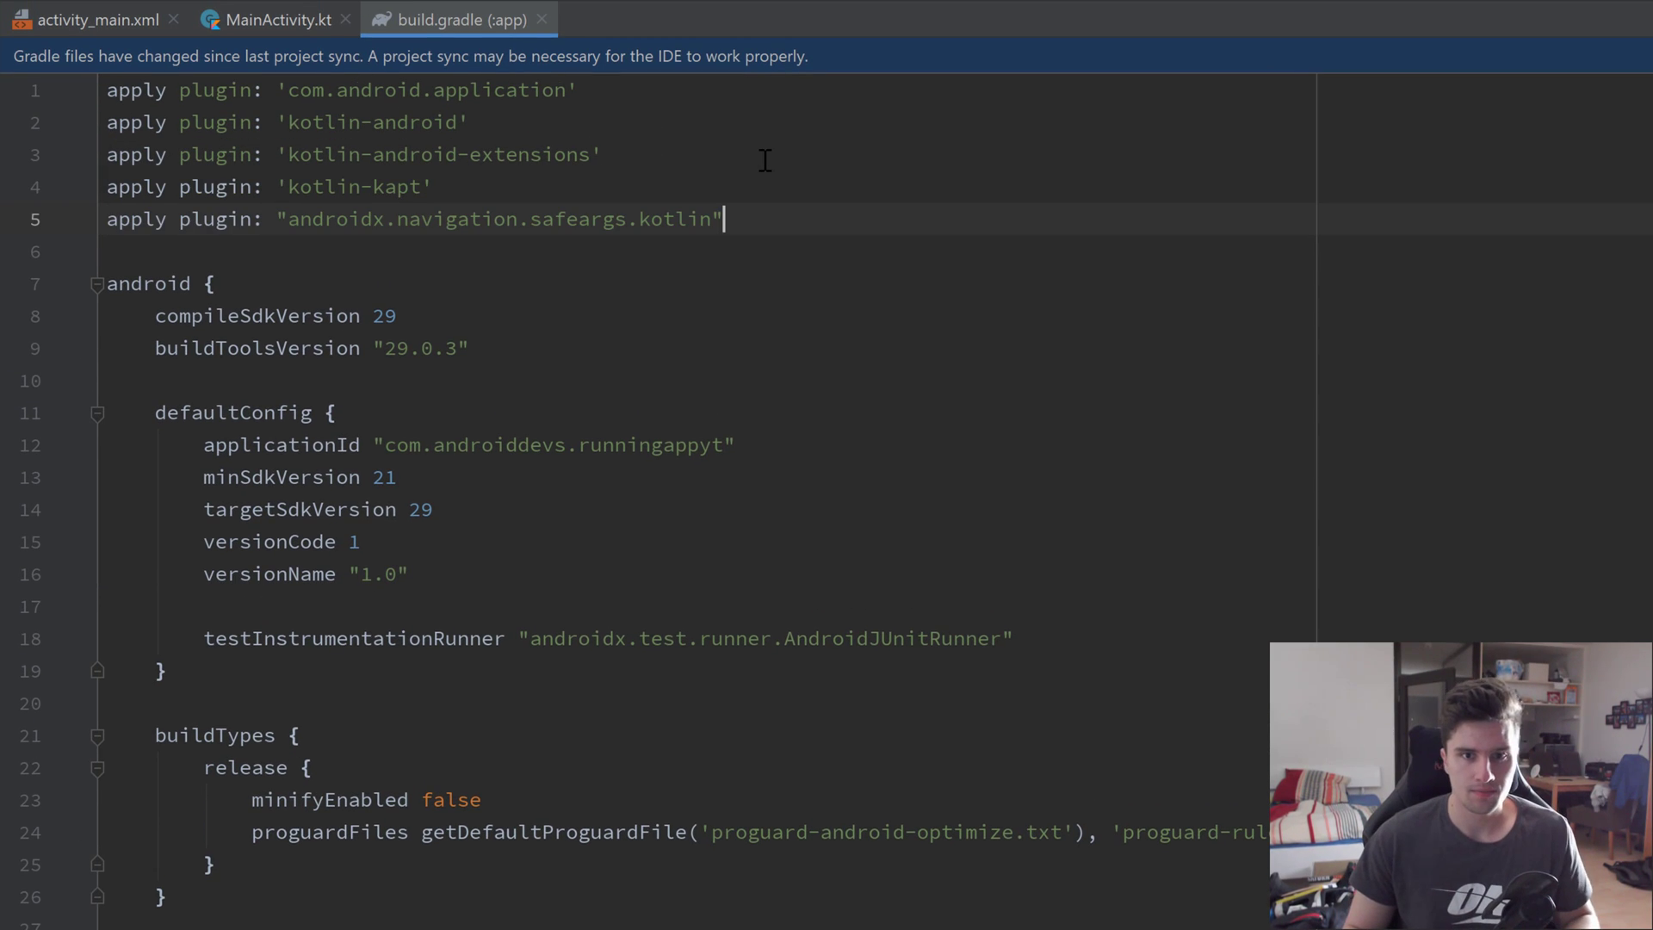
Apply the kotlin-kapt and androidx.navigation.safeargs.kotlin plugins at the top of build.gradle (:app)
double_click(386, 186)
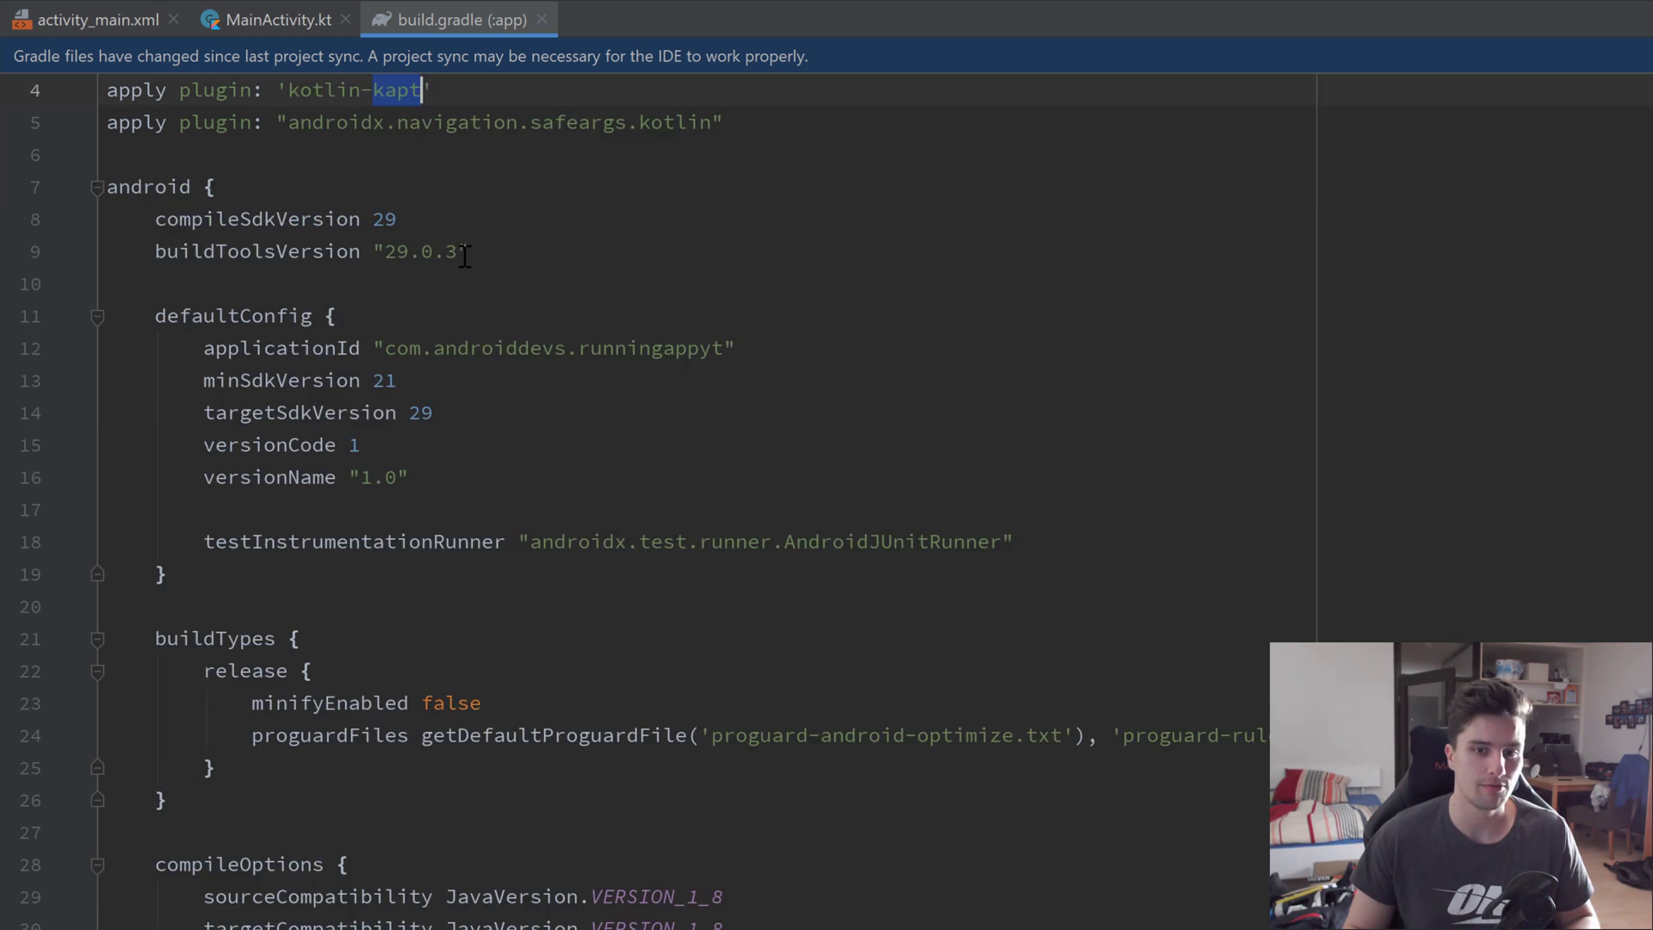
scroll(down, 3)
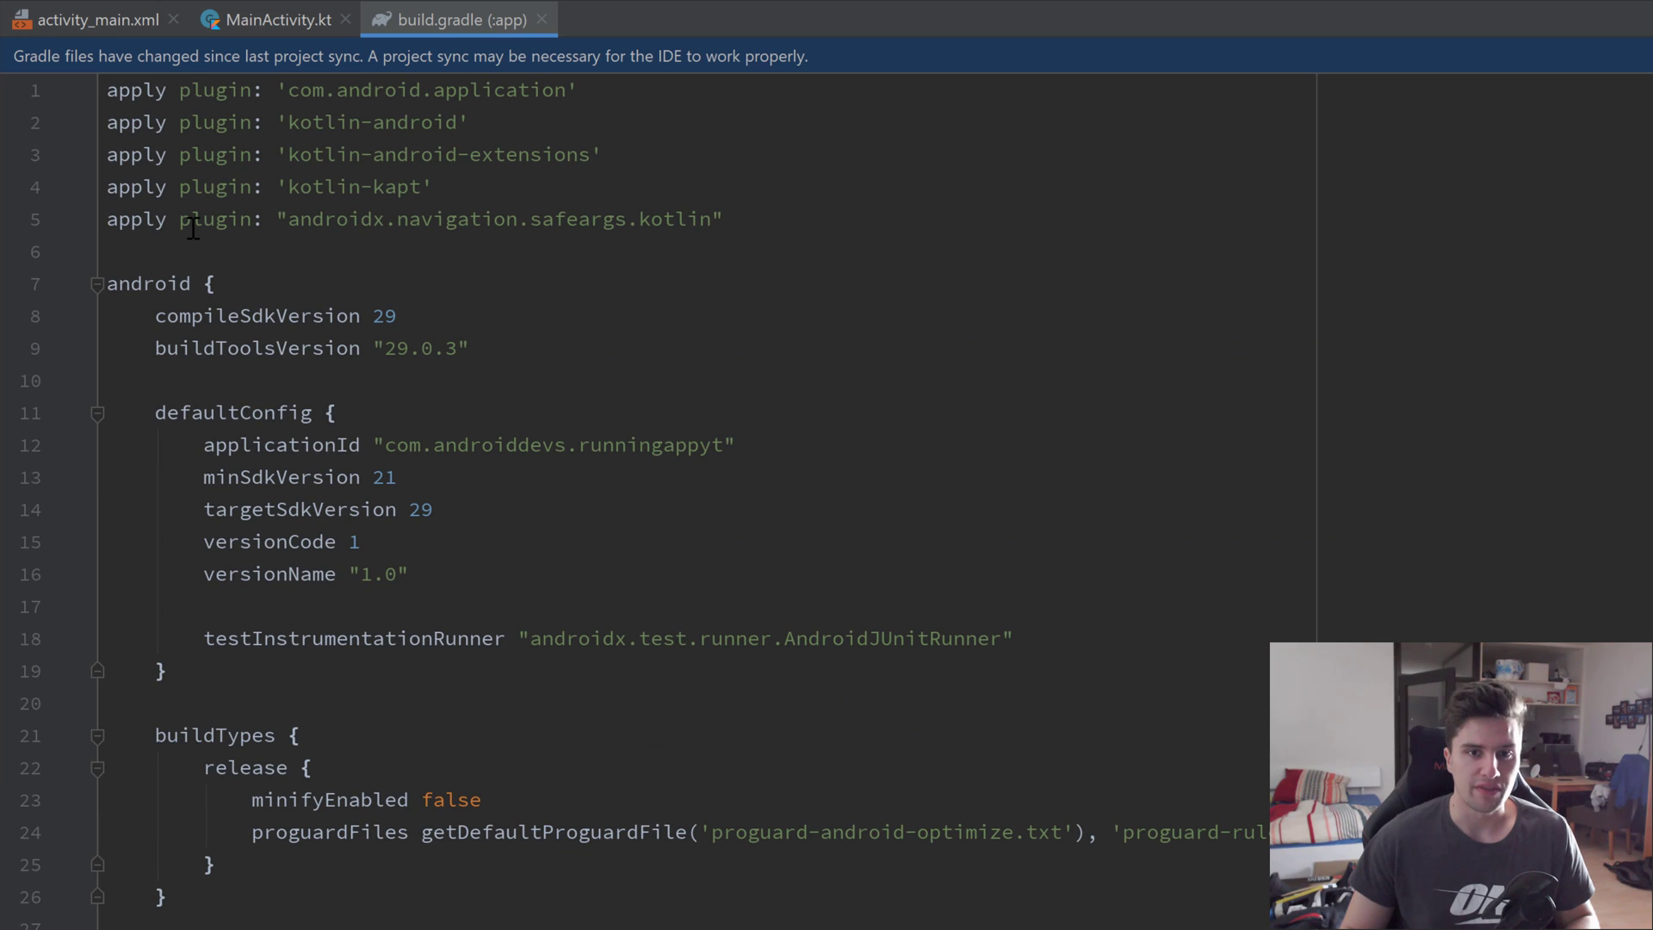
double_click(458, 219)
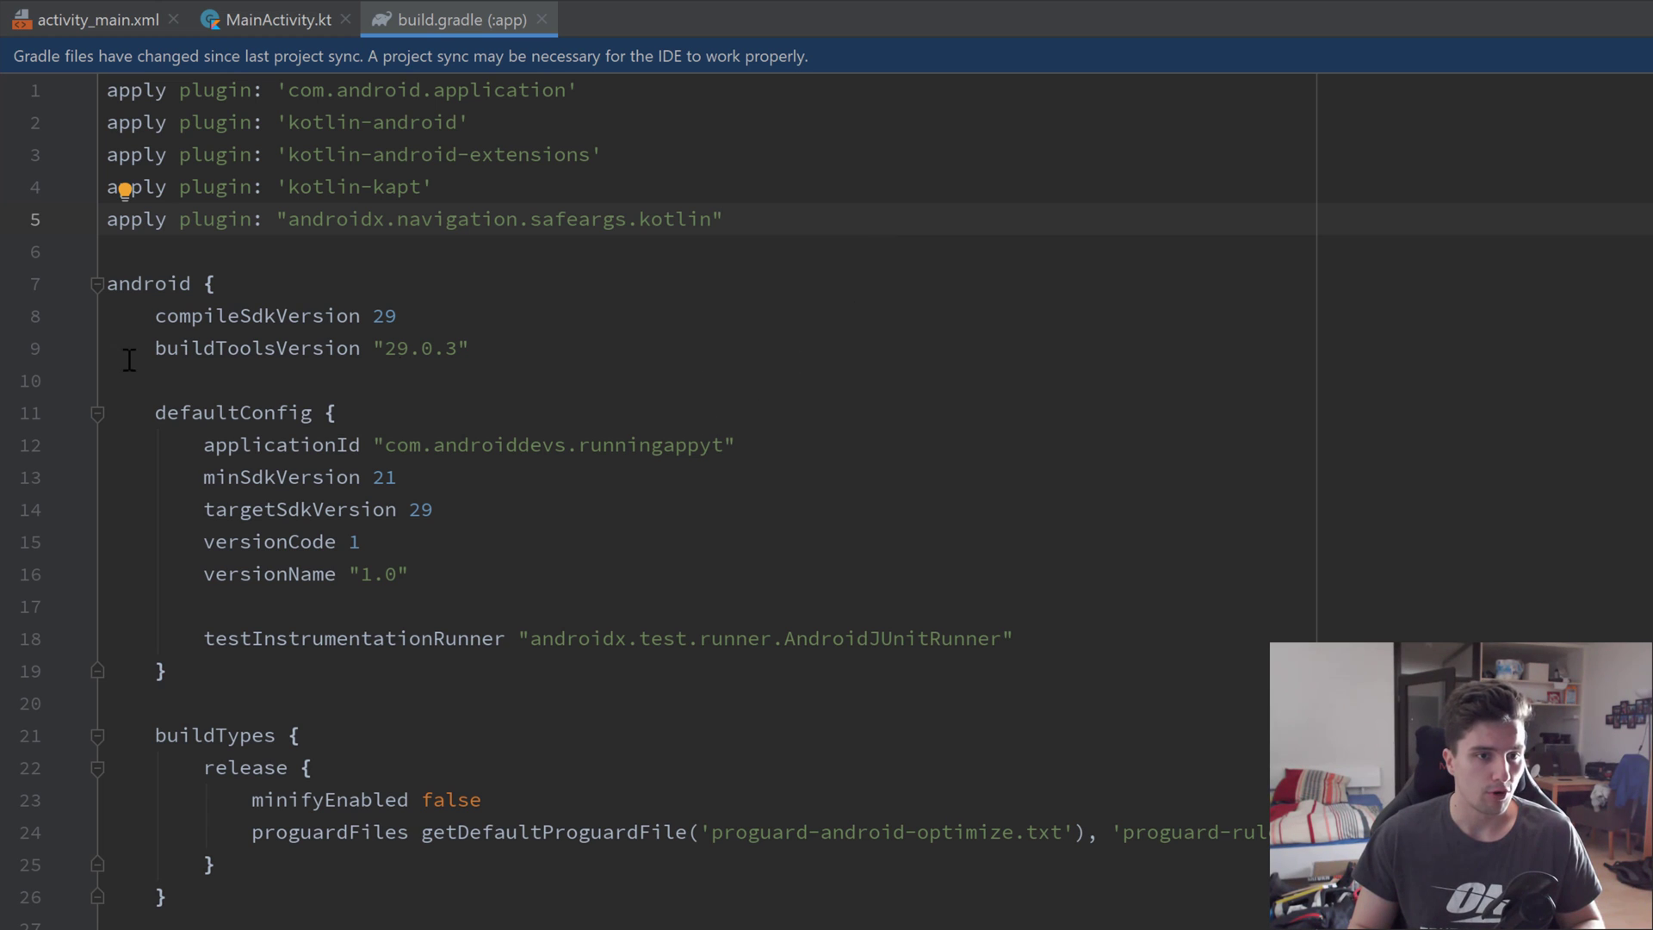
Add the navigation-safe-args-gradle-plugin 2.3.0-beta01 classpath and the JitPack maven repository to the project build file
click(699, 19)
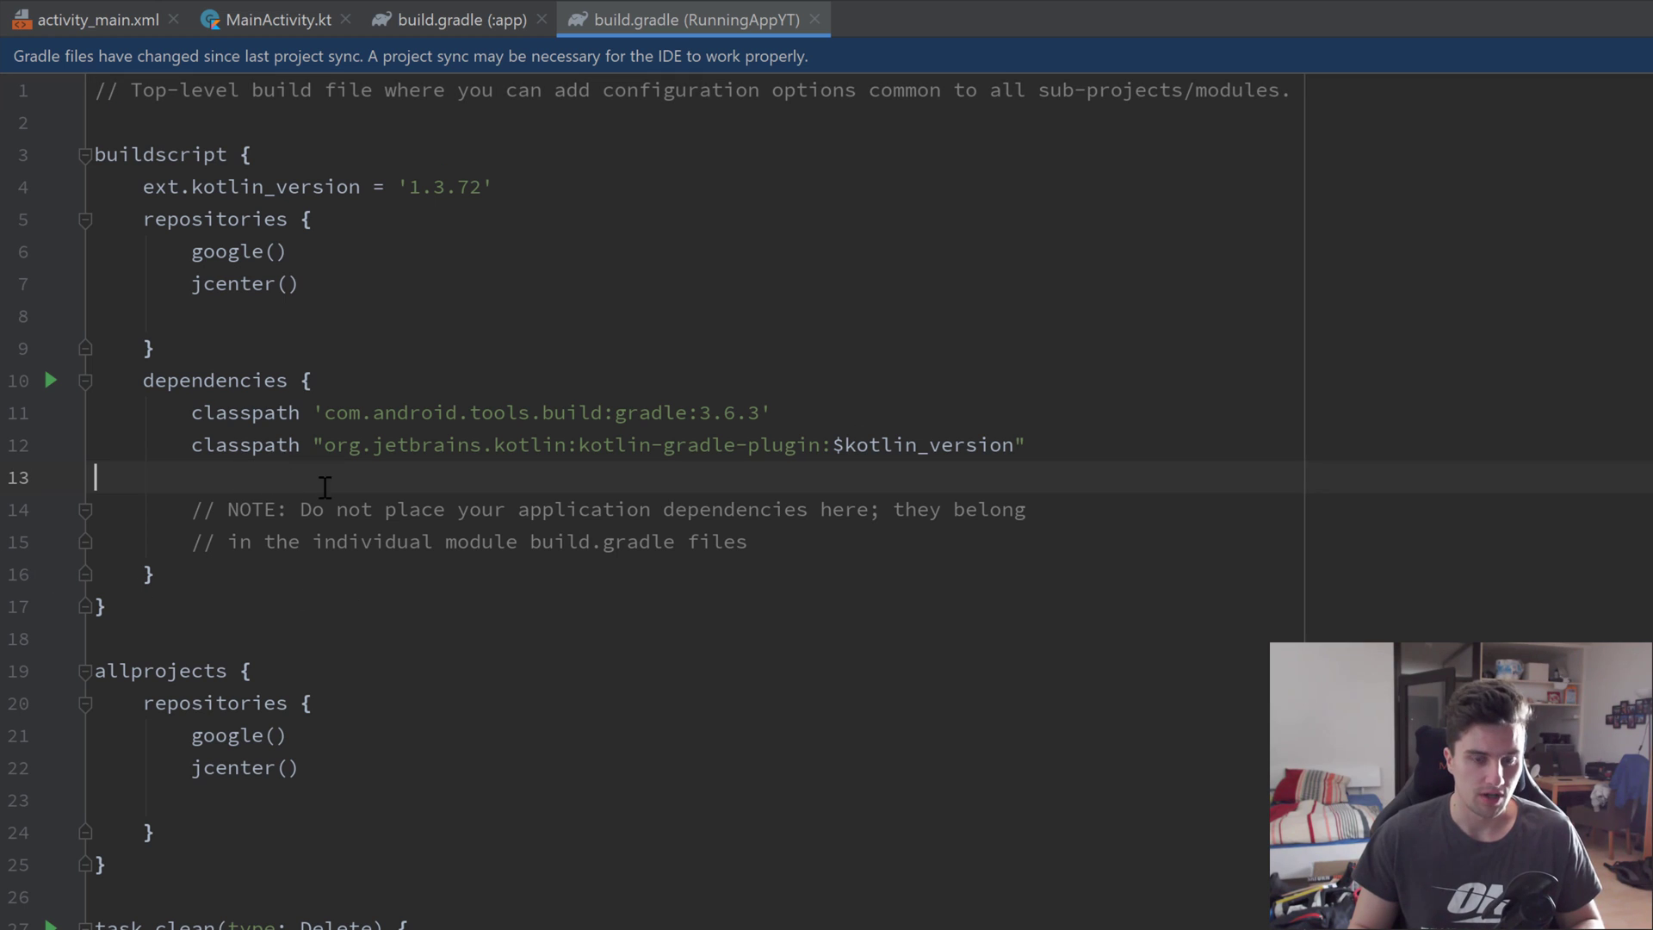
text(classpath "androidx.navigation:navigation-safe-args-gradle-plugin:2.3.0-beta01")
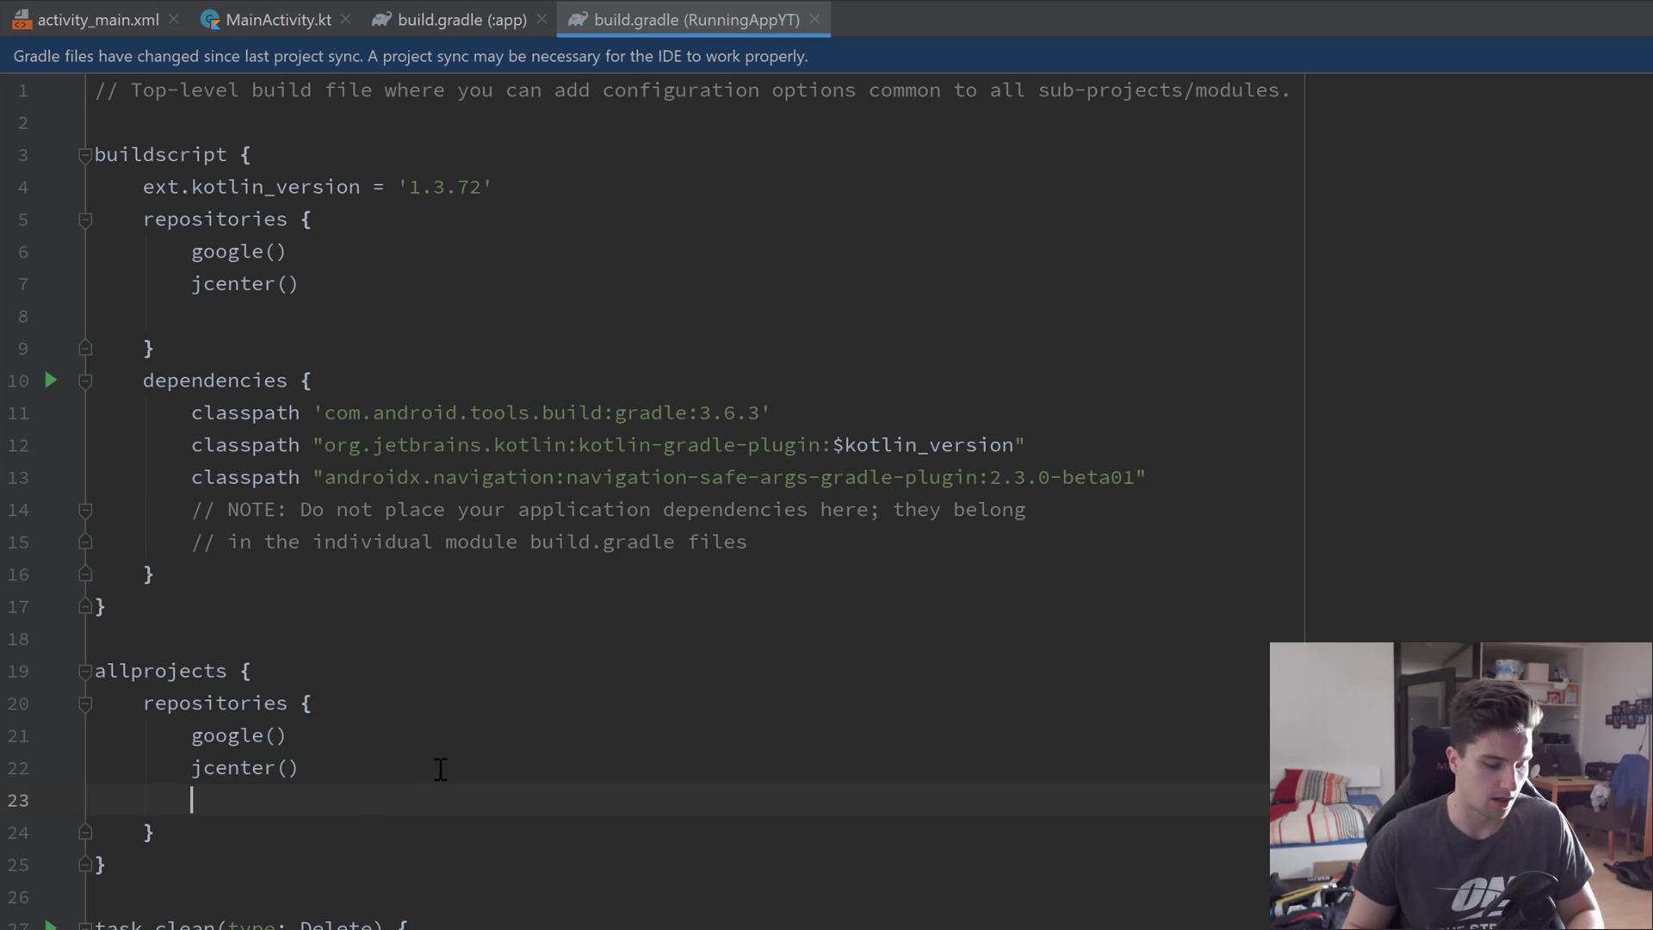
drag(93, 670, 94, 896)
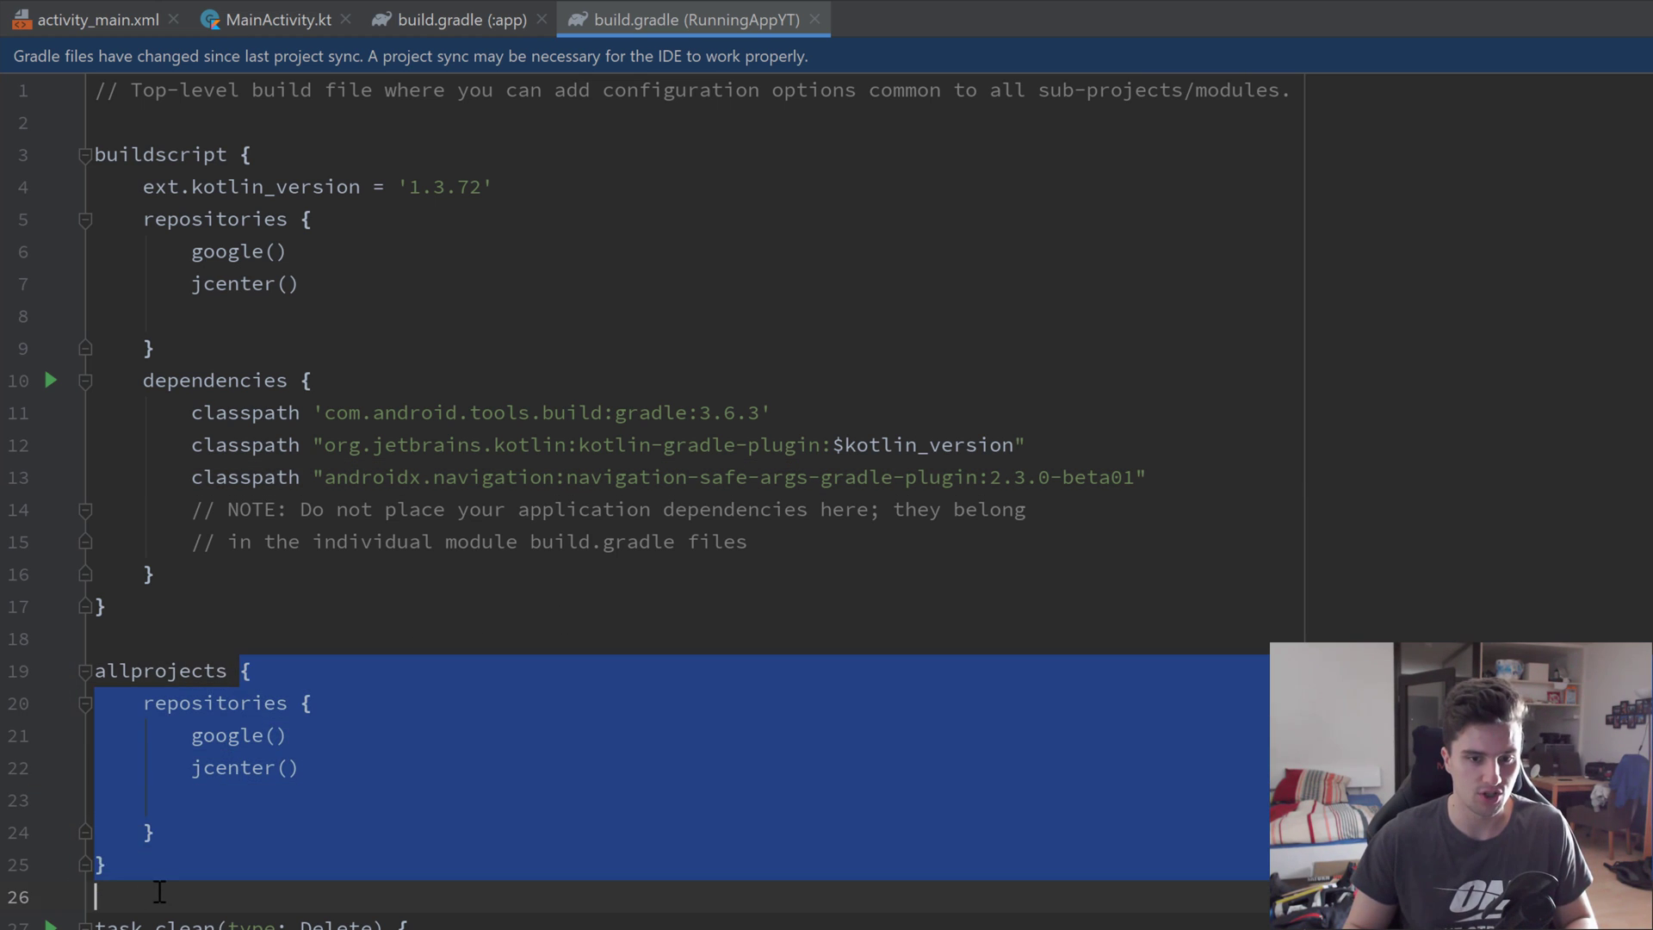
text(maven { url "https://jitpack.io" })
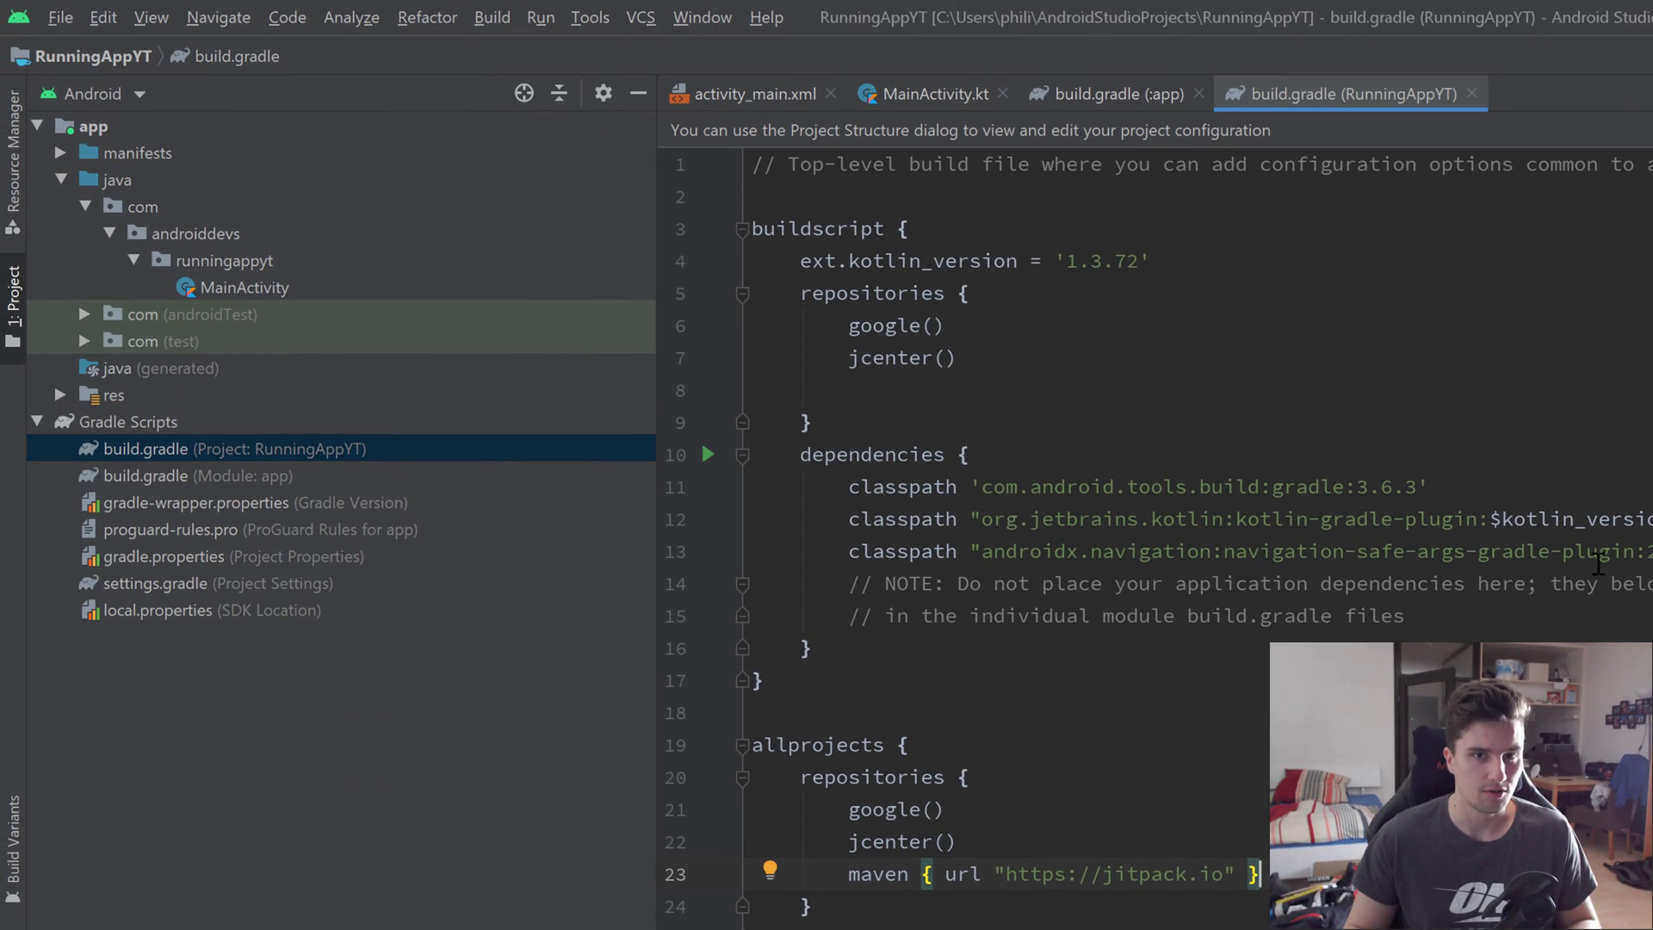
mouse_move(806, 367)
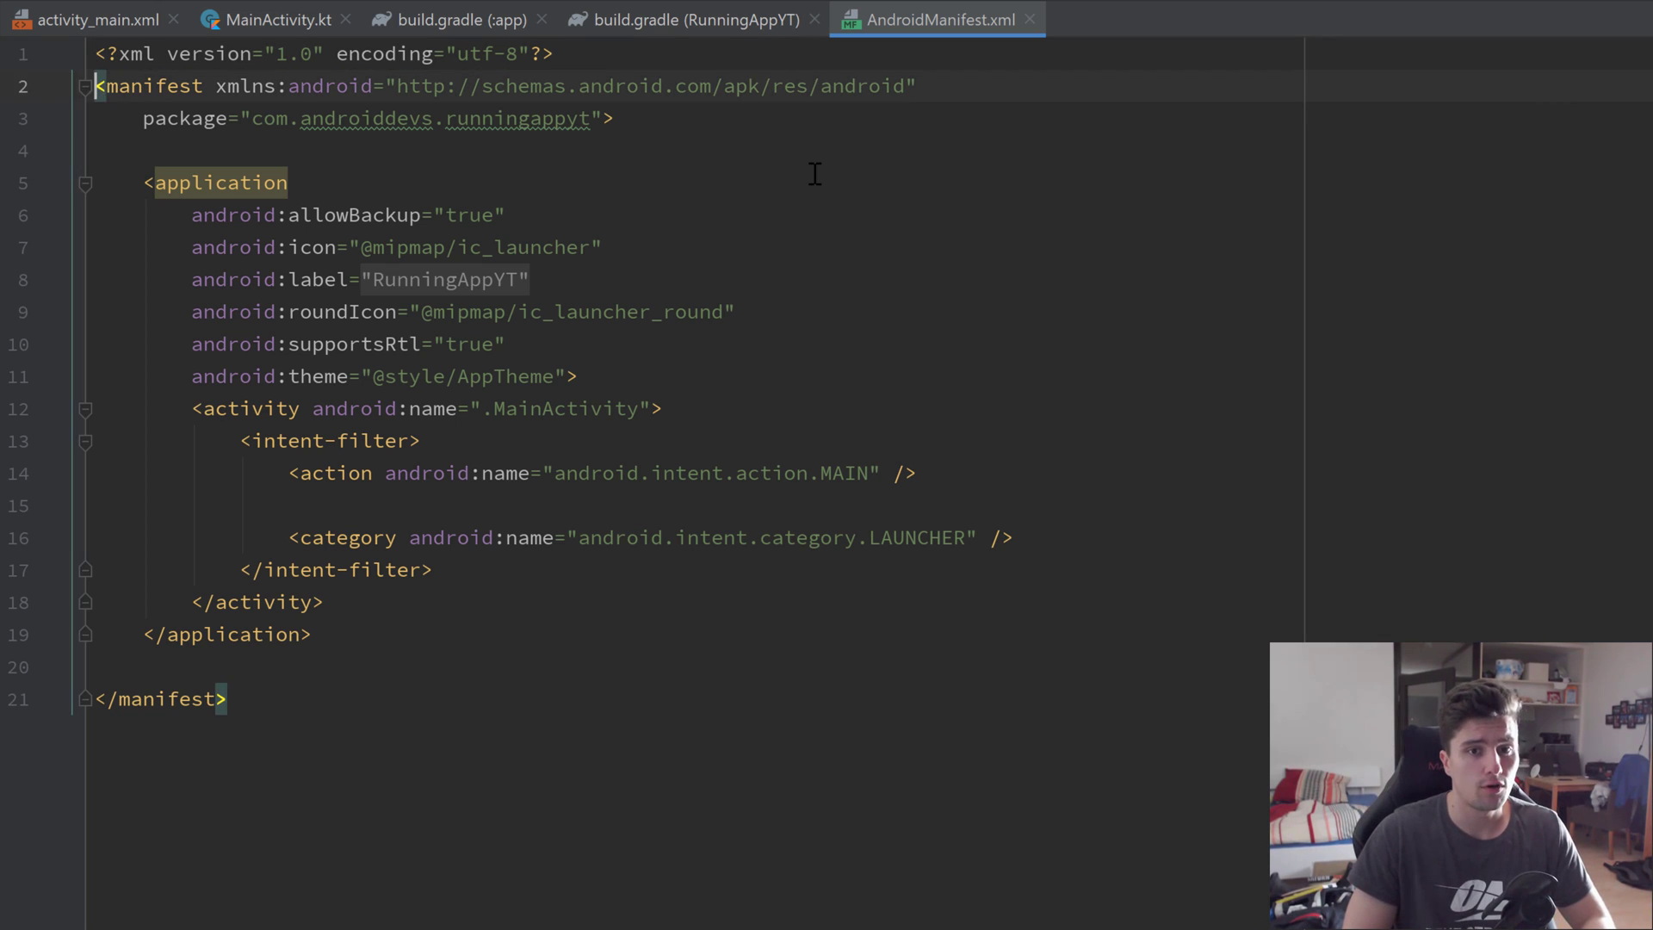
Declare ACCESS_FINE_LOCATION, ACCESS_COARSE_LOCATION and ACCESS_BACKGROUND_LOCATION uses-permission tags in AndroidManifest.xml
key(Enter)
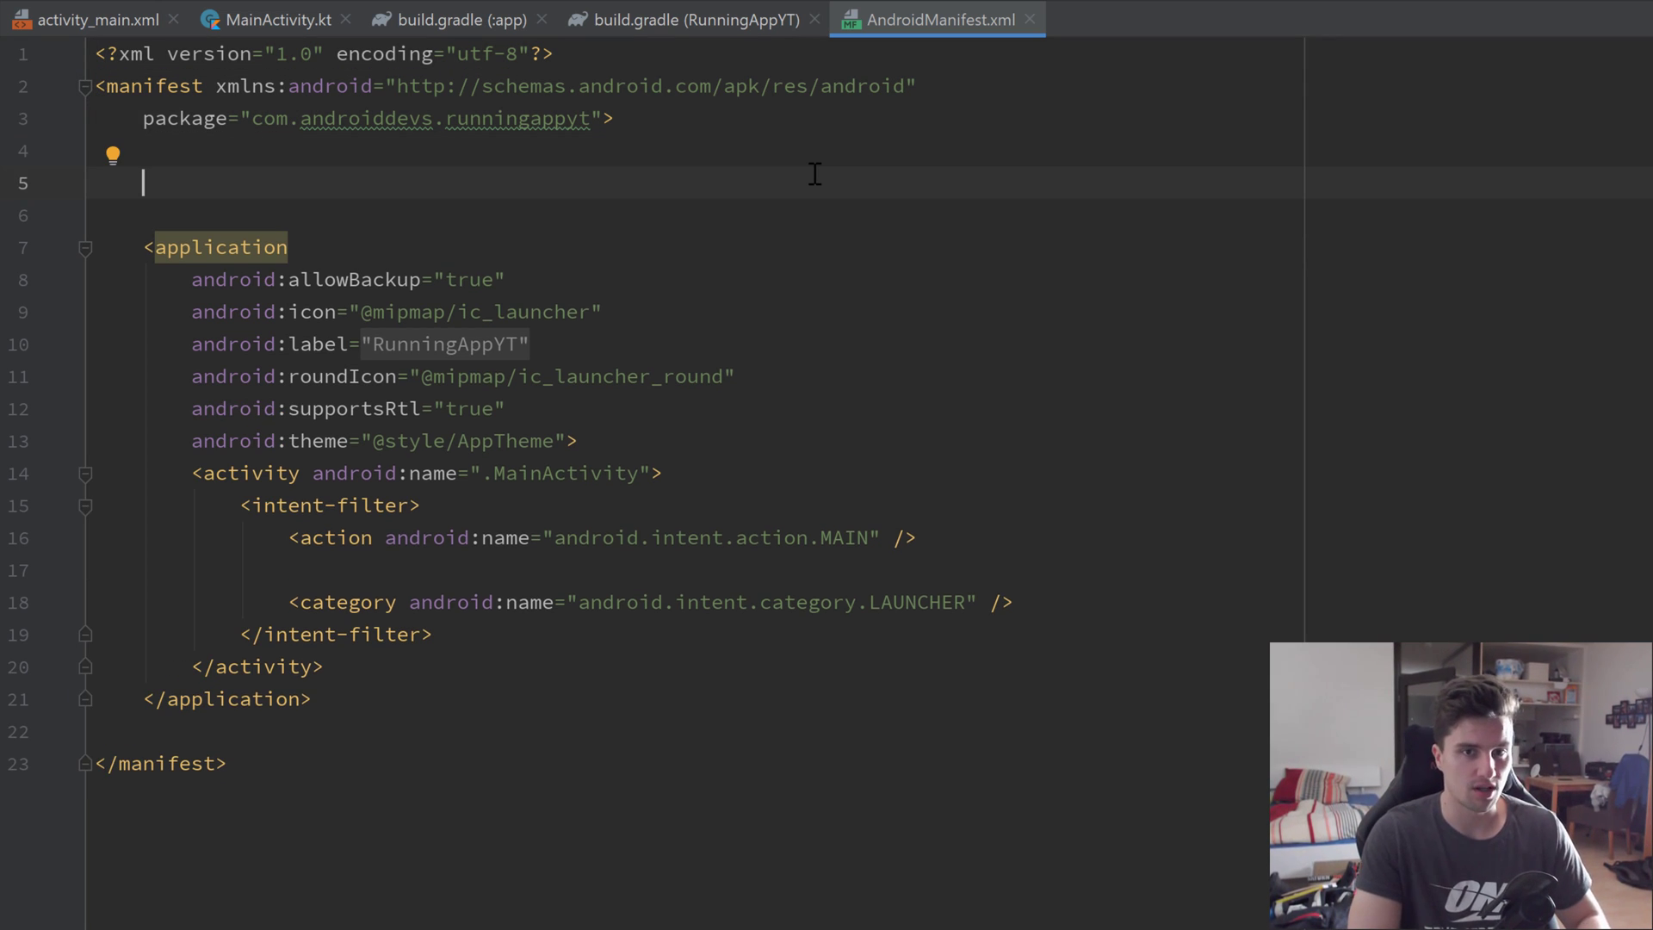
text(<uses-permission android:name=")
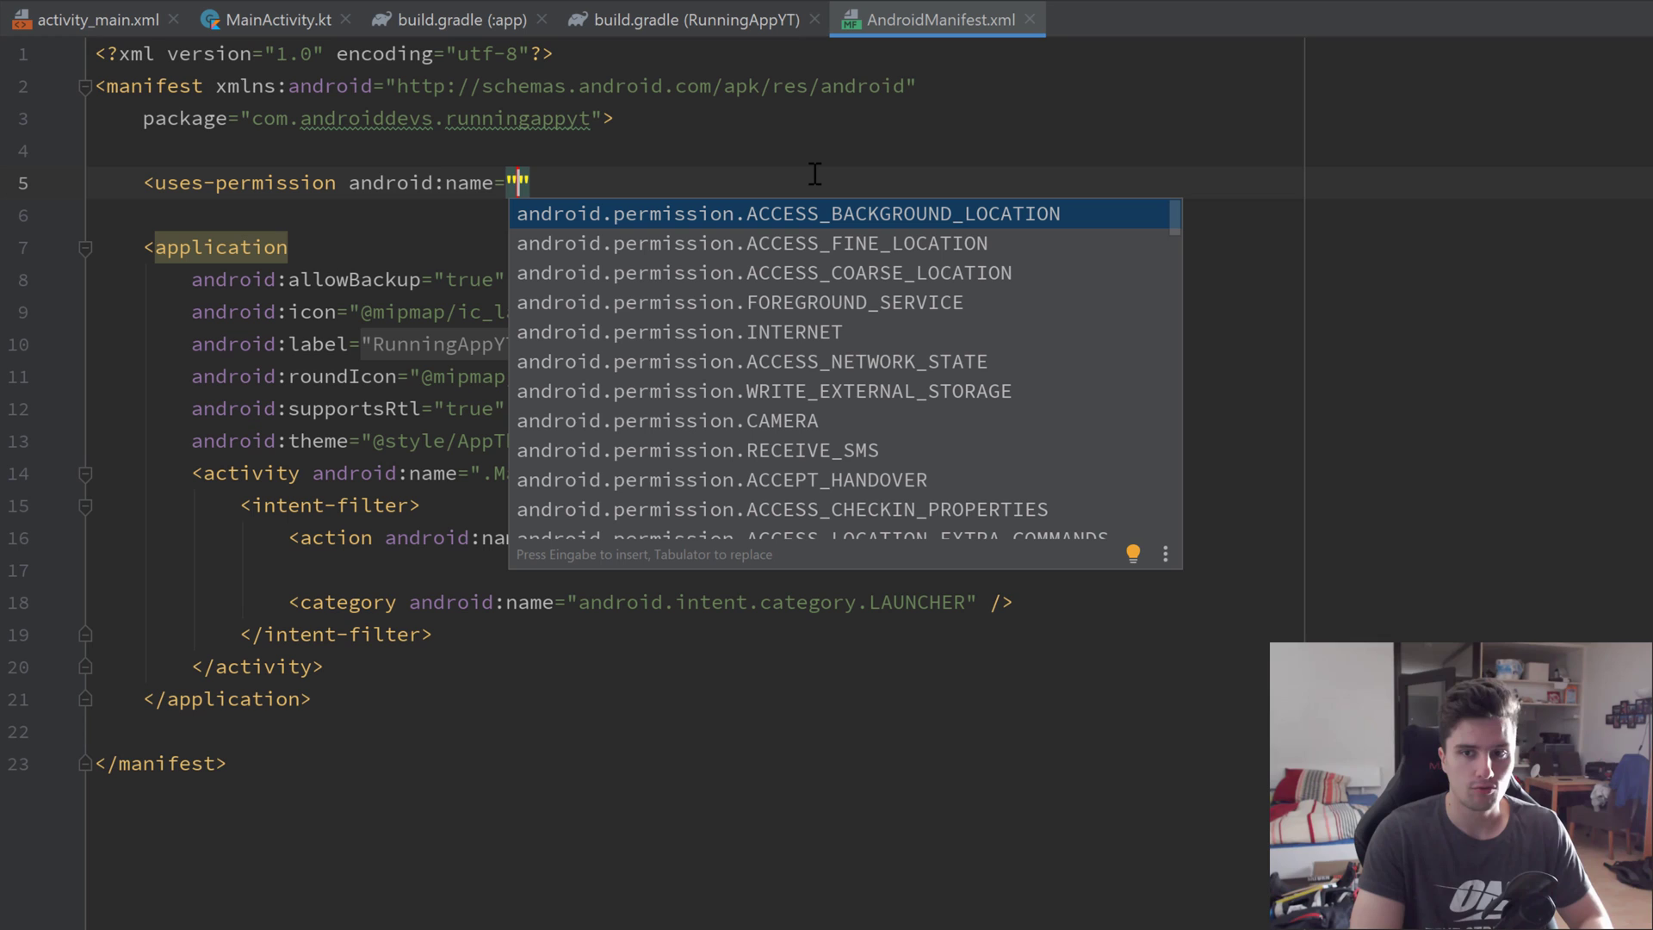
text(ACCESS)
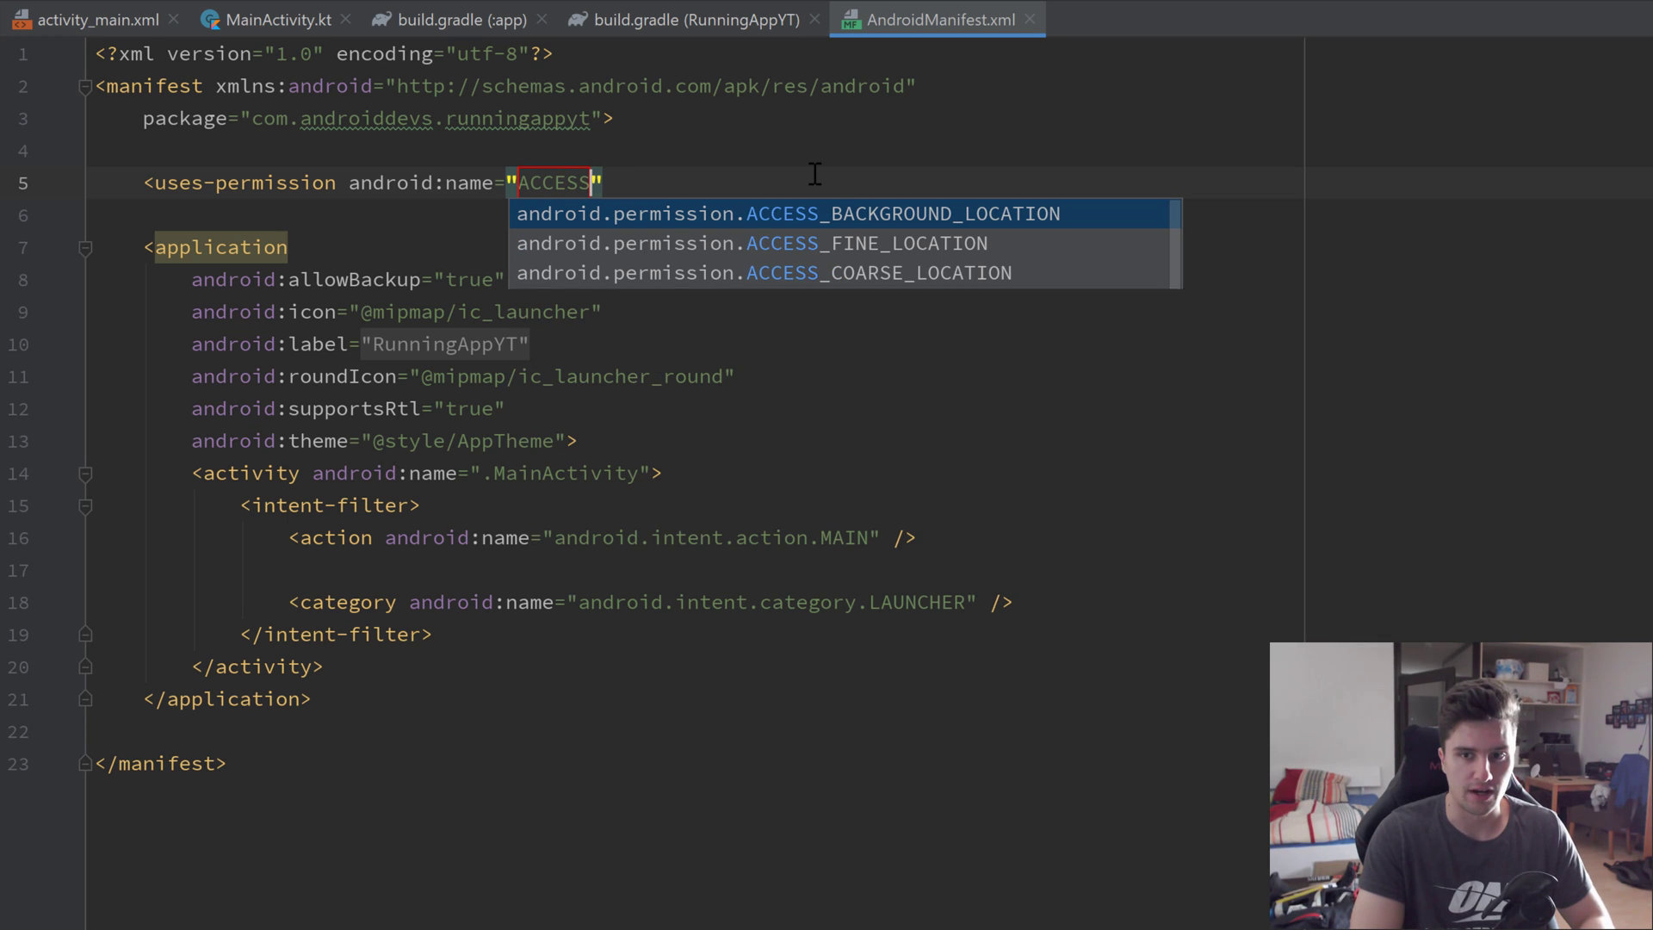
click(877, 242)
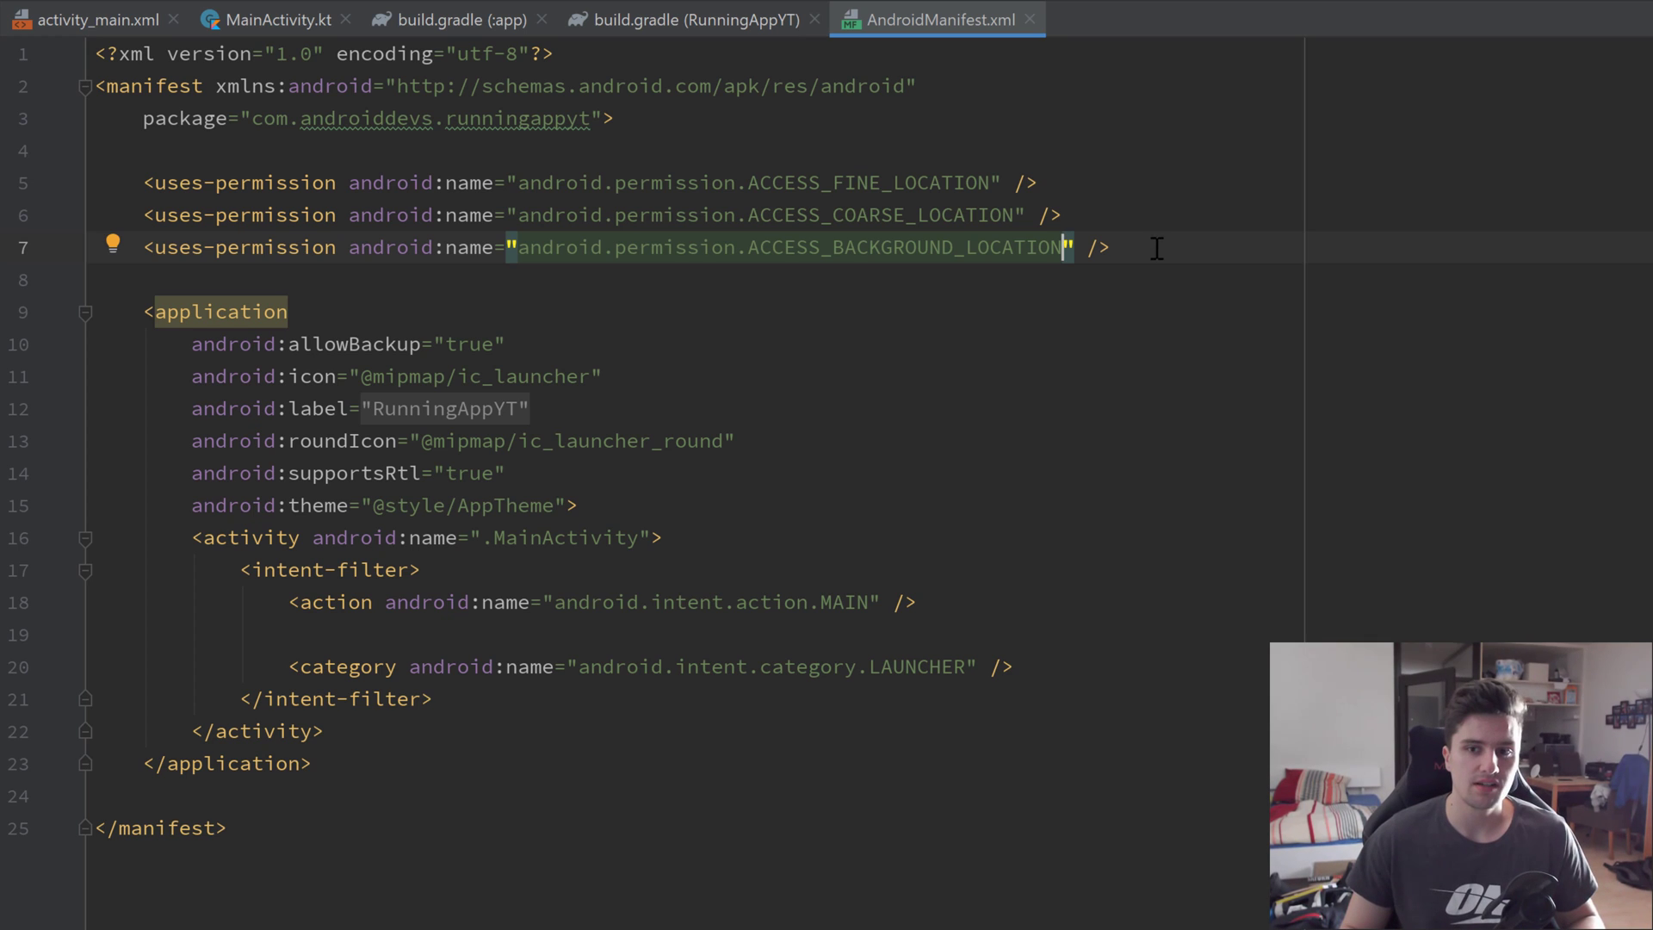
click(764, 248)
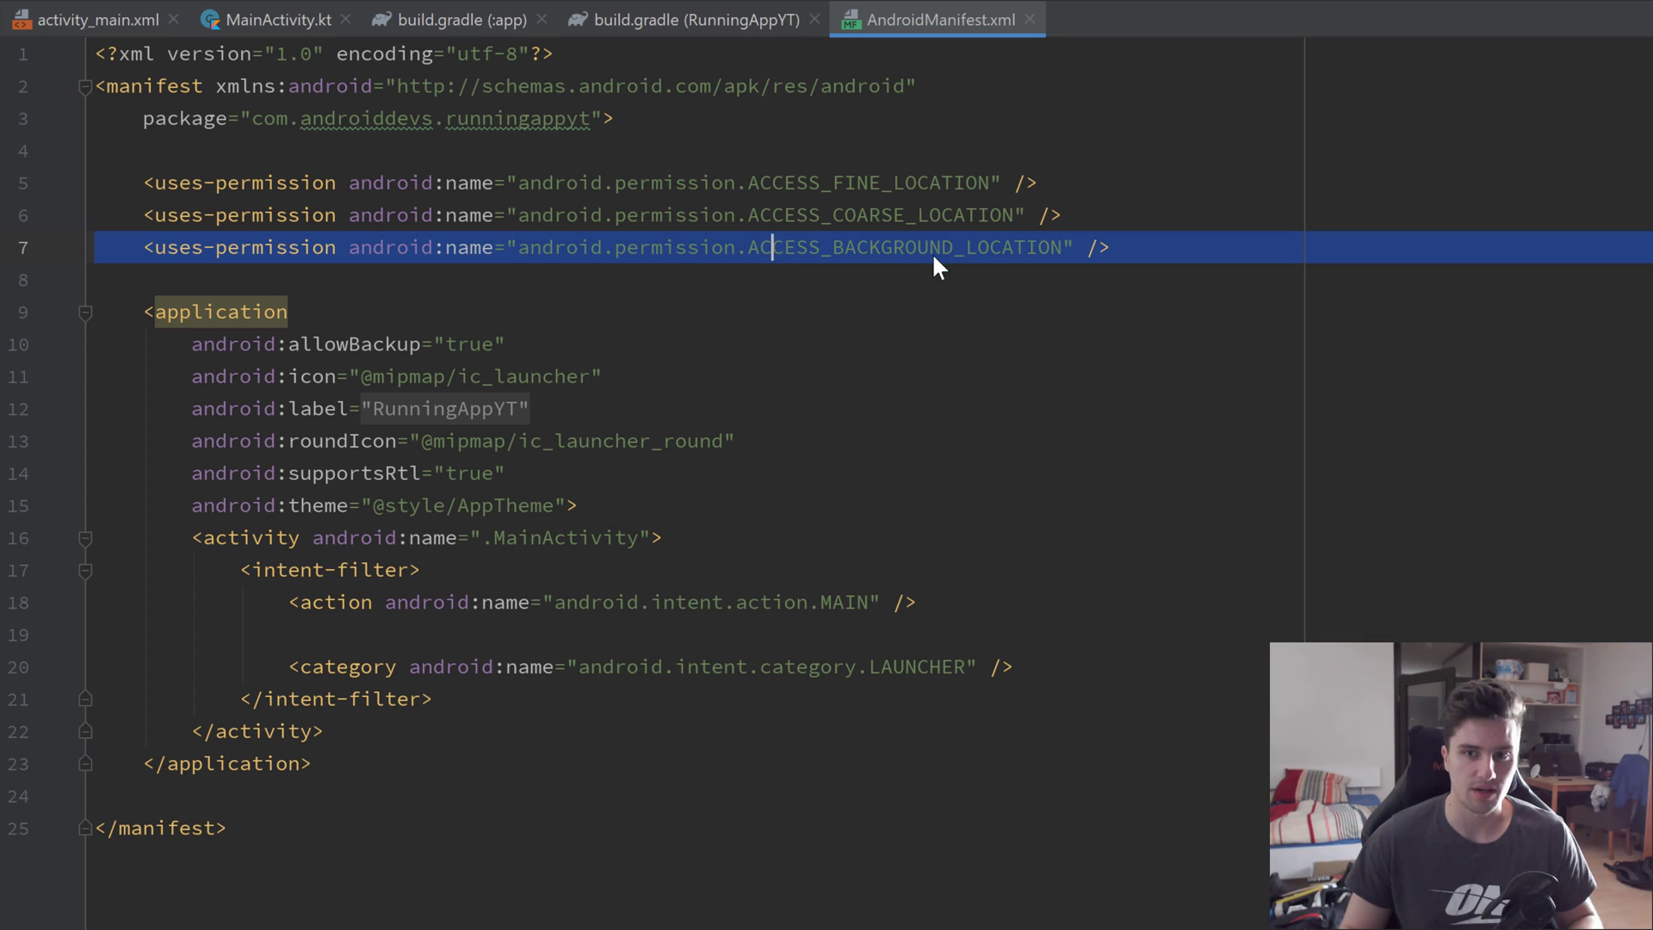
double_click(900, 248)
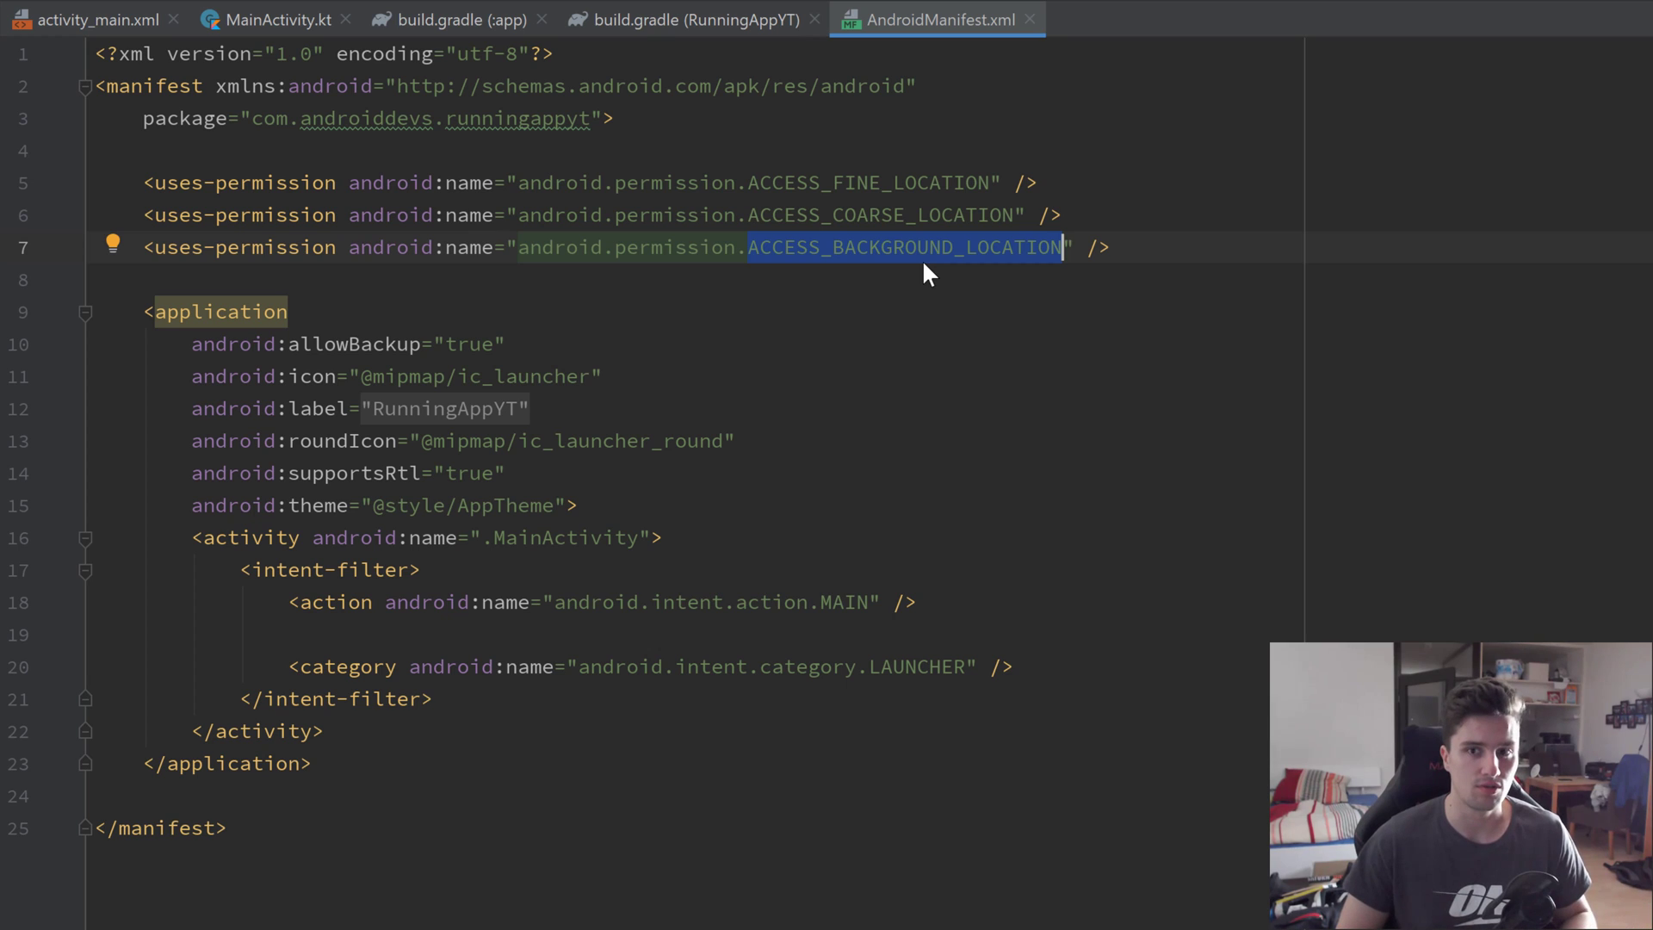
mouse_move(665, 228)
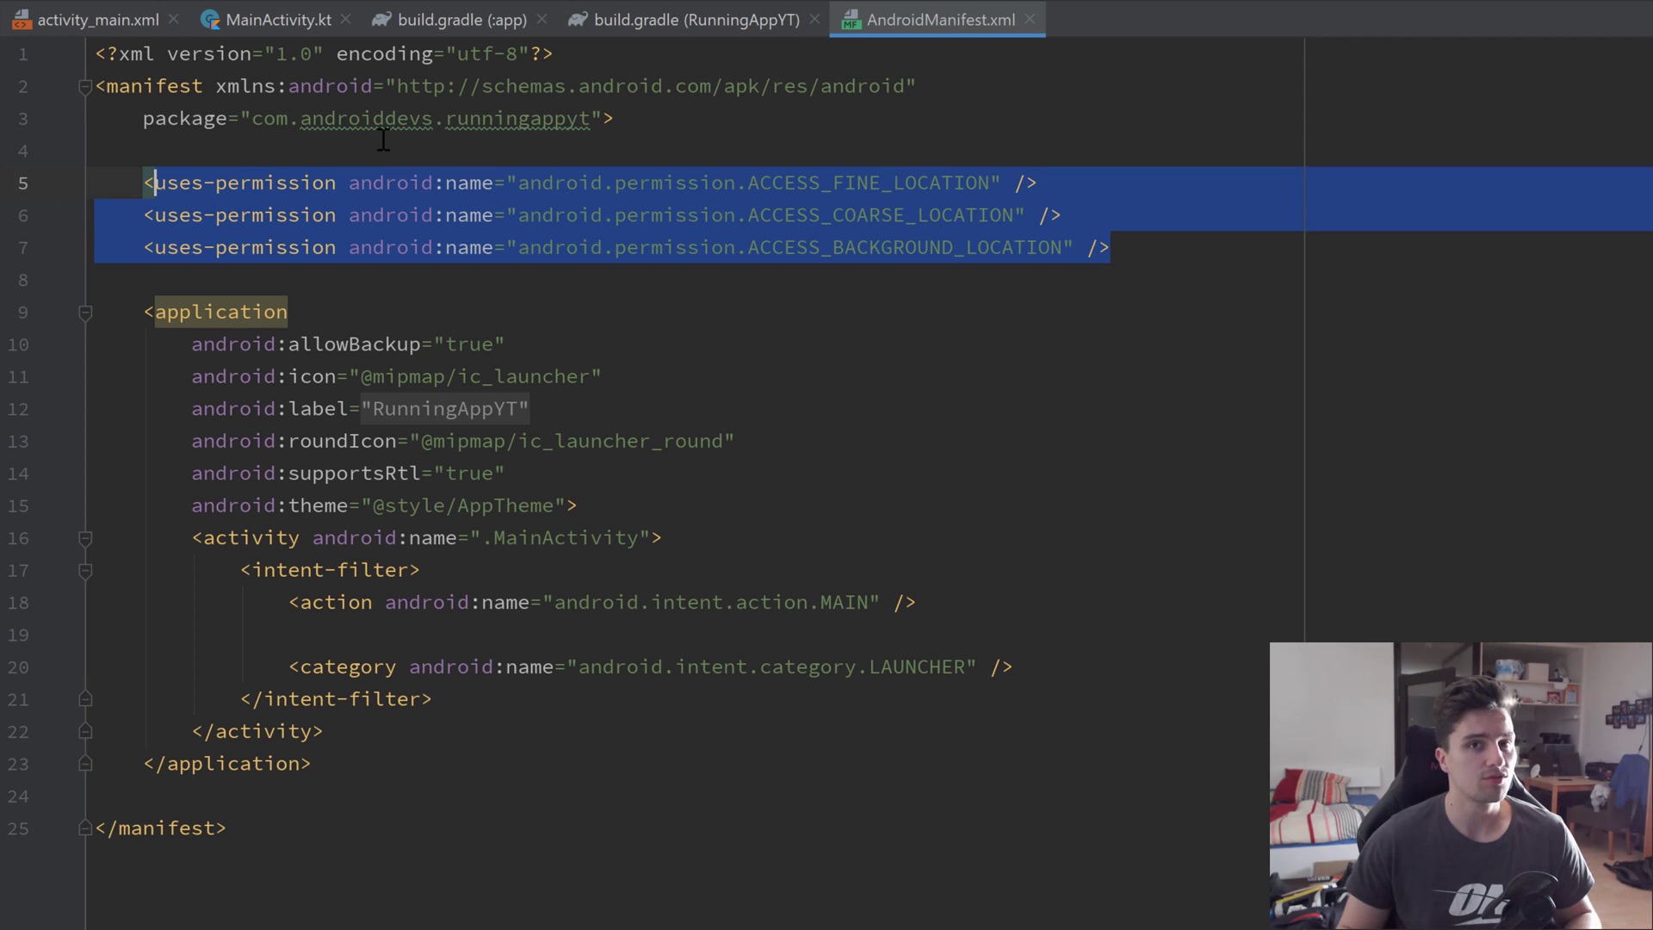
Add a FOREGROUND_SERVICE permission and set MainActivity's launchMode to singleTask
click(1113, 248)
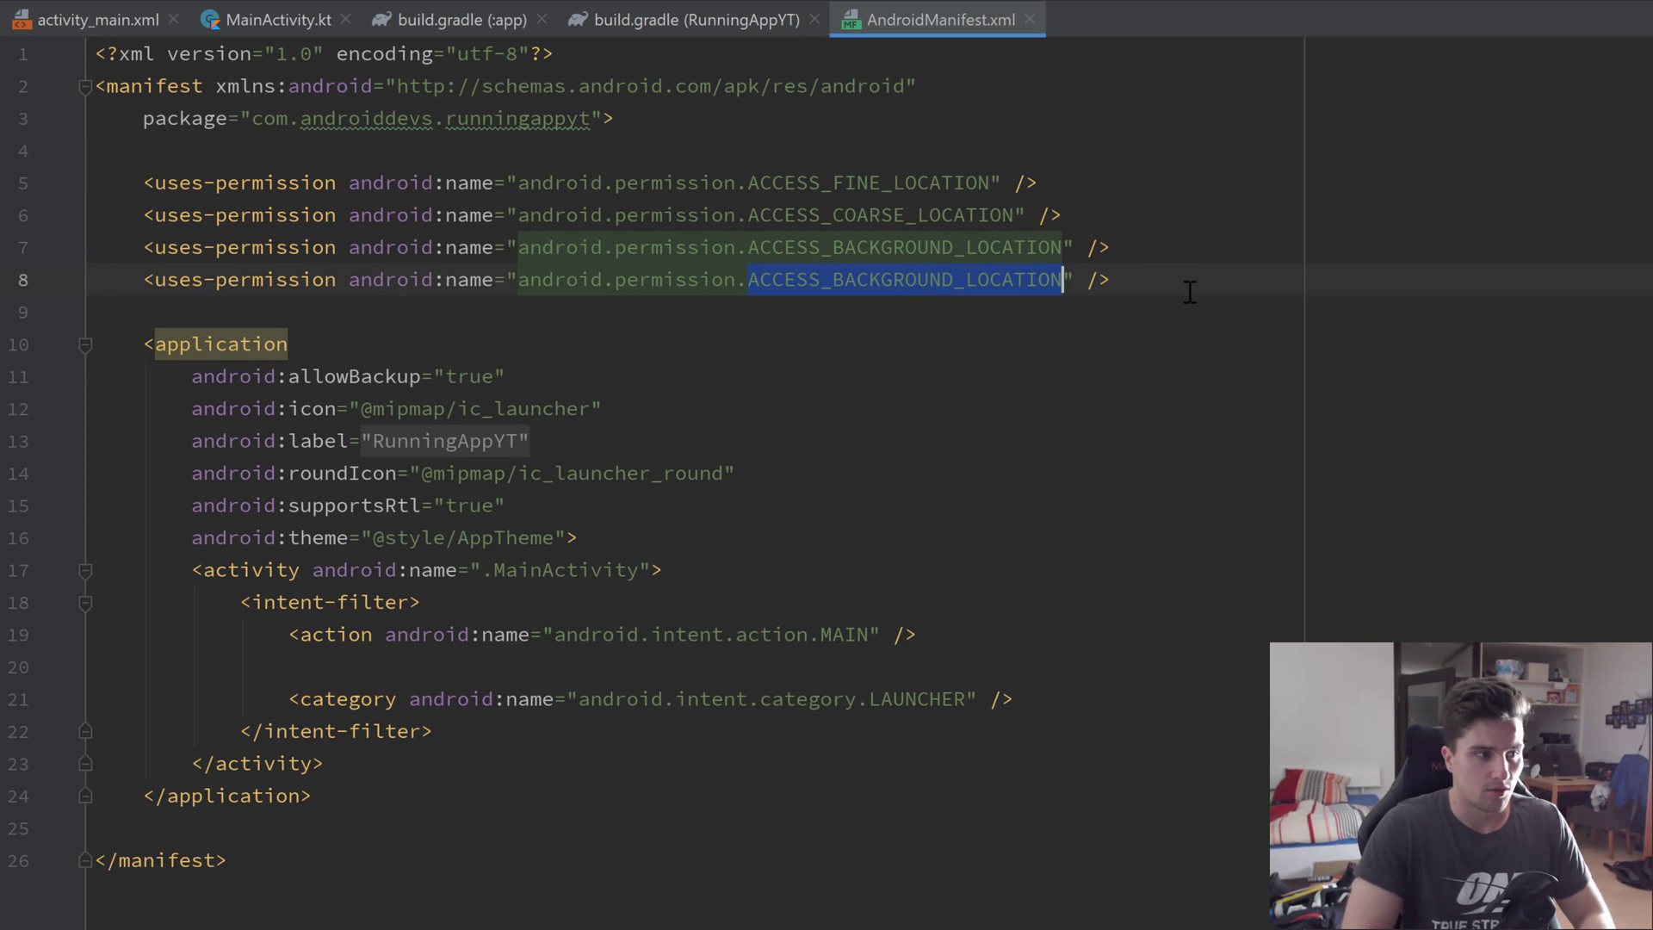
text(FORE)
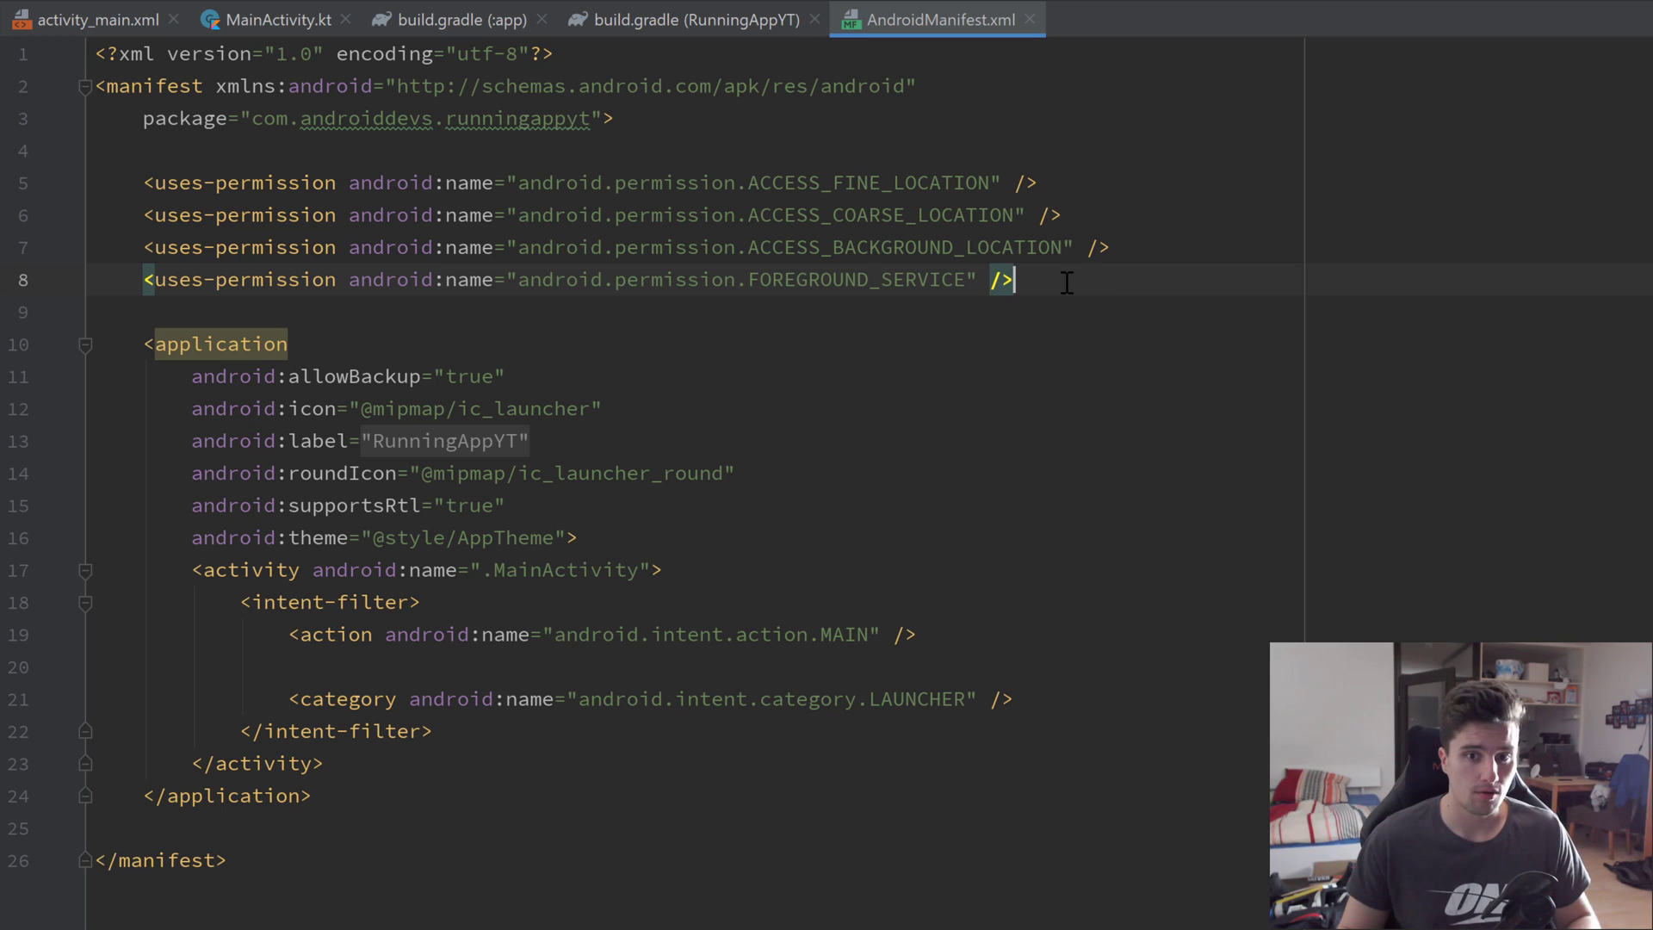
mouse_move(607, 376)
text( l)
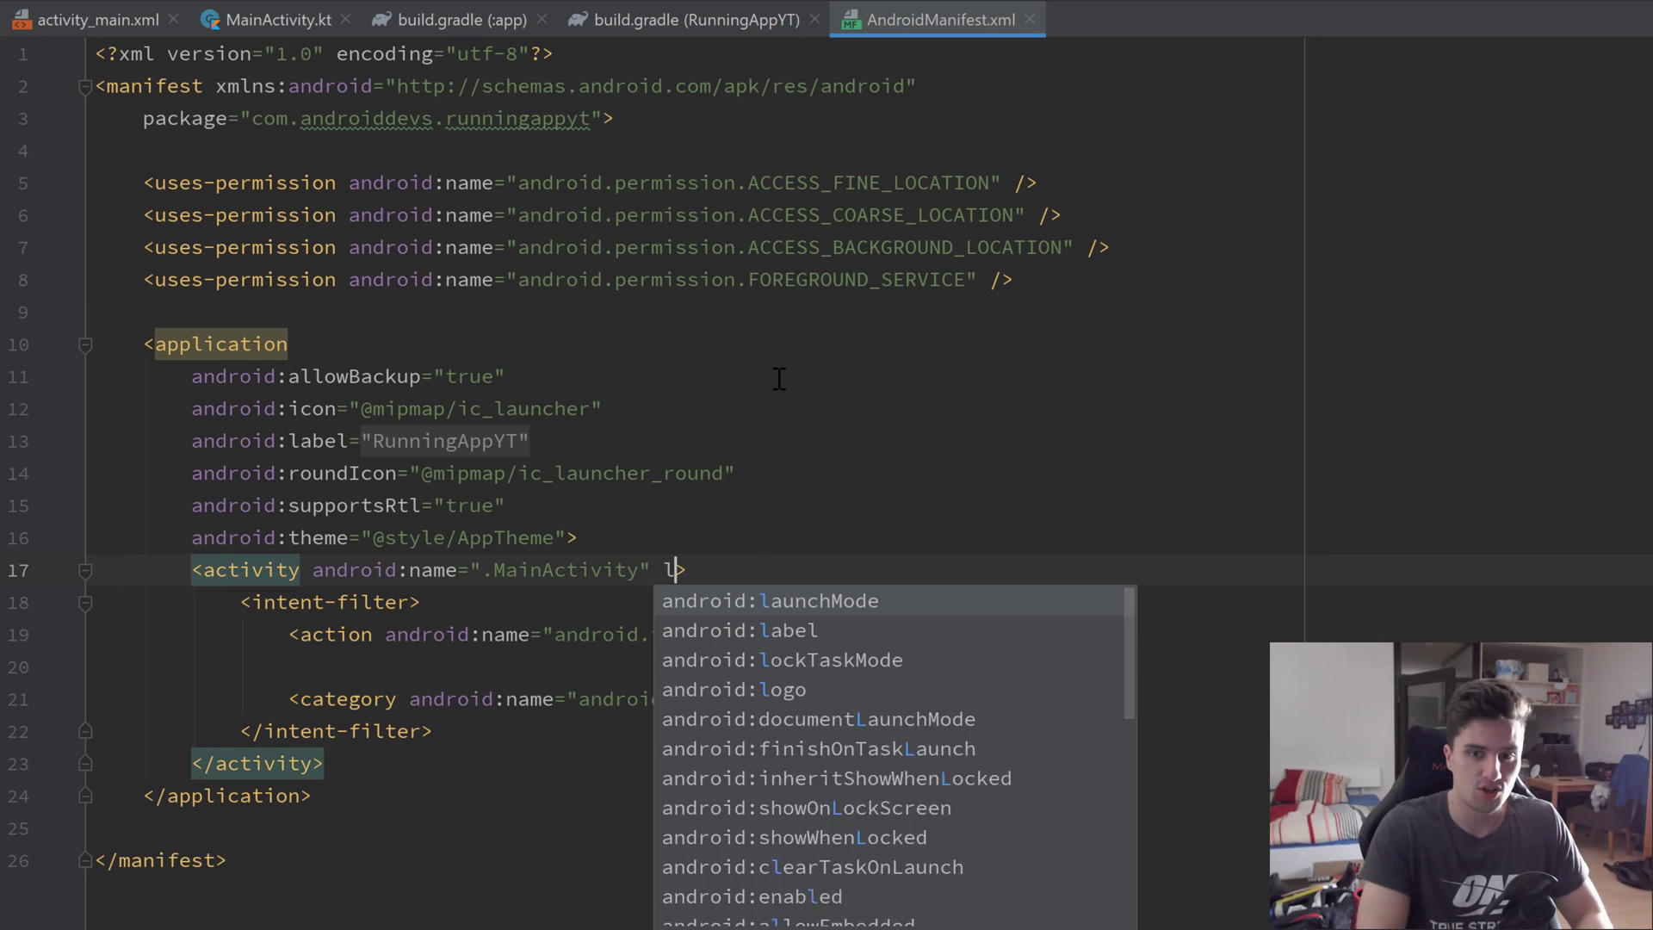
click(818, 599)
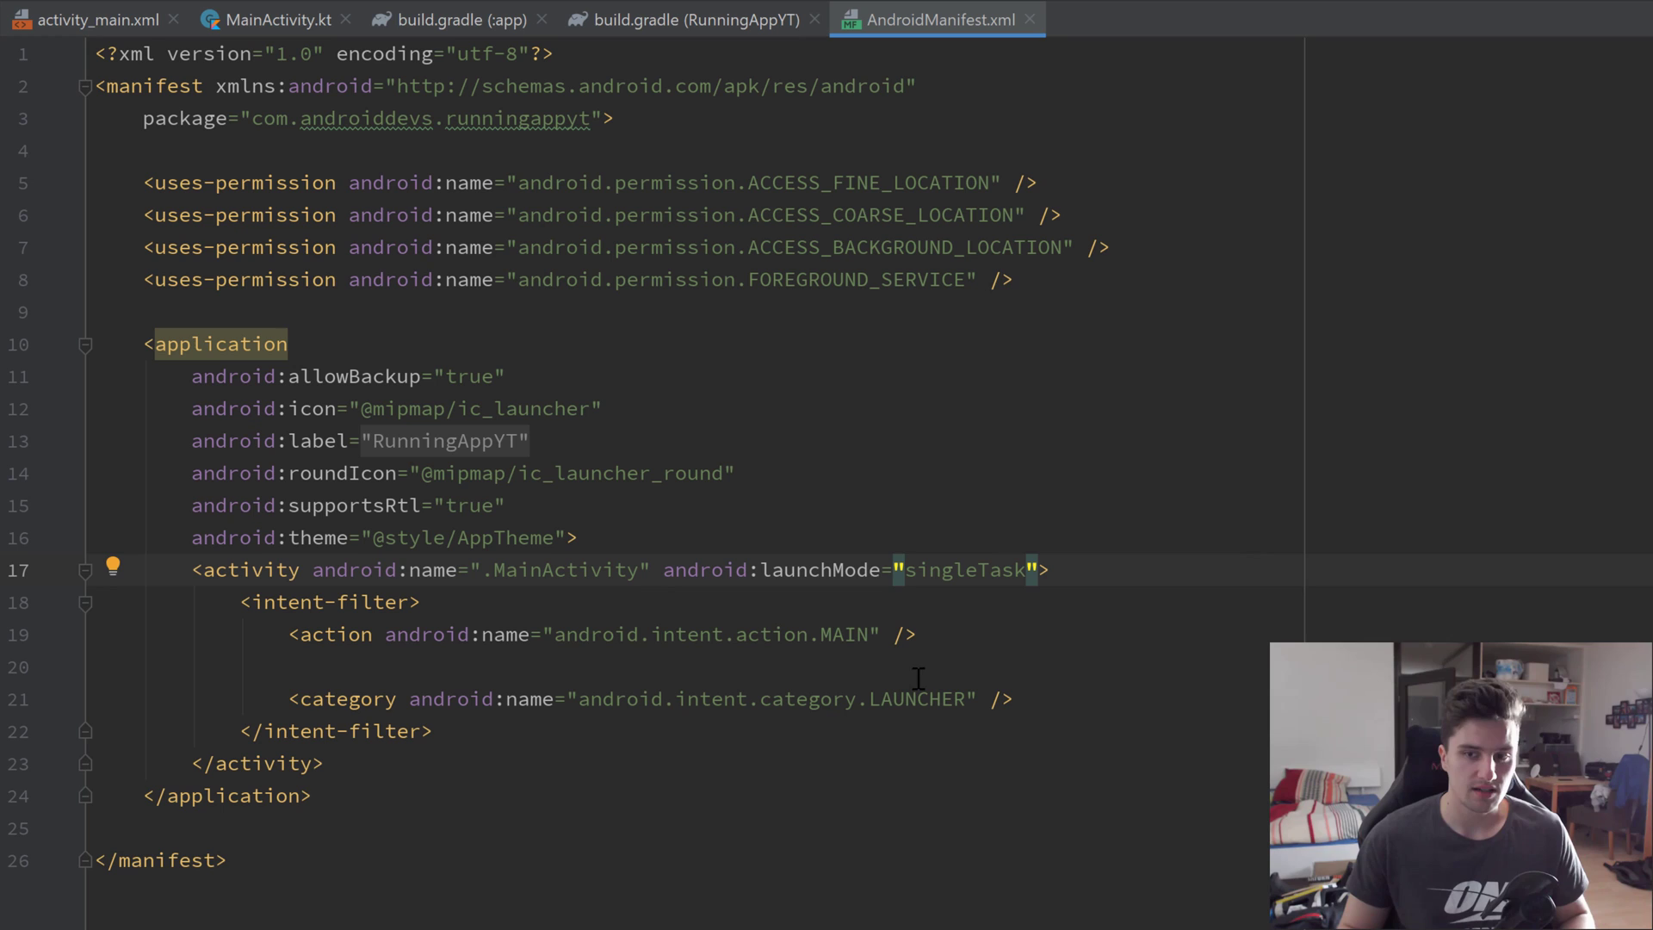
mouse_move(1176, 534)
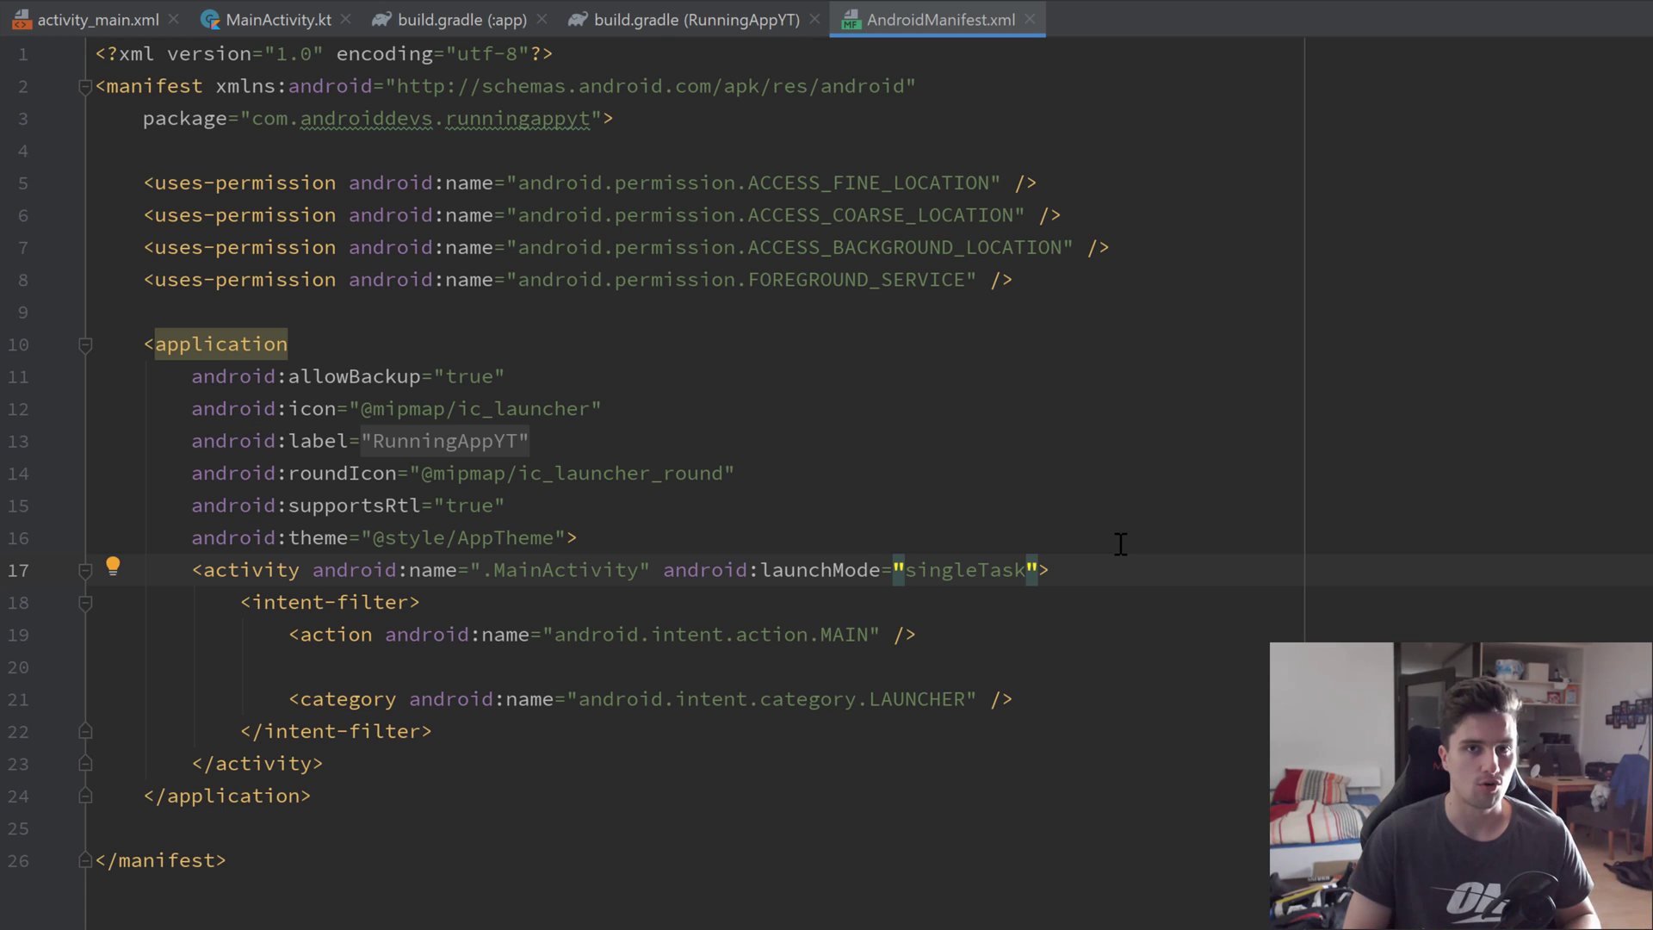
mouse_move(812, 542)
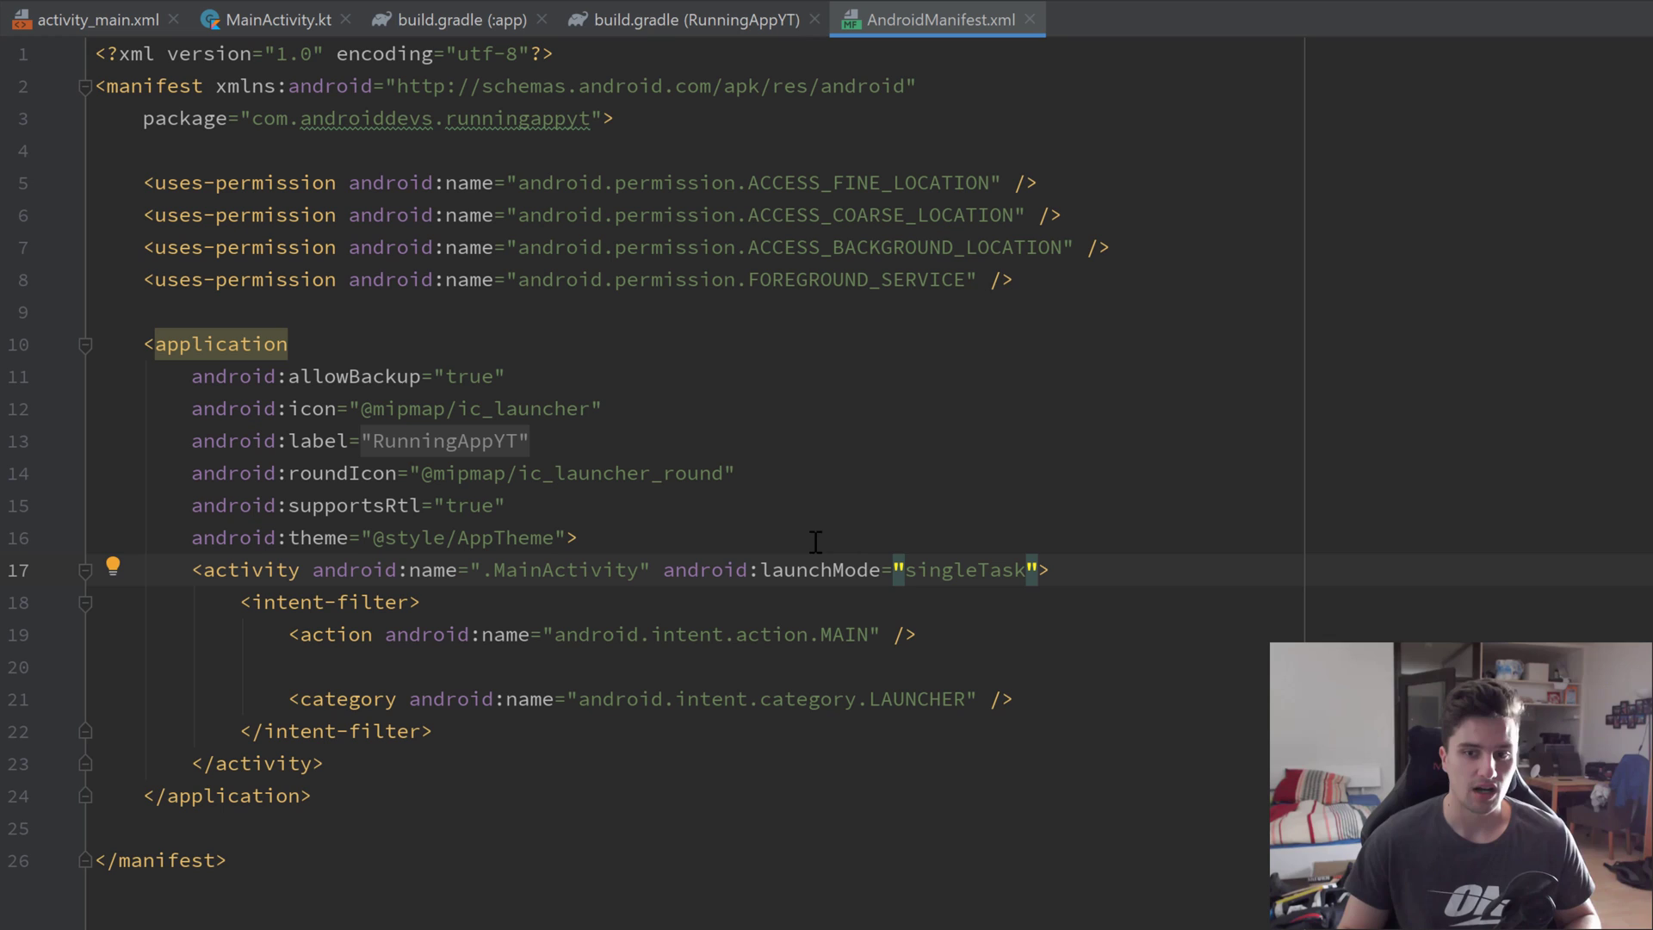
drag(665, 570, 1039, 570)
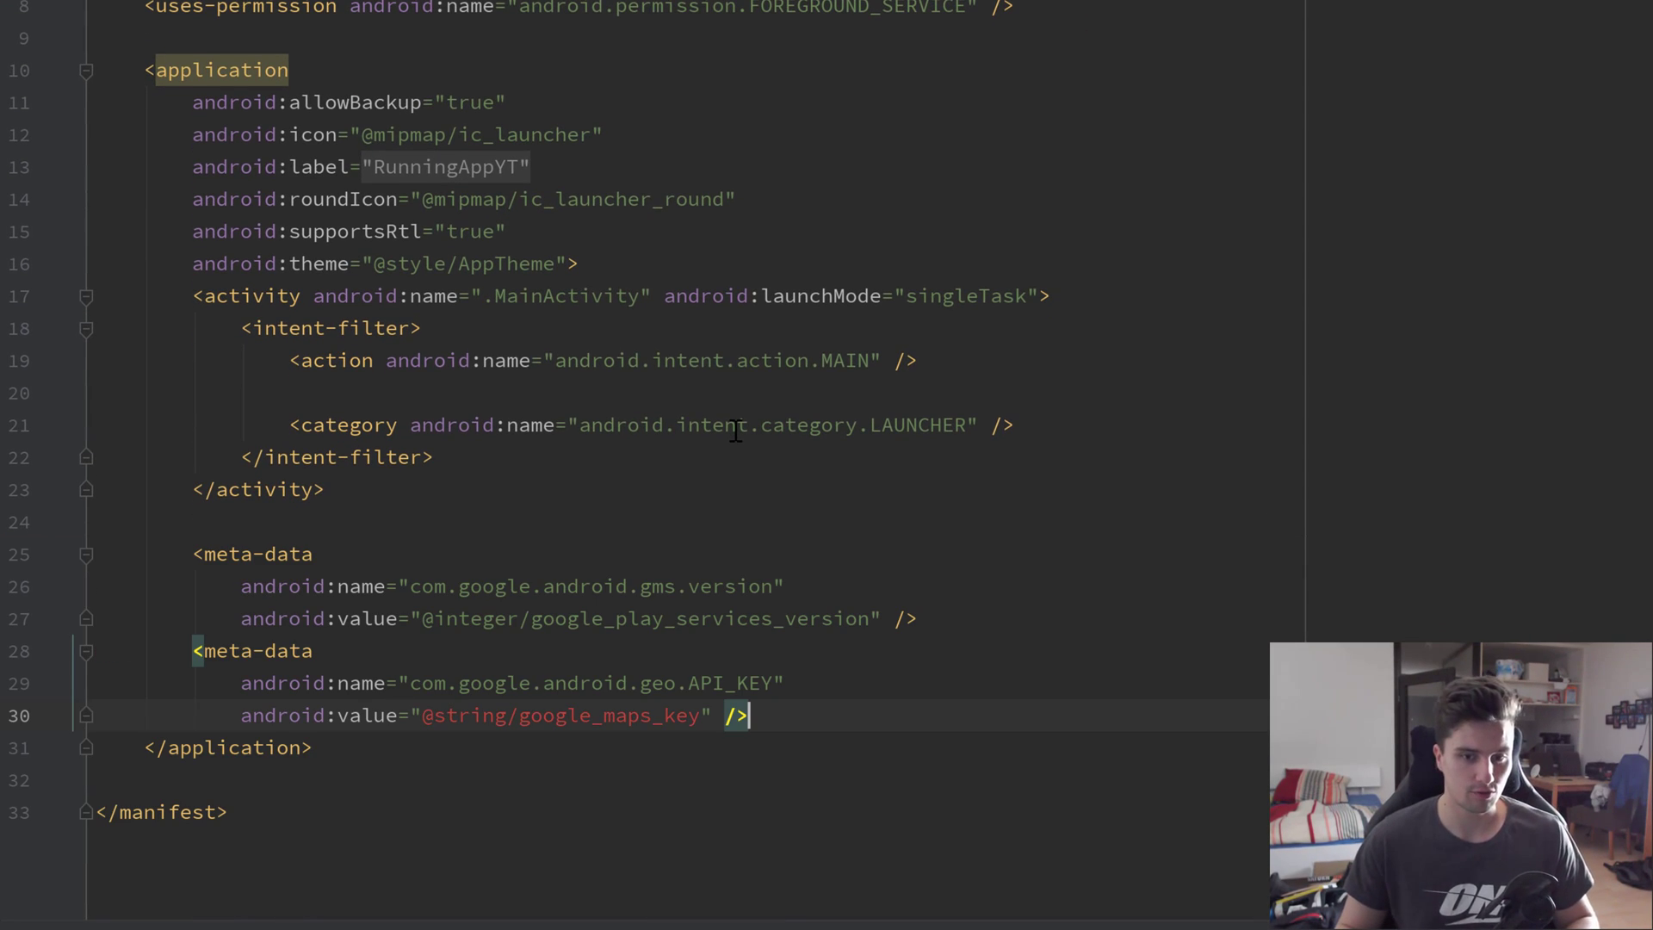
scroll(down, 3)
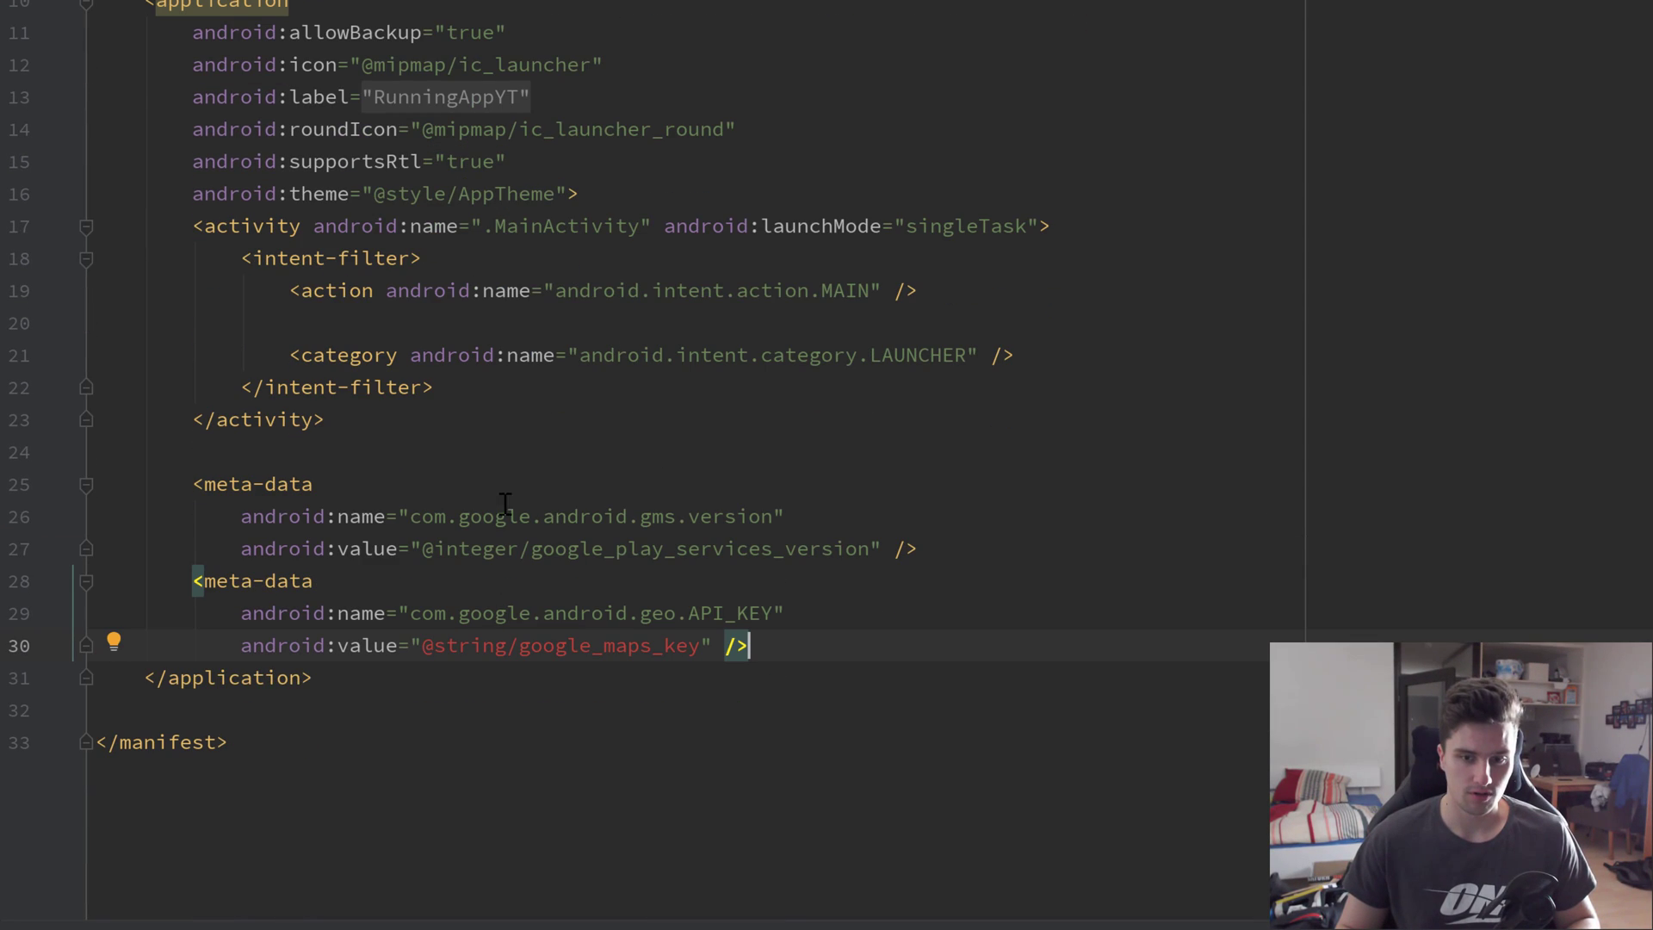
double_click(730, 517)
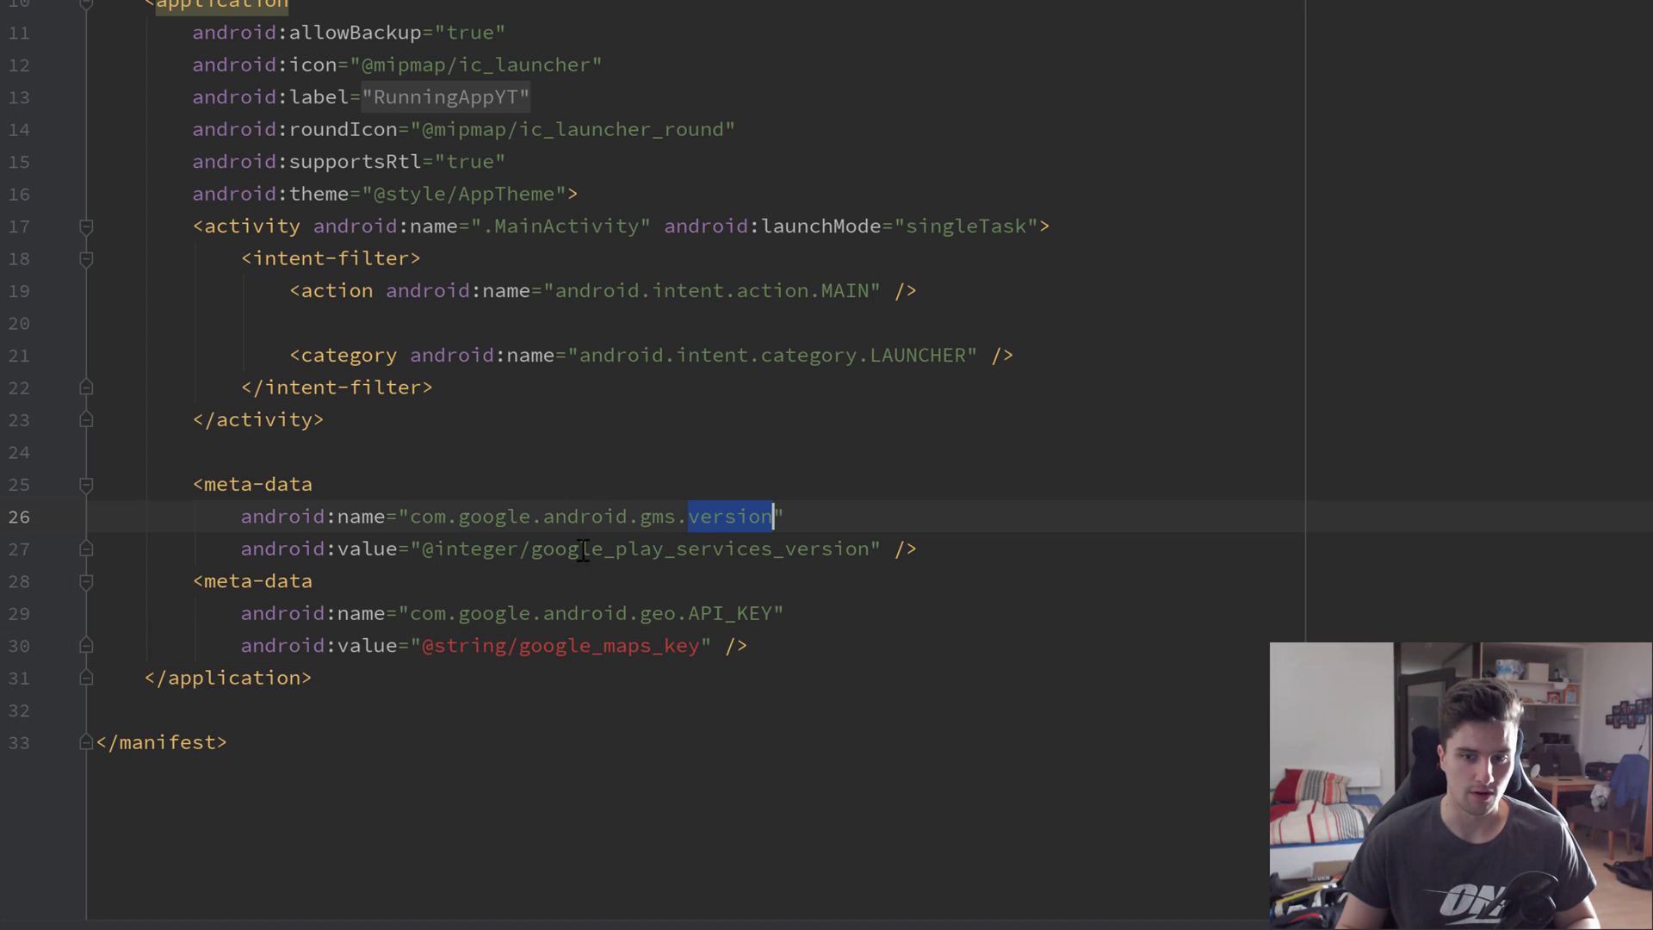
double_click(703, 549)
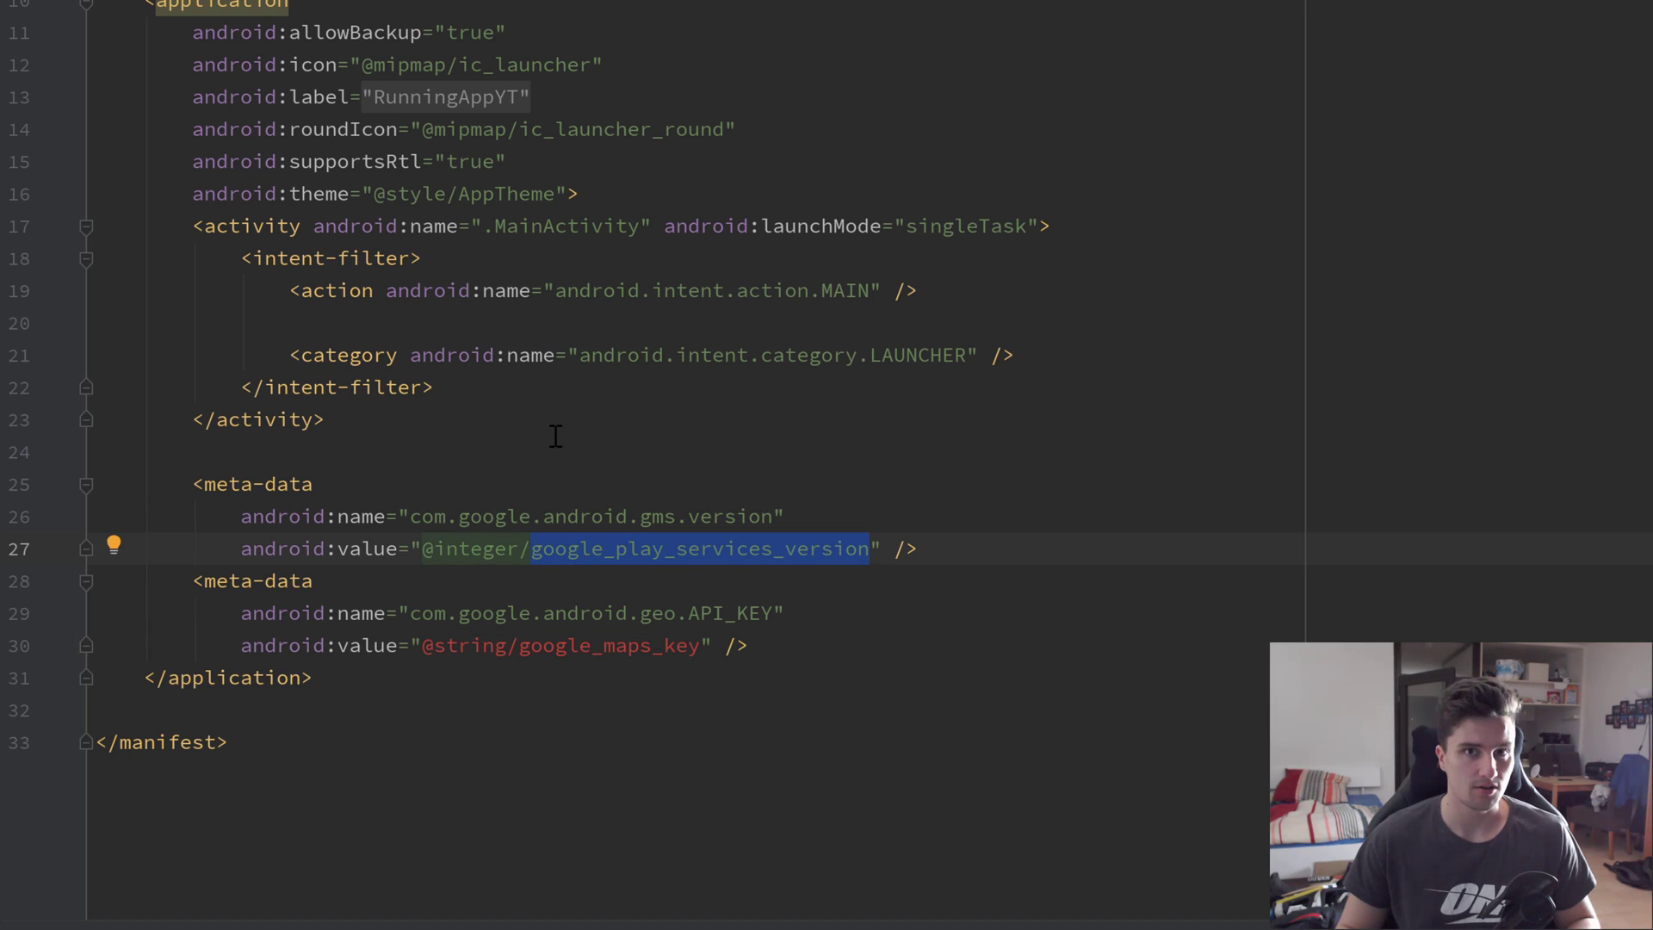
mouse_move(861, 449)
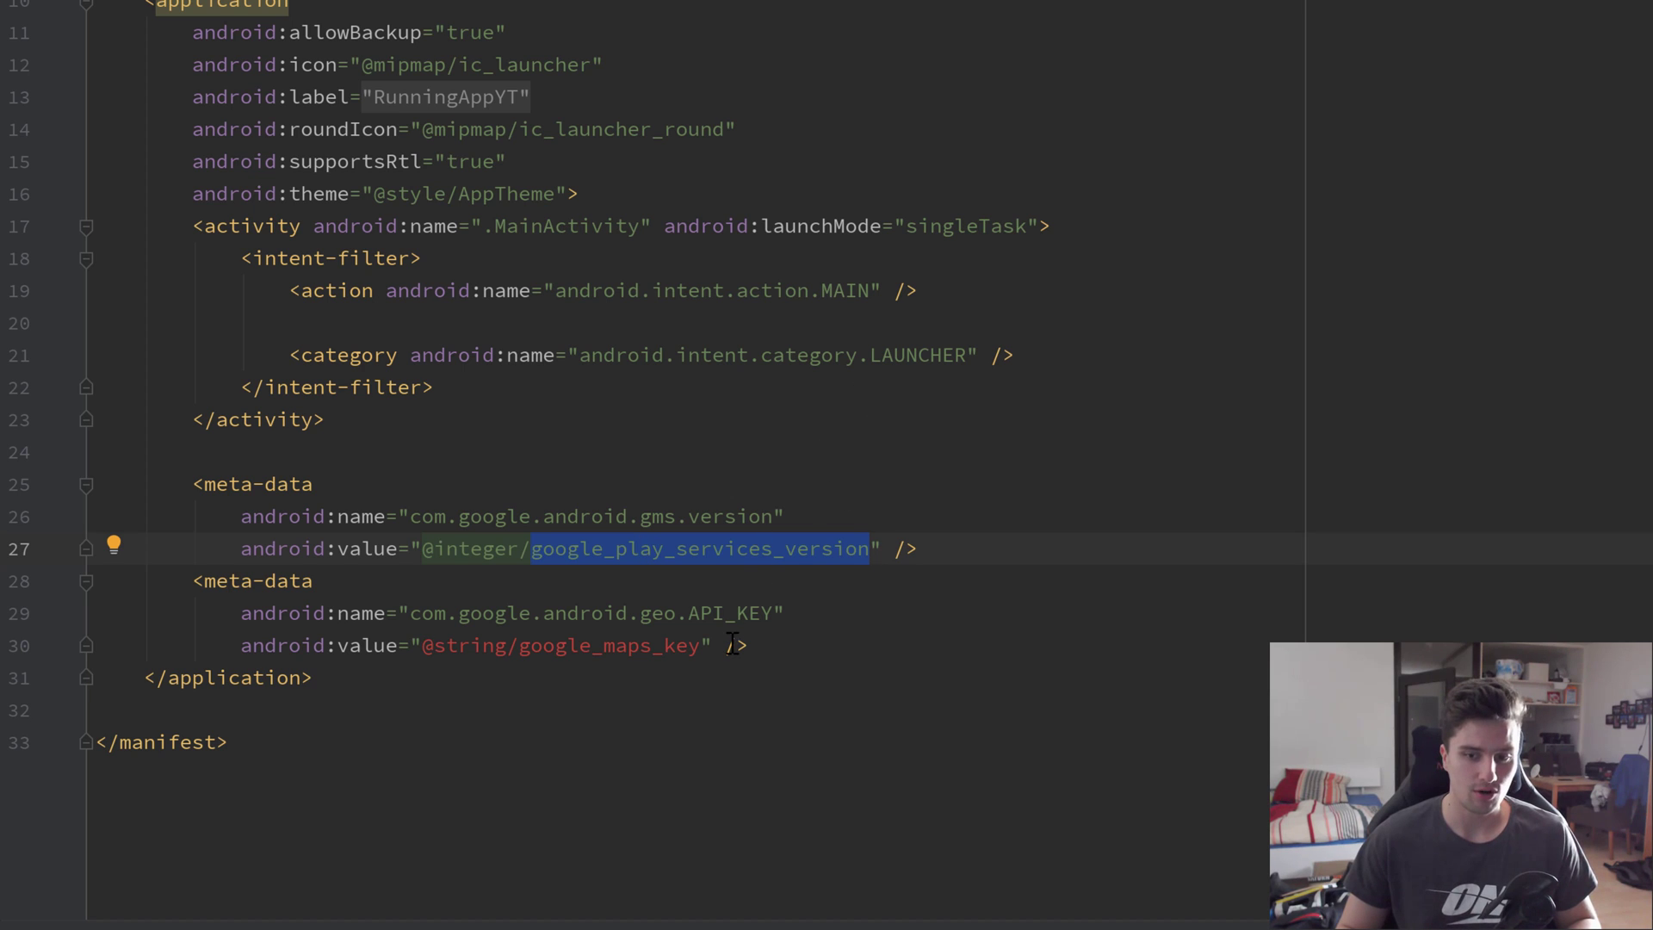
double_click(729, 613)
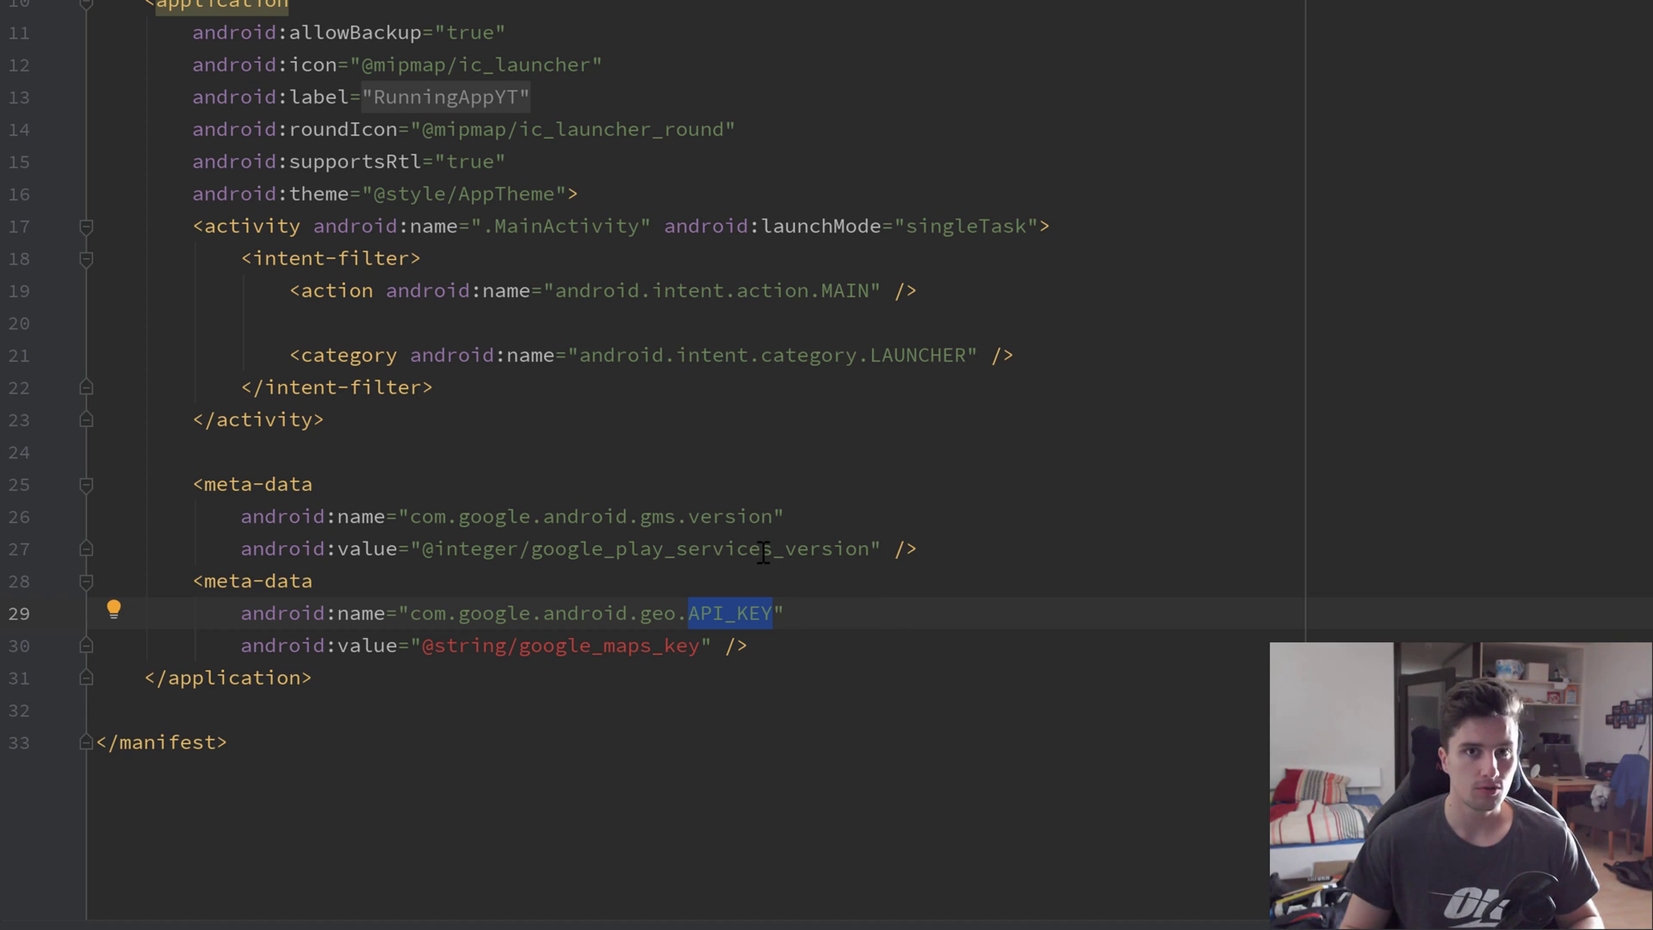
mouse_move(882, 524)
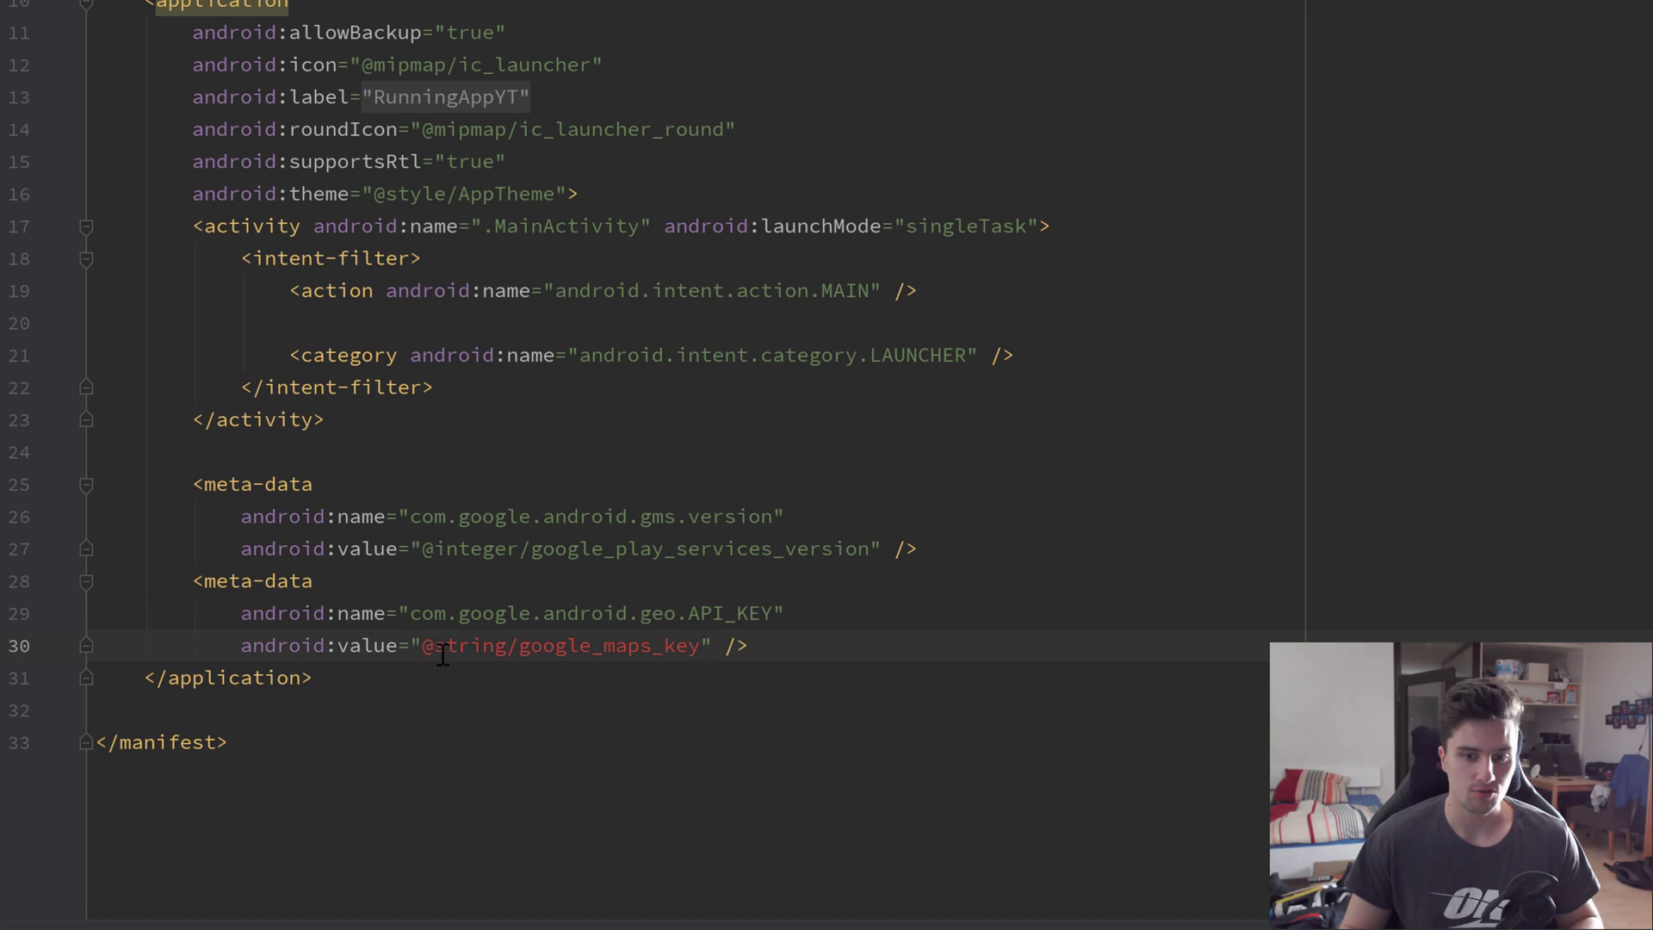
double_click(561, 646)
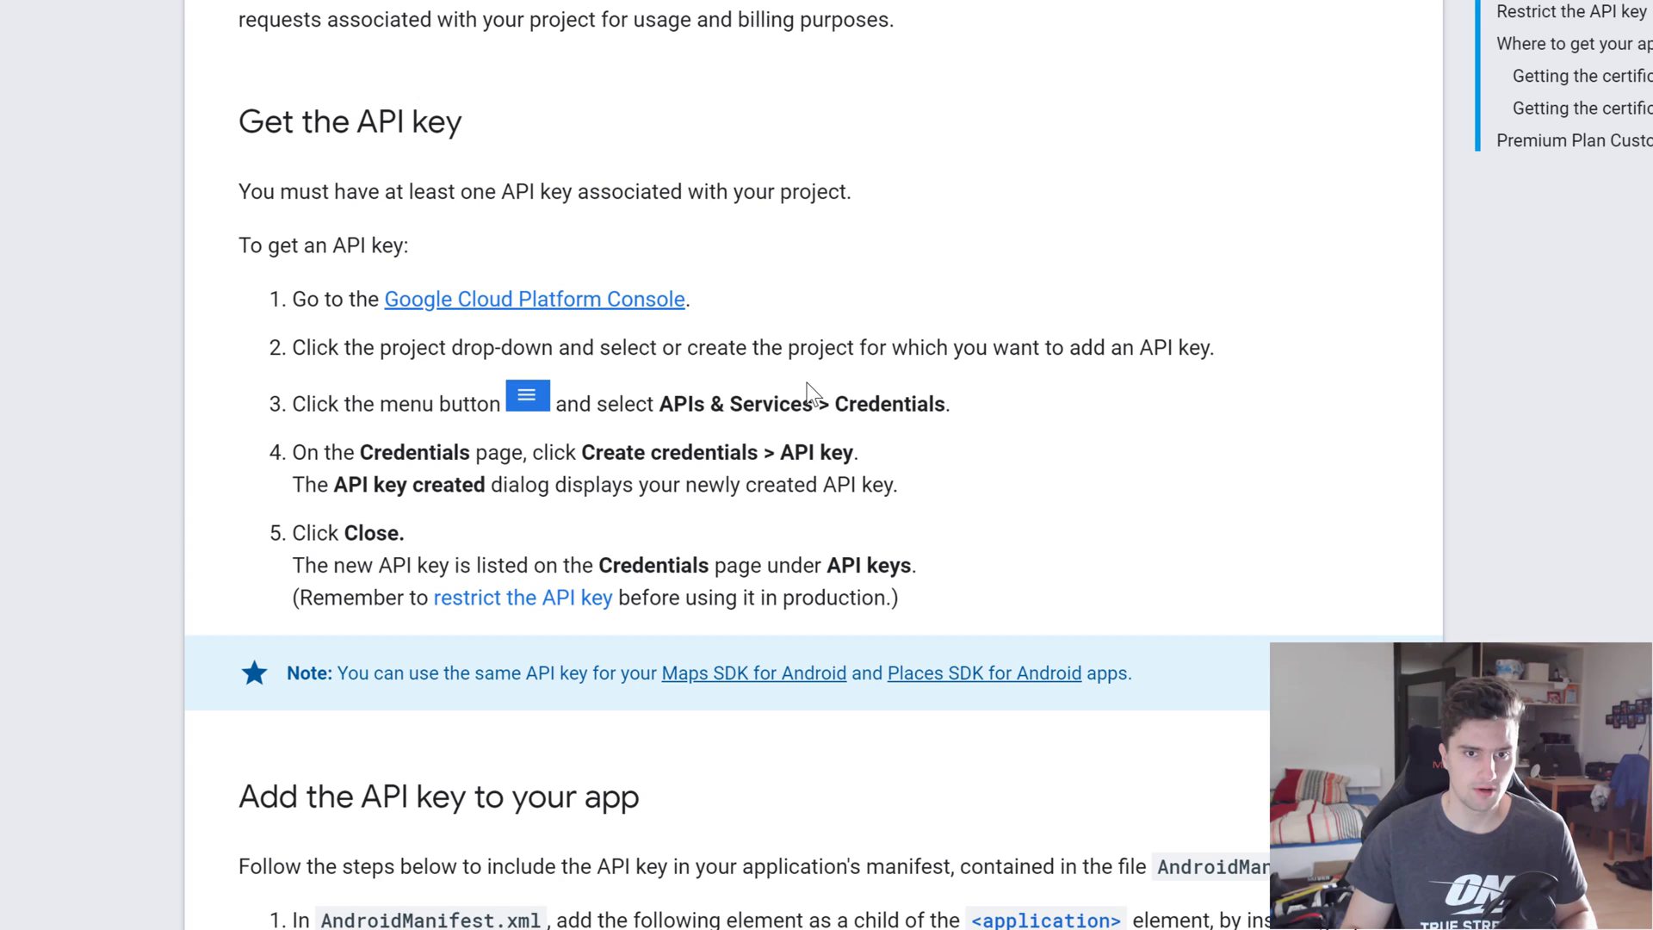
mouse_move(968, 107)
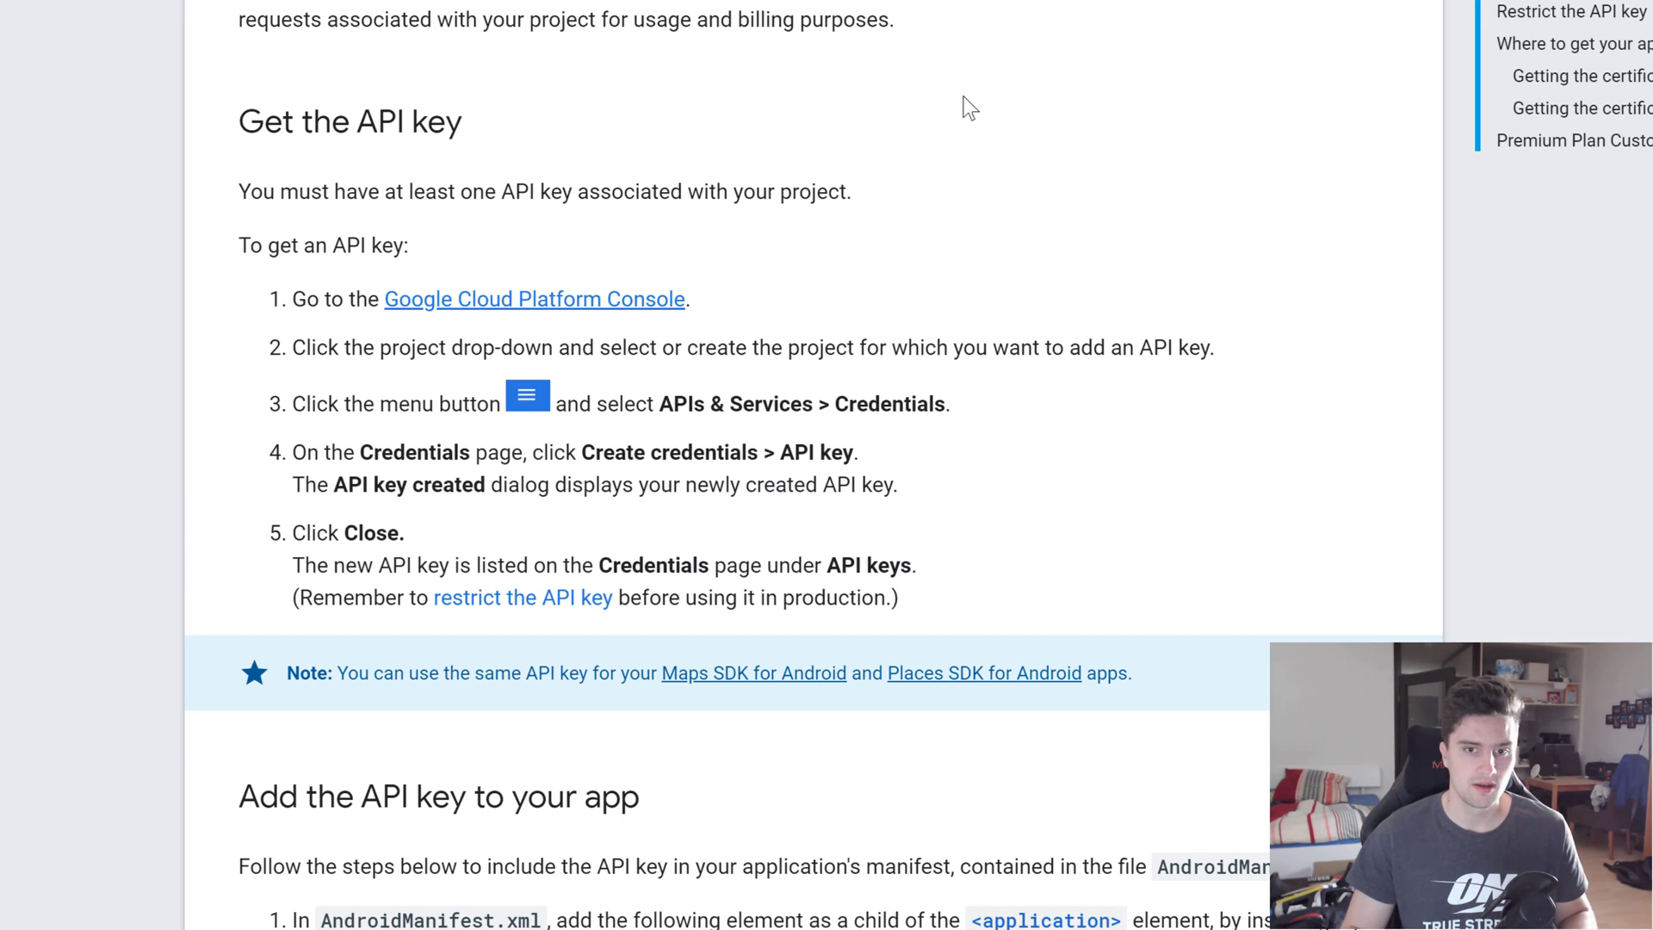
mouse_move(229, 130)
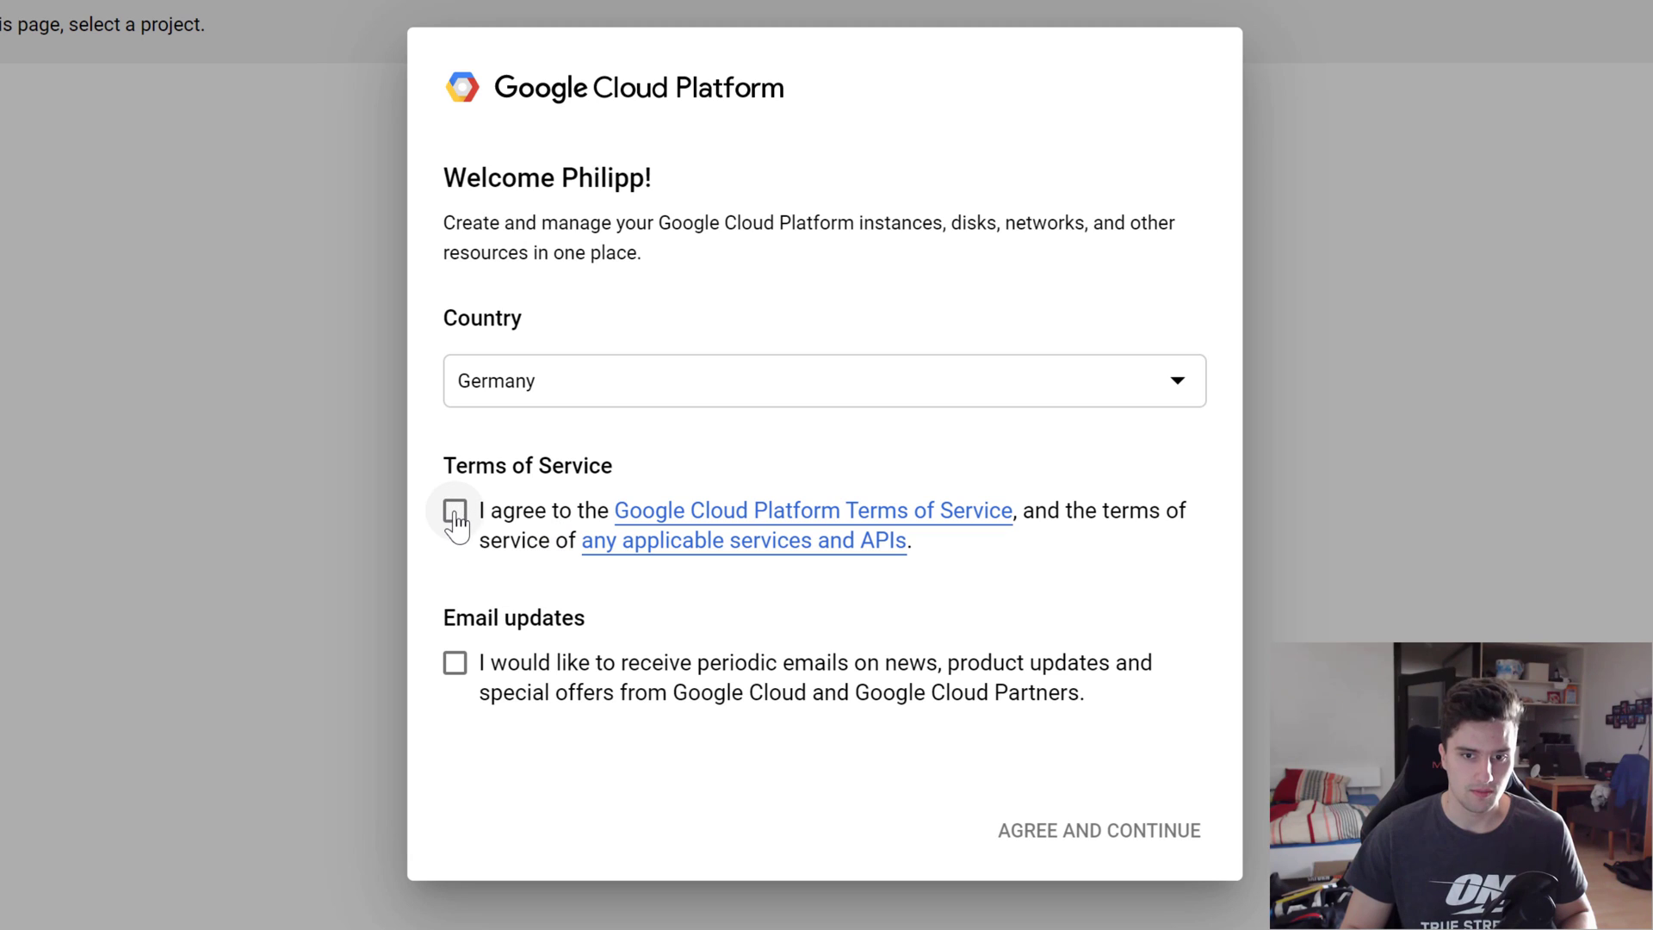
Accept the Google Cloud Platform Terms of Service and continue into the console
click(455, 509)
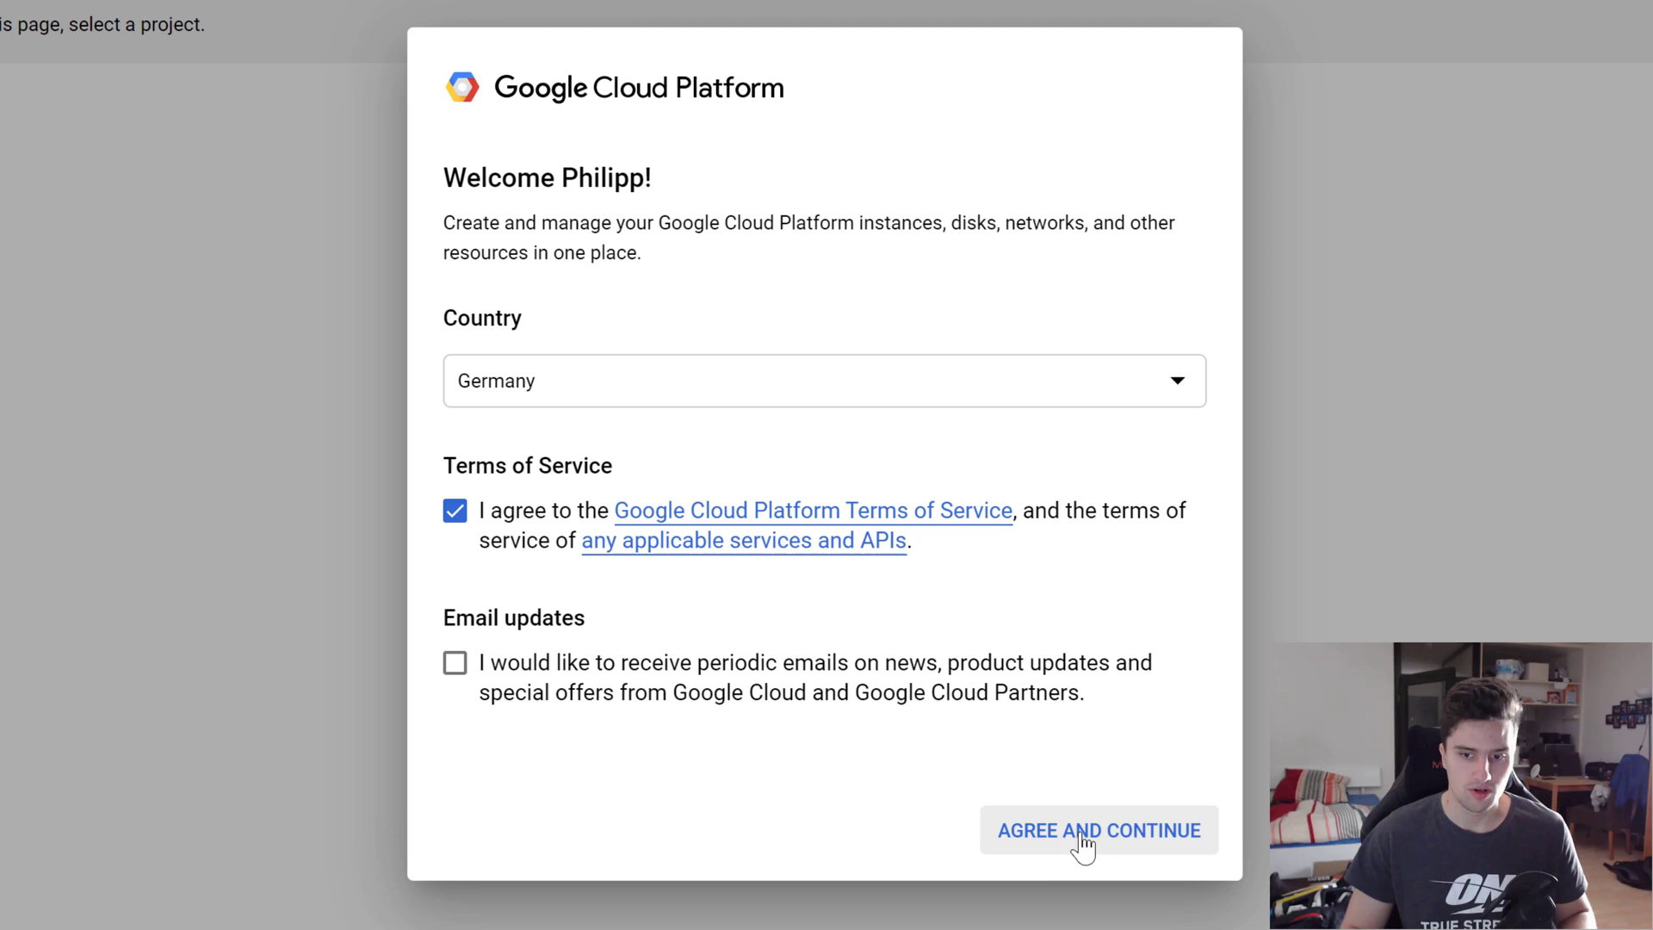
click(1090, 831)
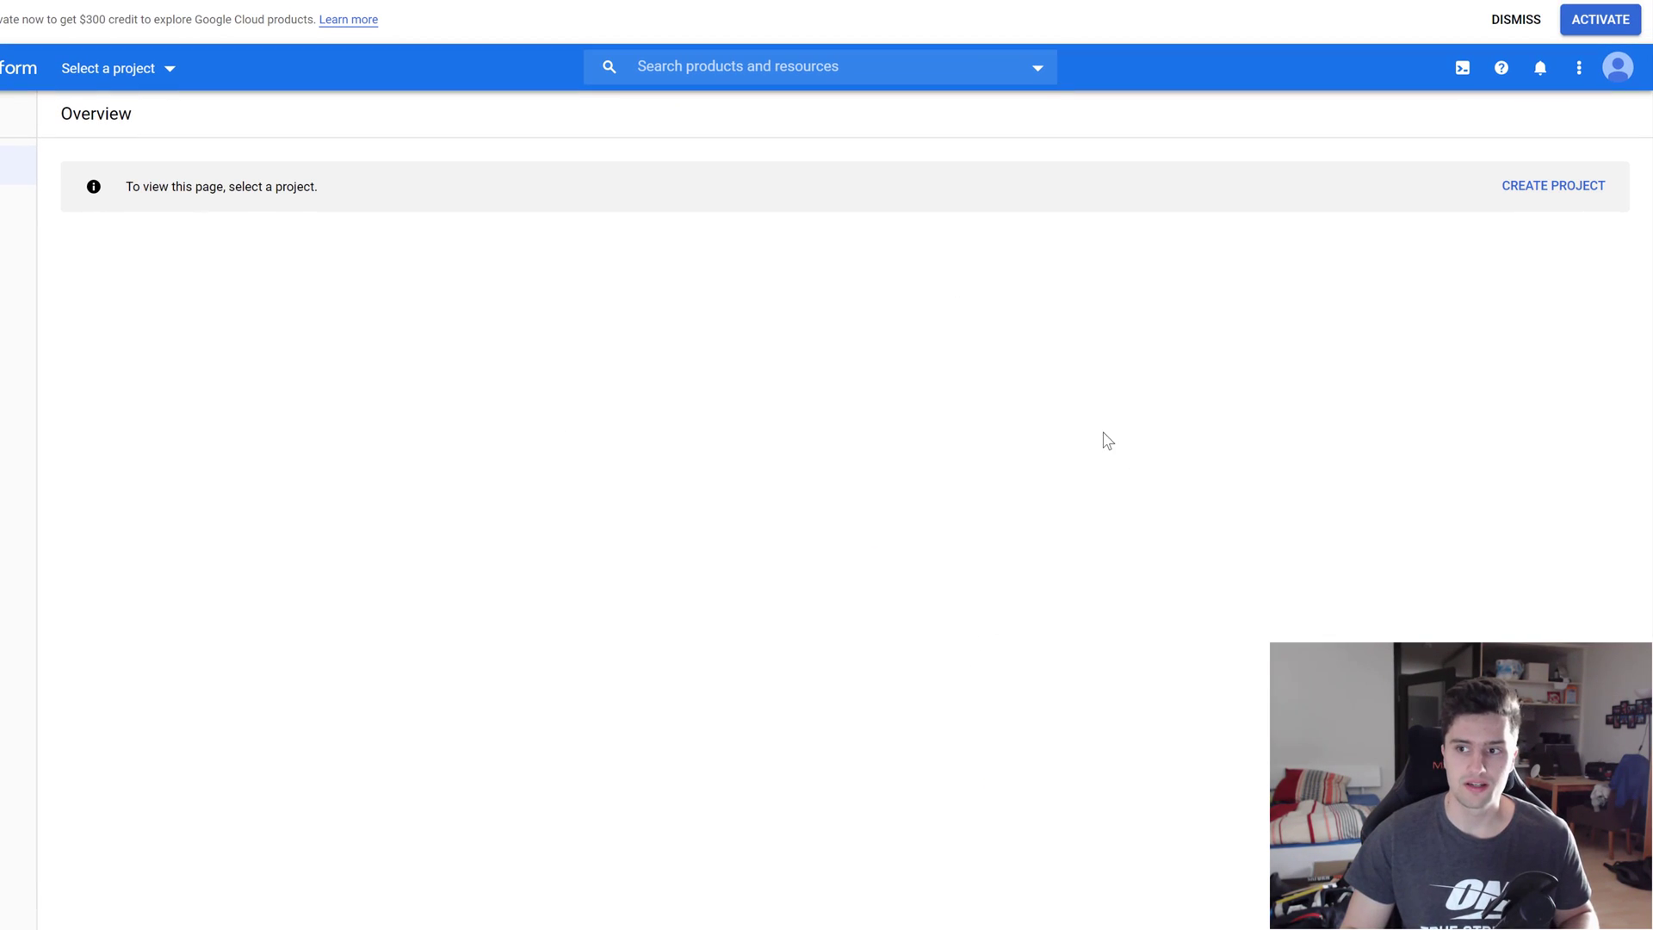
mouse_move(329, 329)
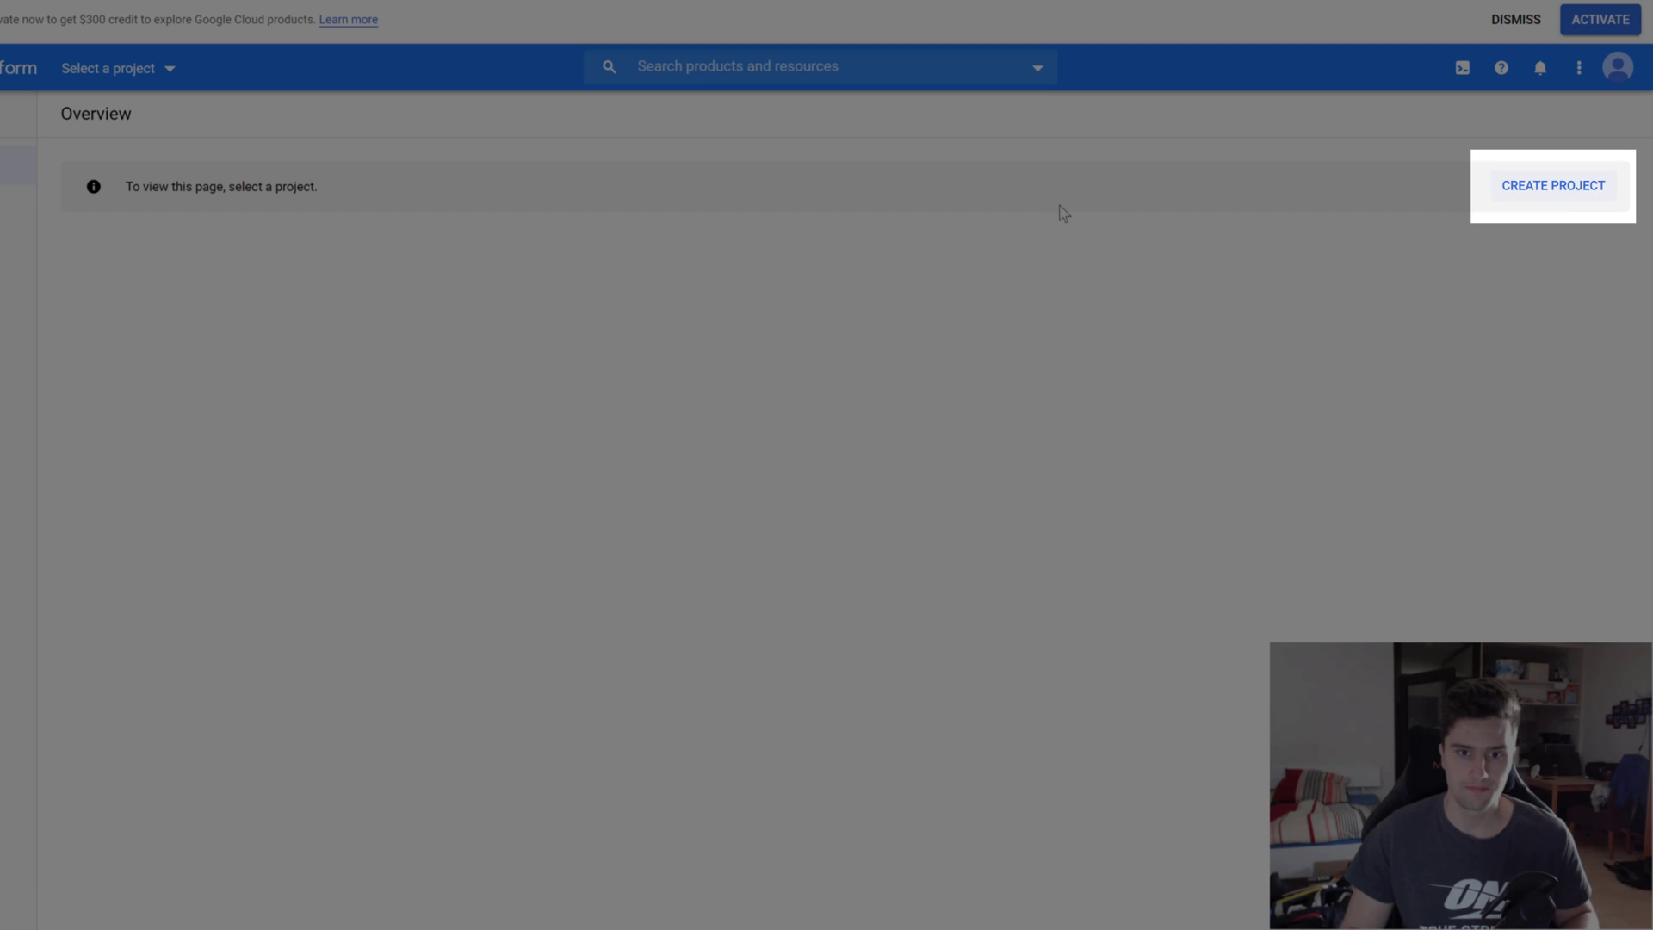
Create a new Google Cloud project named AndroidDevsProject
click(1554, 186)
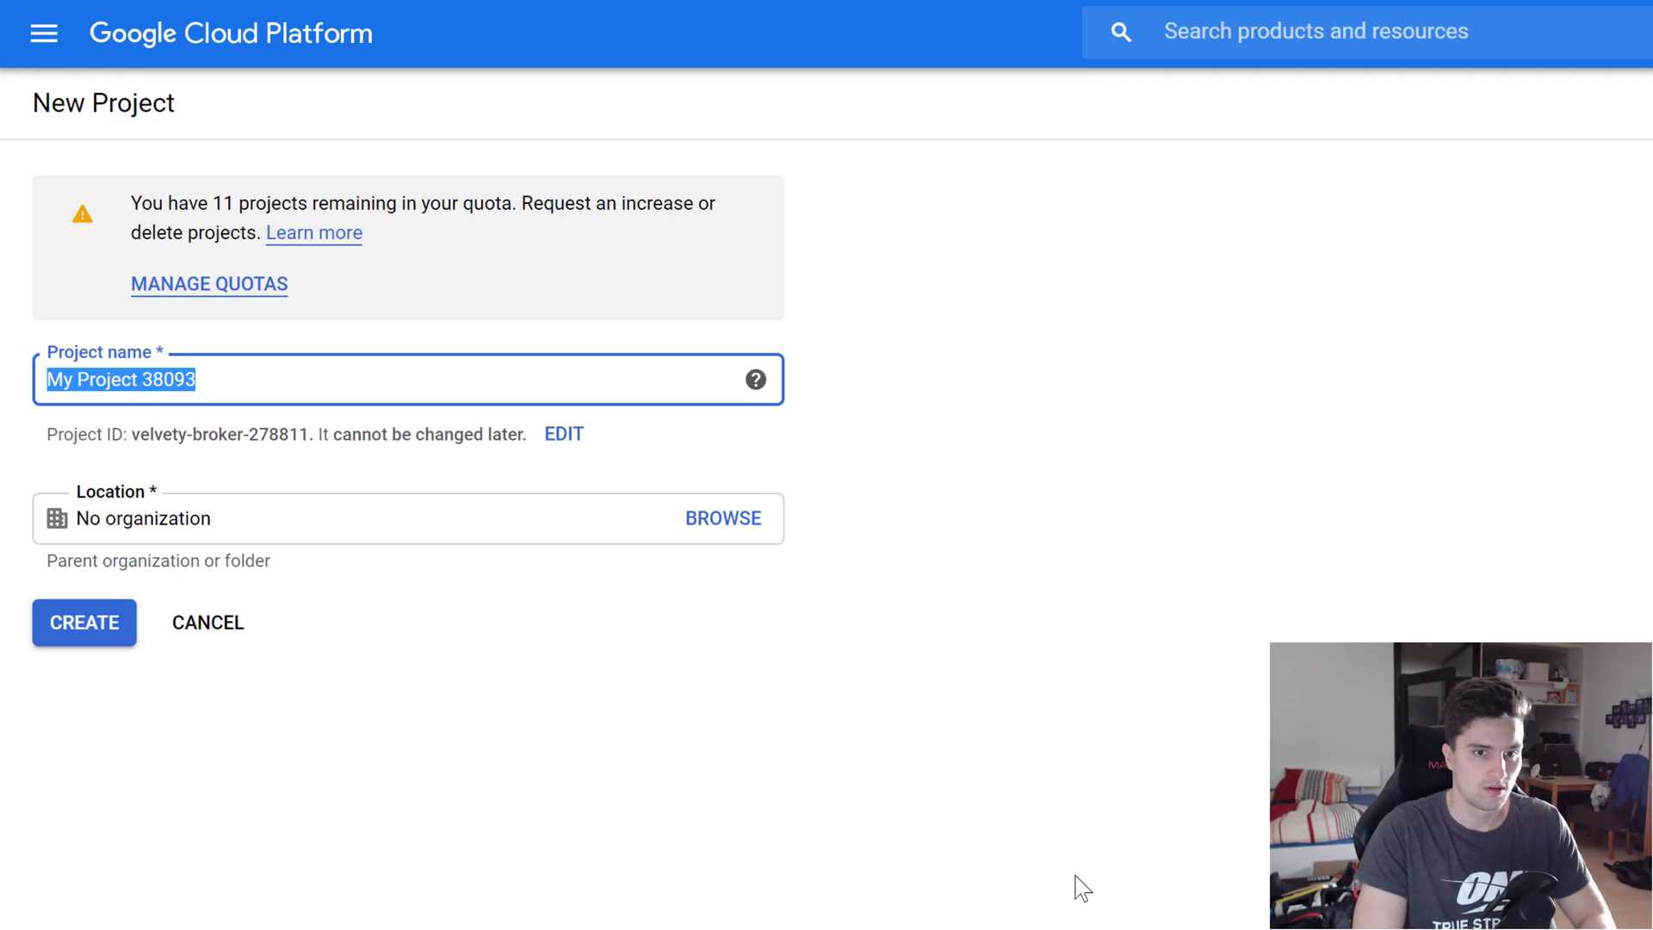
text(AndroidDevsProject)
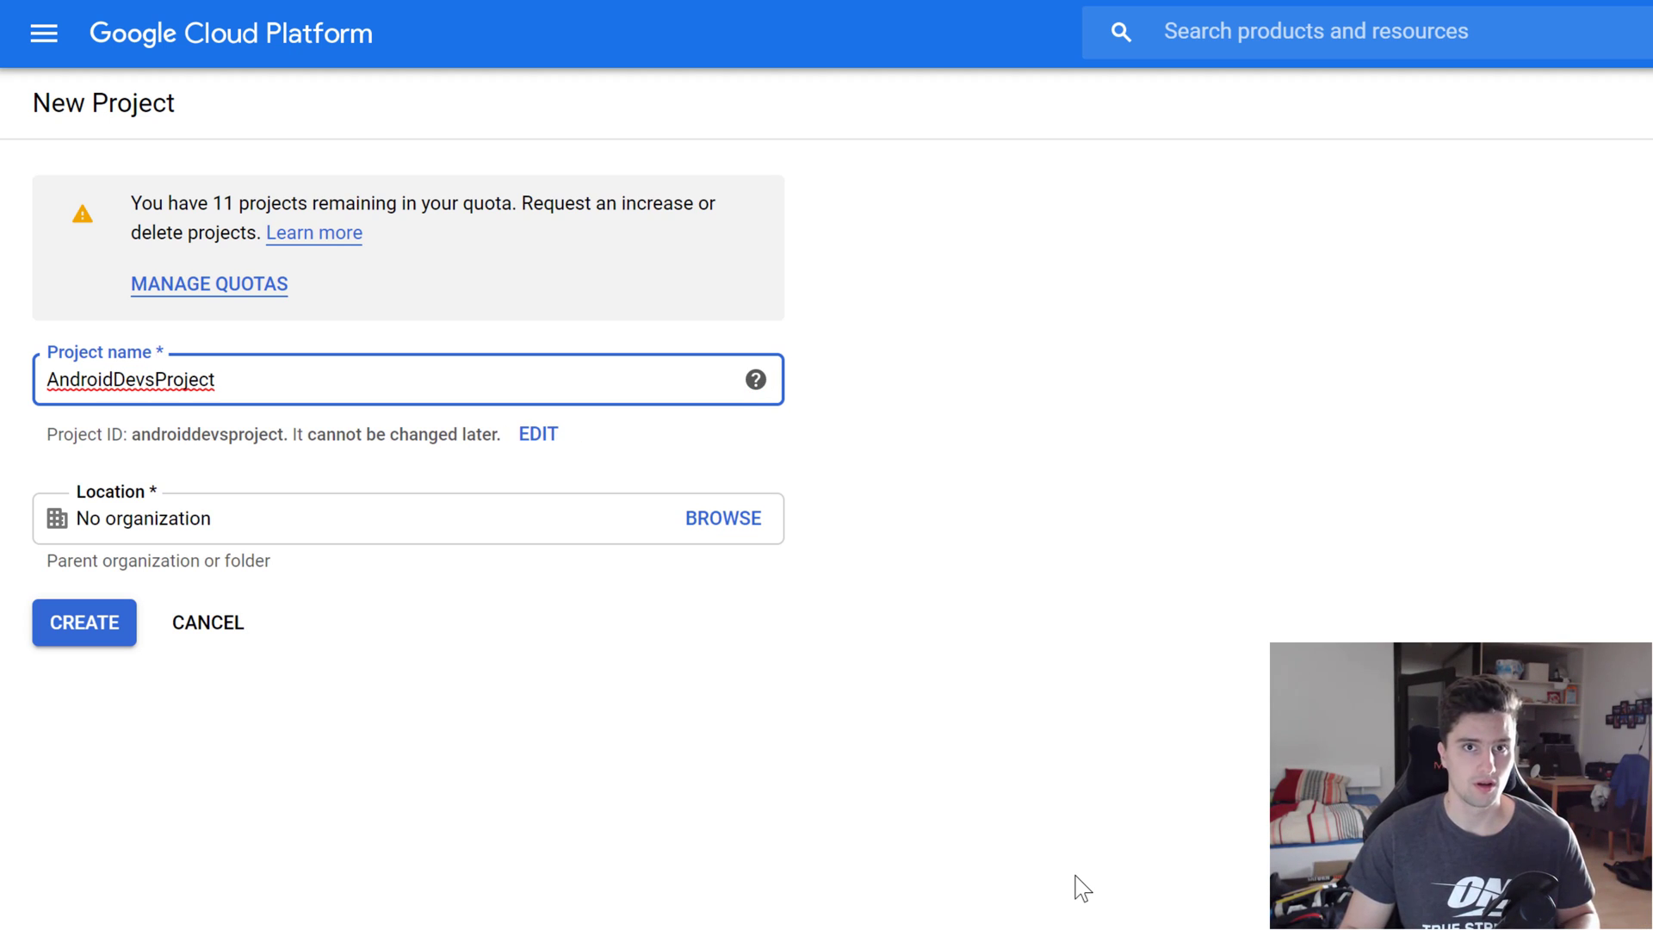
mouse_move(263, 372)
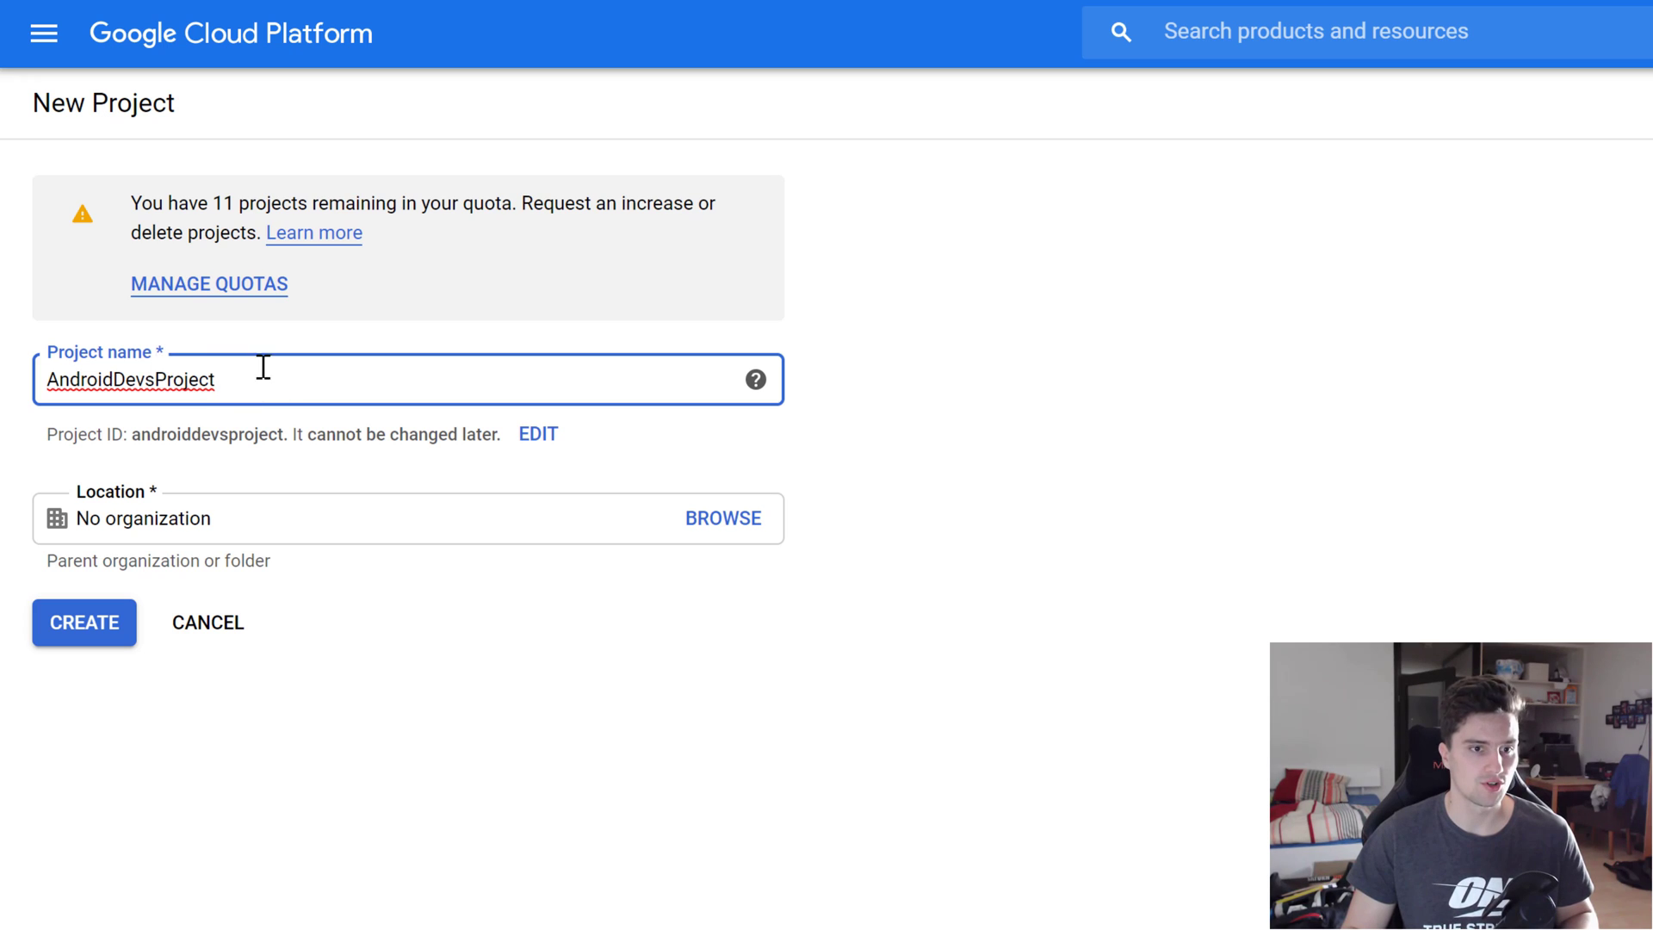
mouse_move(142, 314)
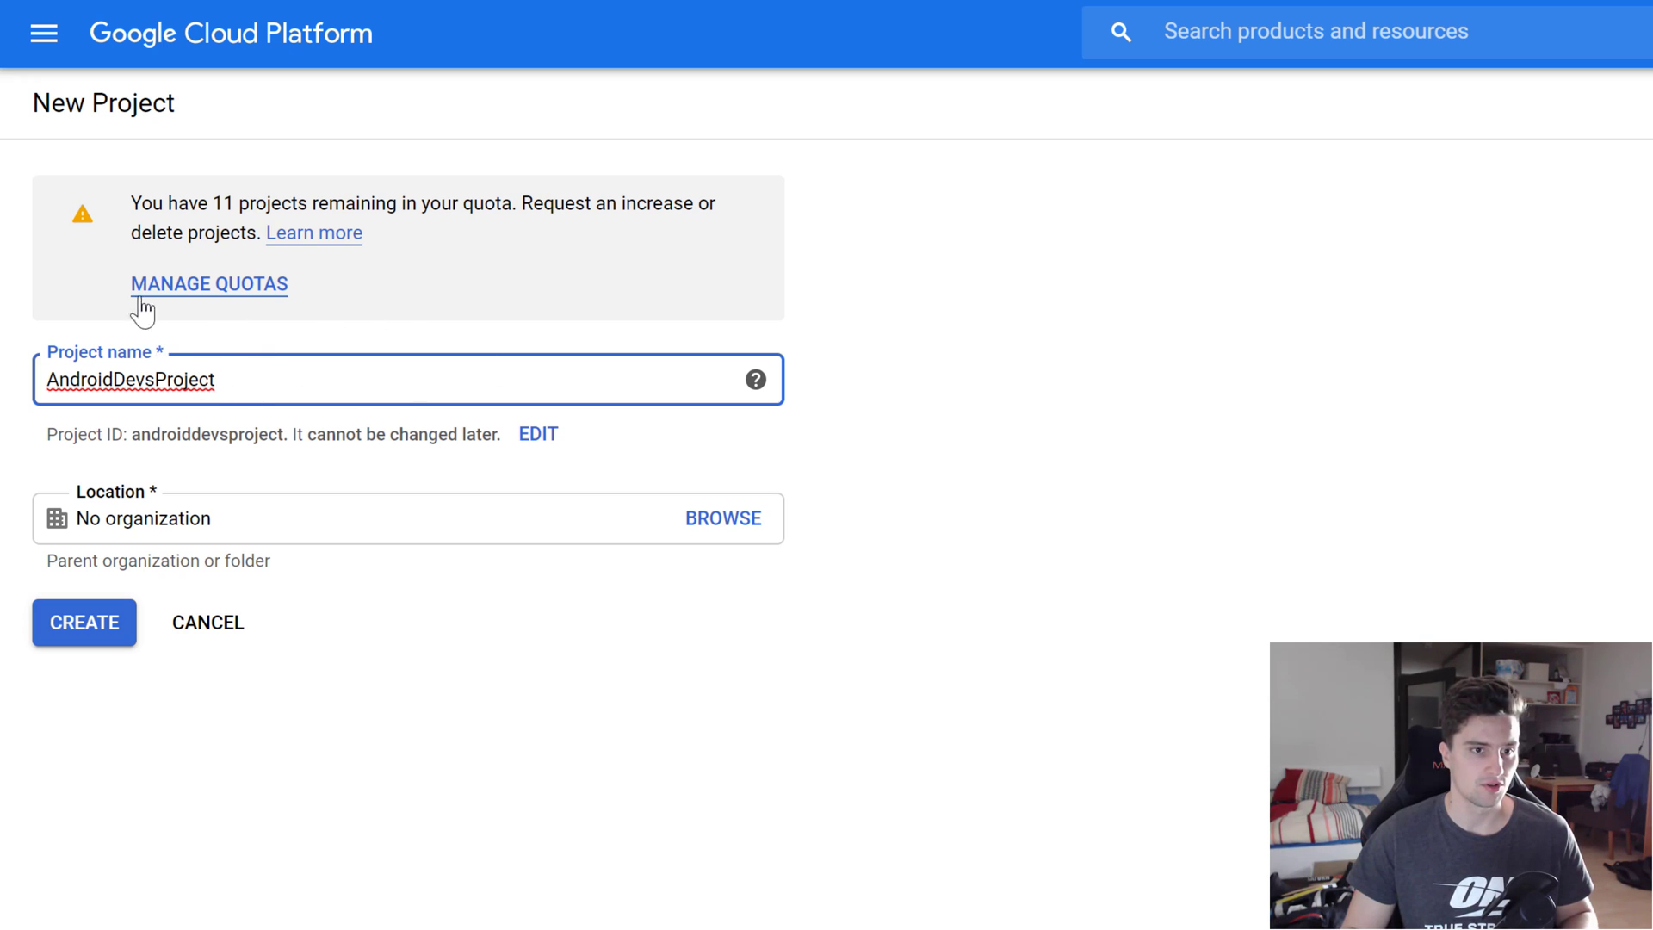
mouse_move(906, 355)
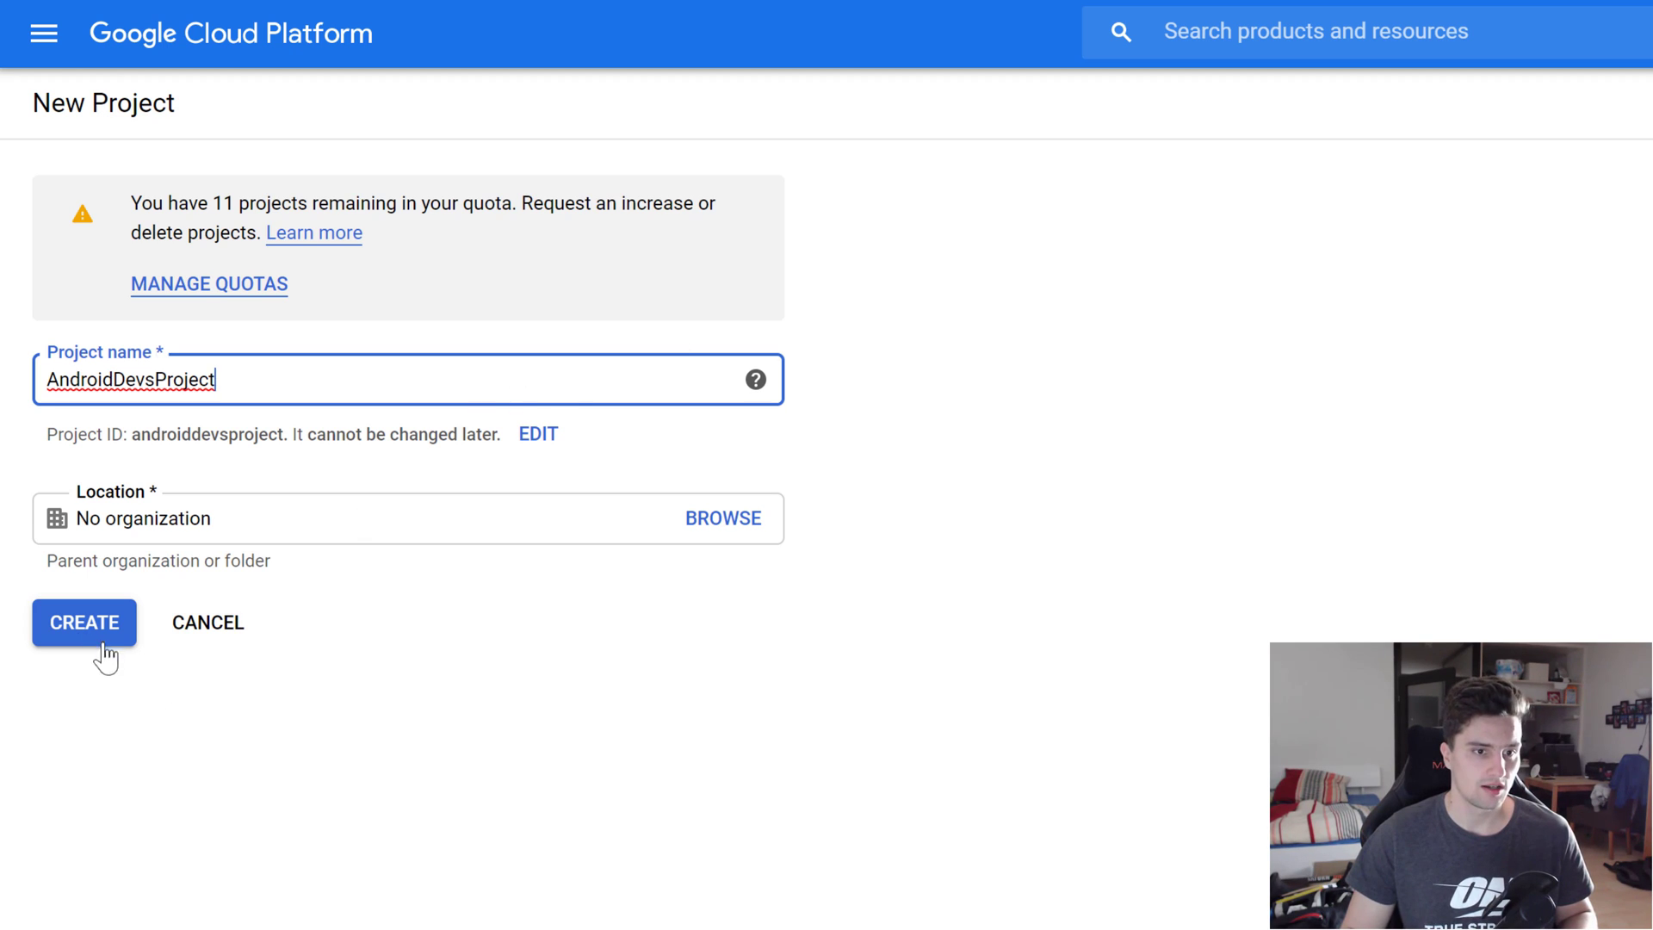
click(83, 623)
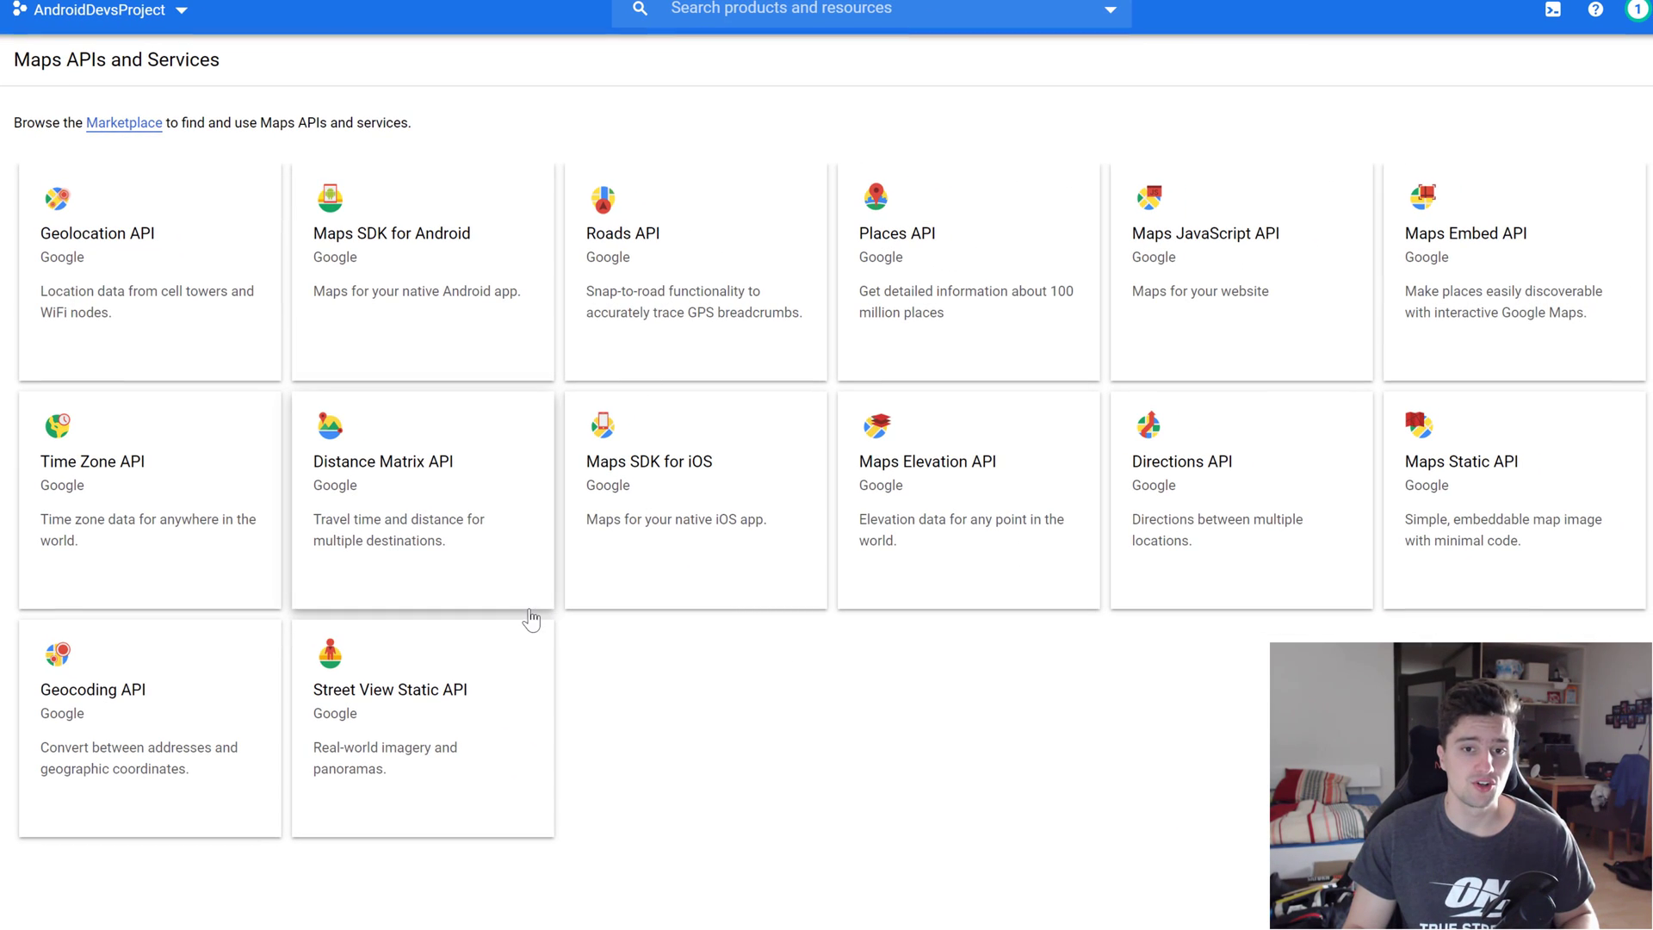
mouse_move(694, 679)
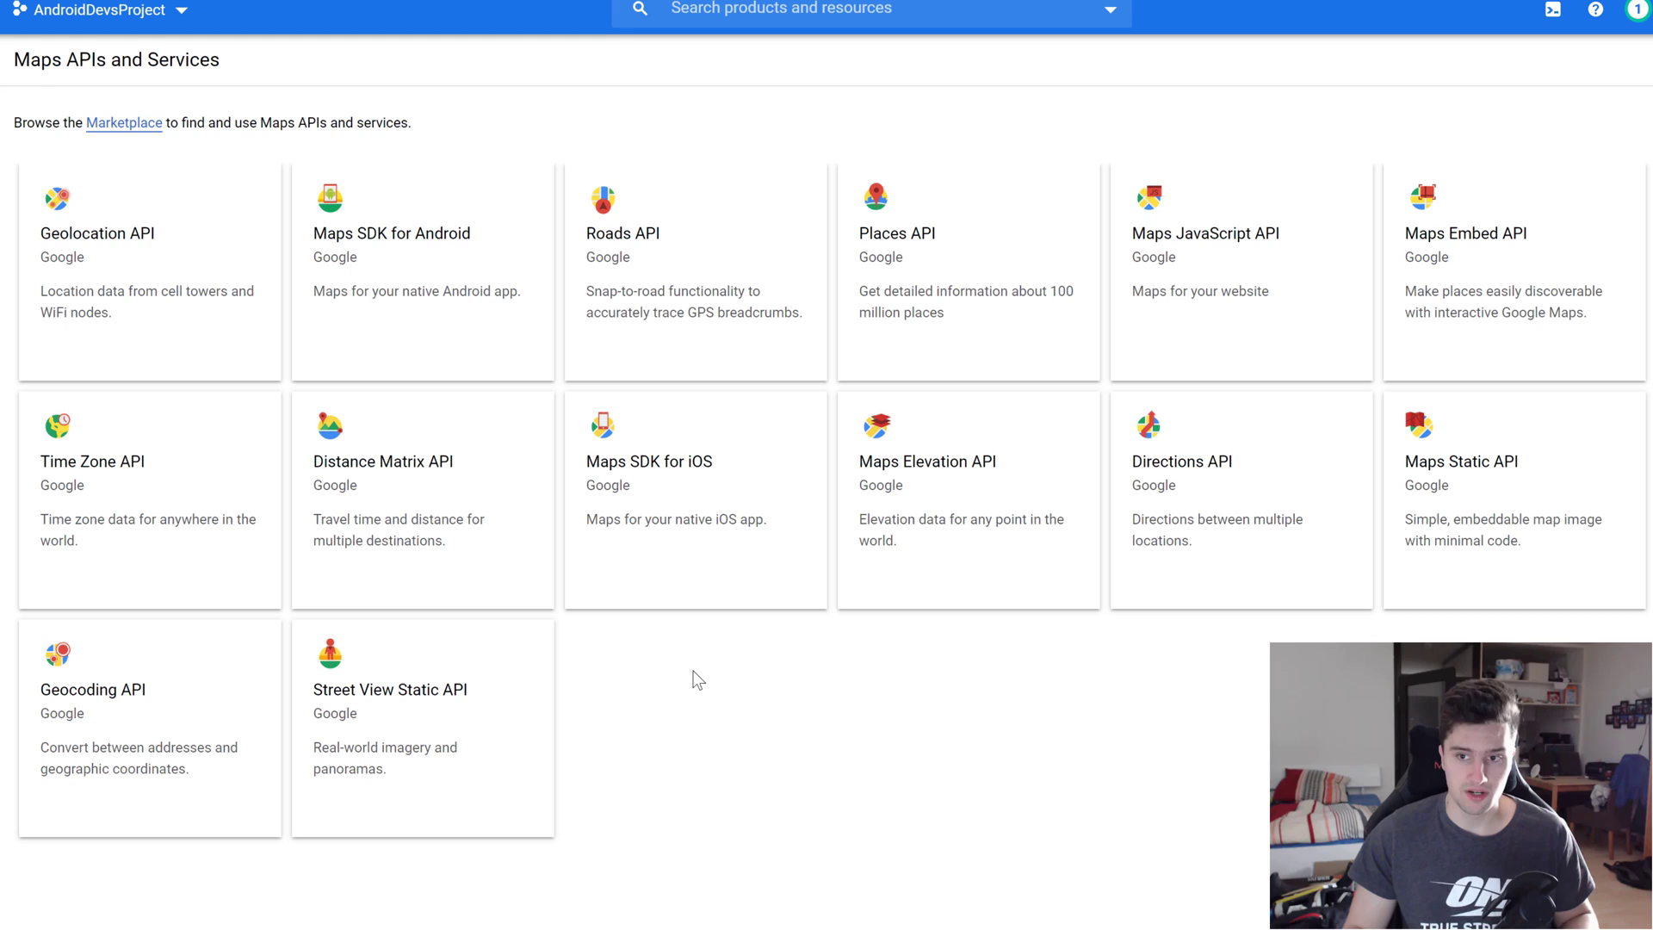
mouse_move(605, 226)
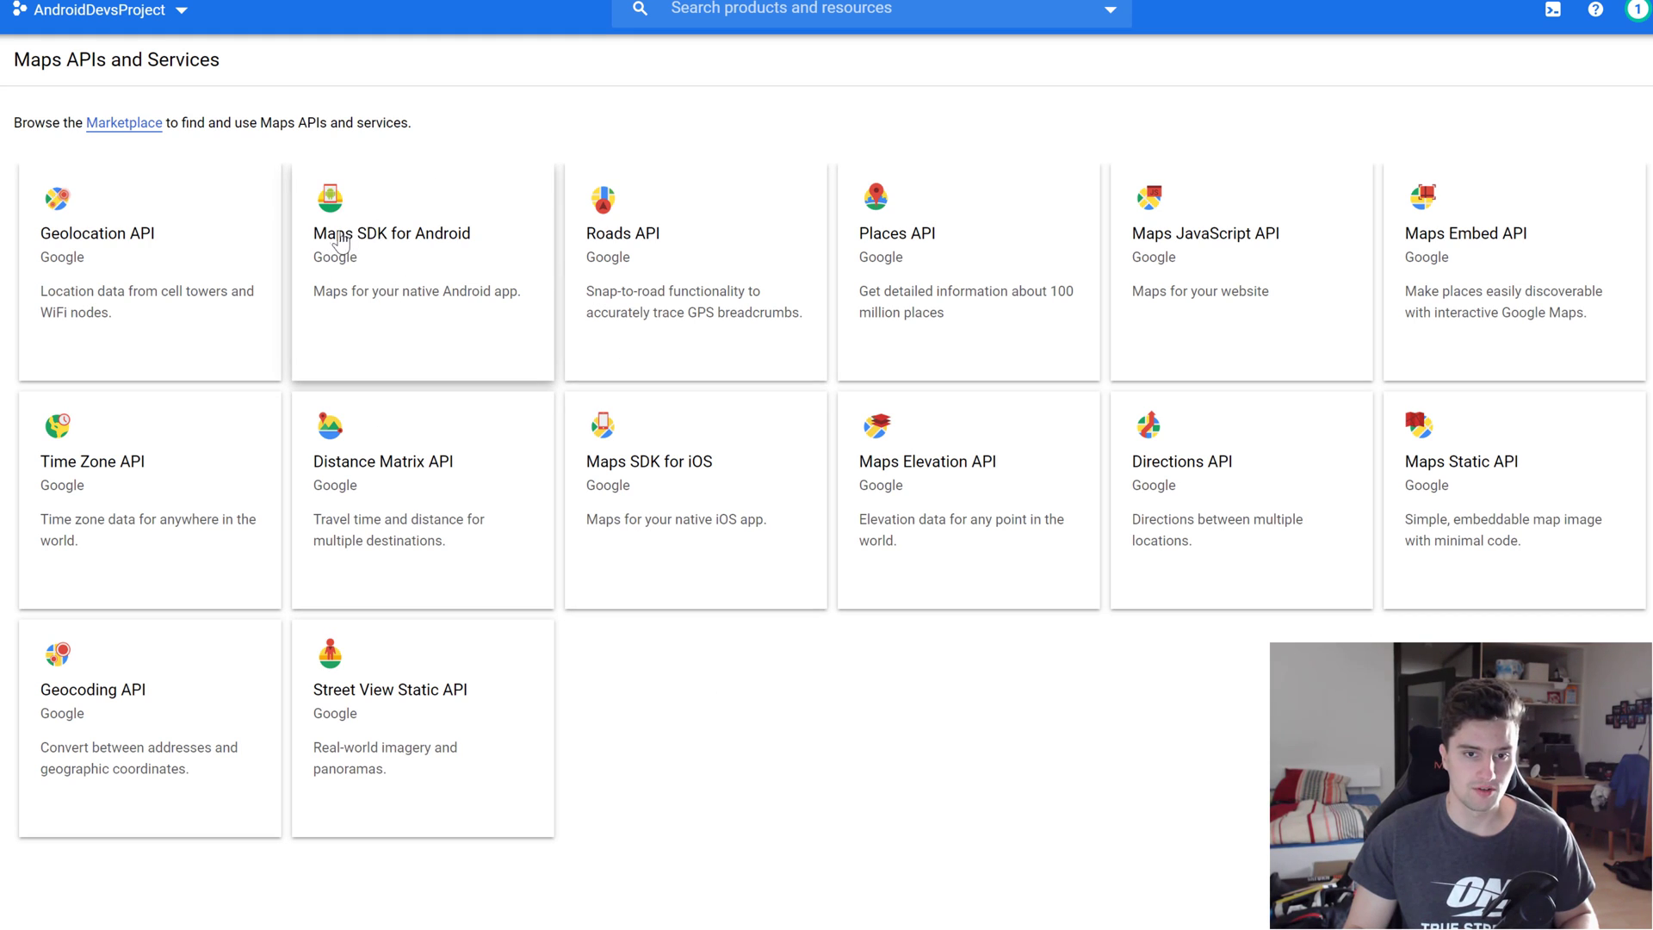
mouse_move(448, 338)
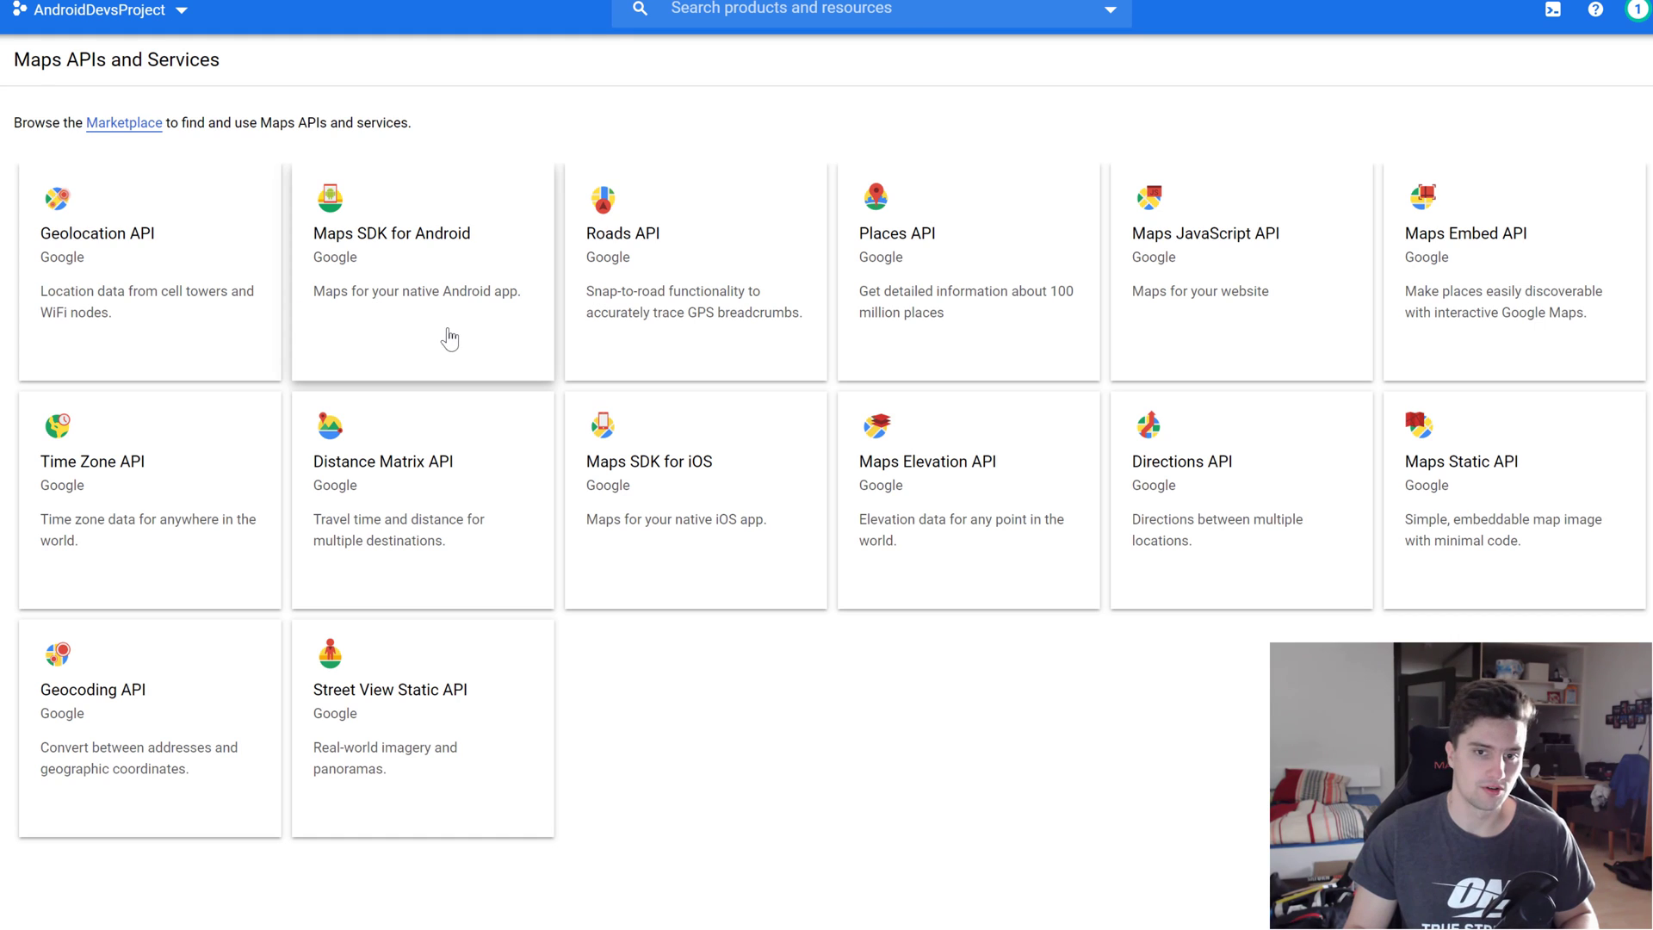
mouse_move(420, 307)
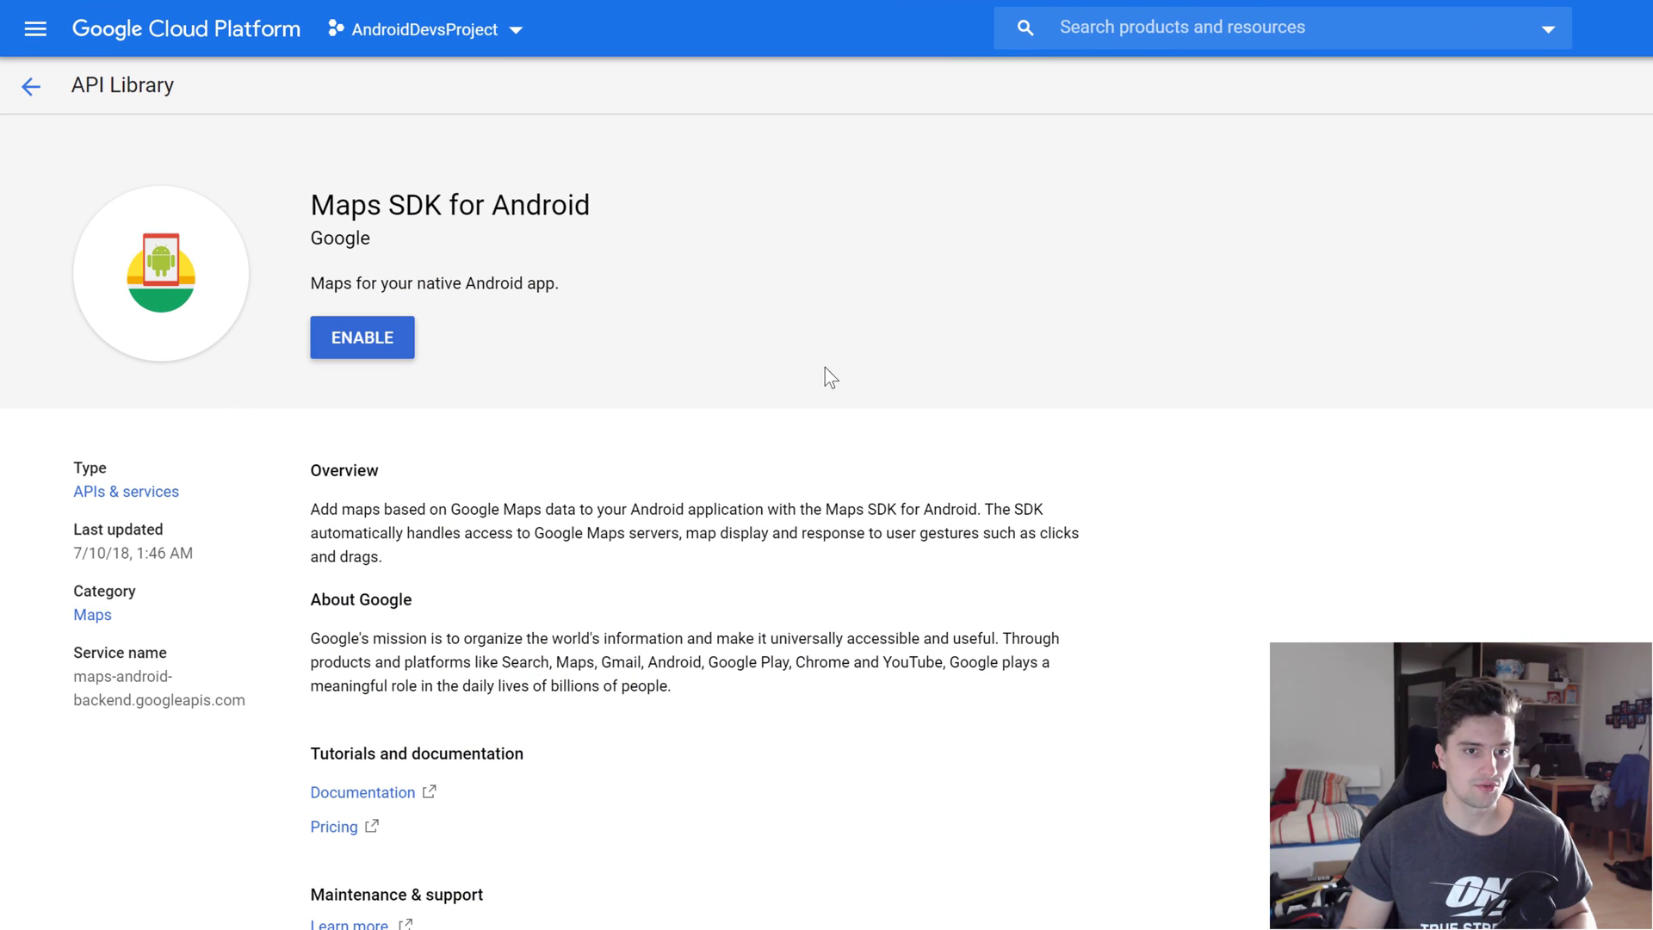
mouse_move(361, 351)
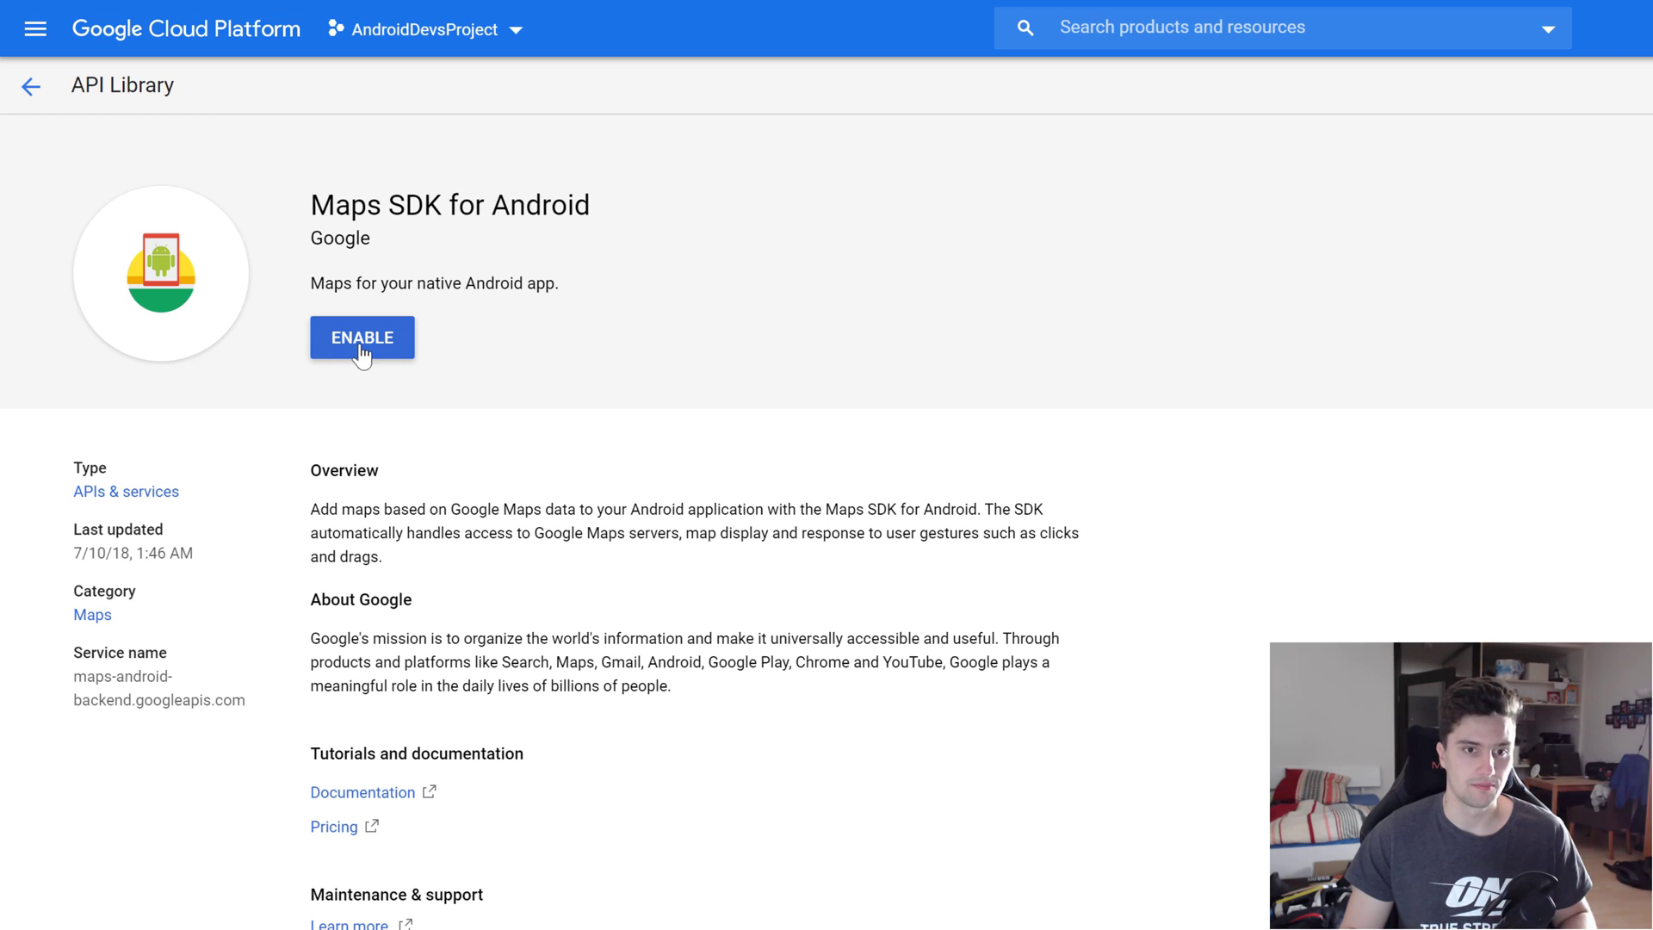
Enable the Maps SDK for Android for AndroidDevsProject
click(361, 338)
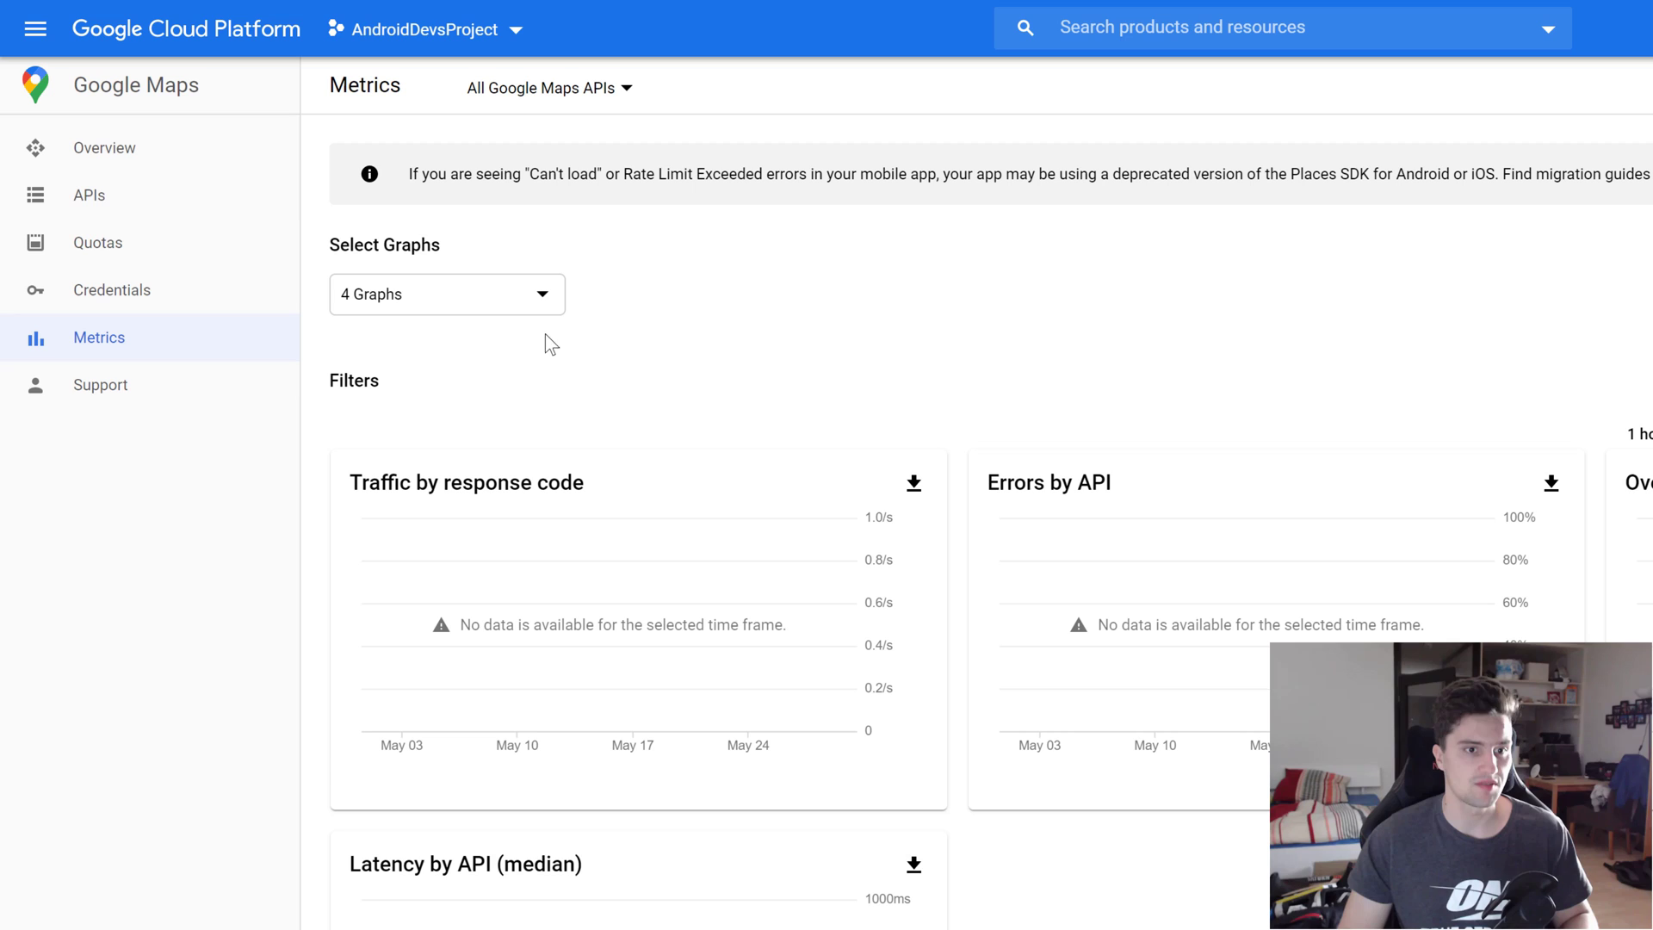
mouse_move(944, 334)
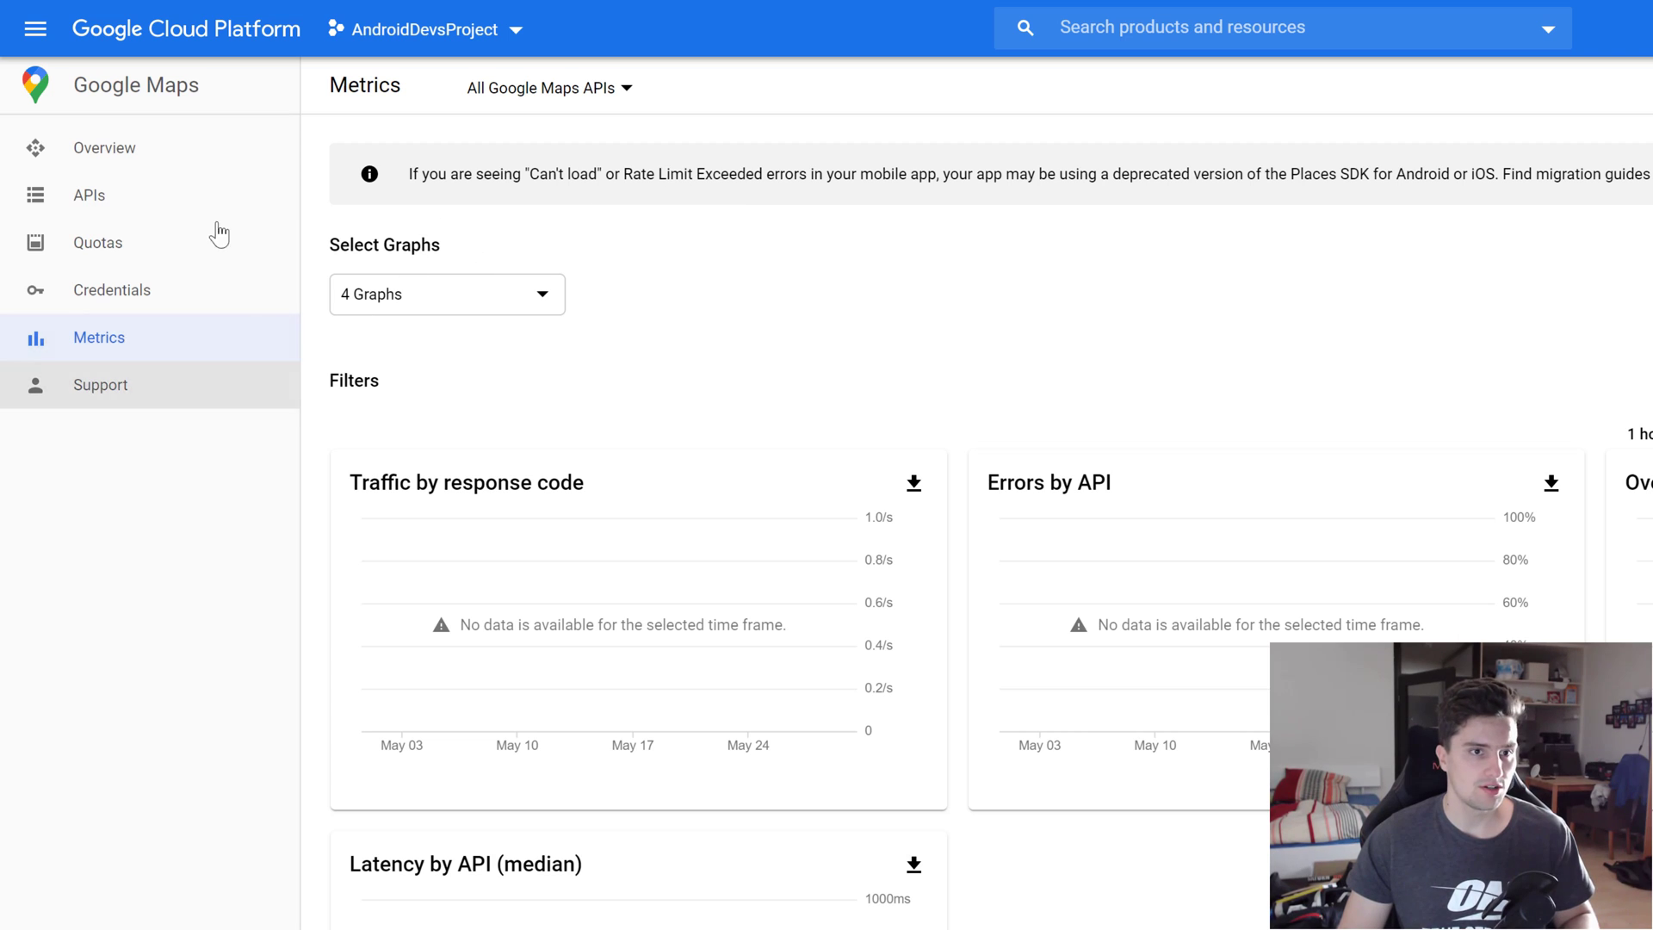
mouse_move(37, 27)
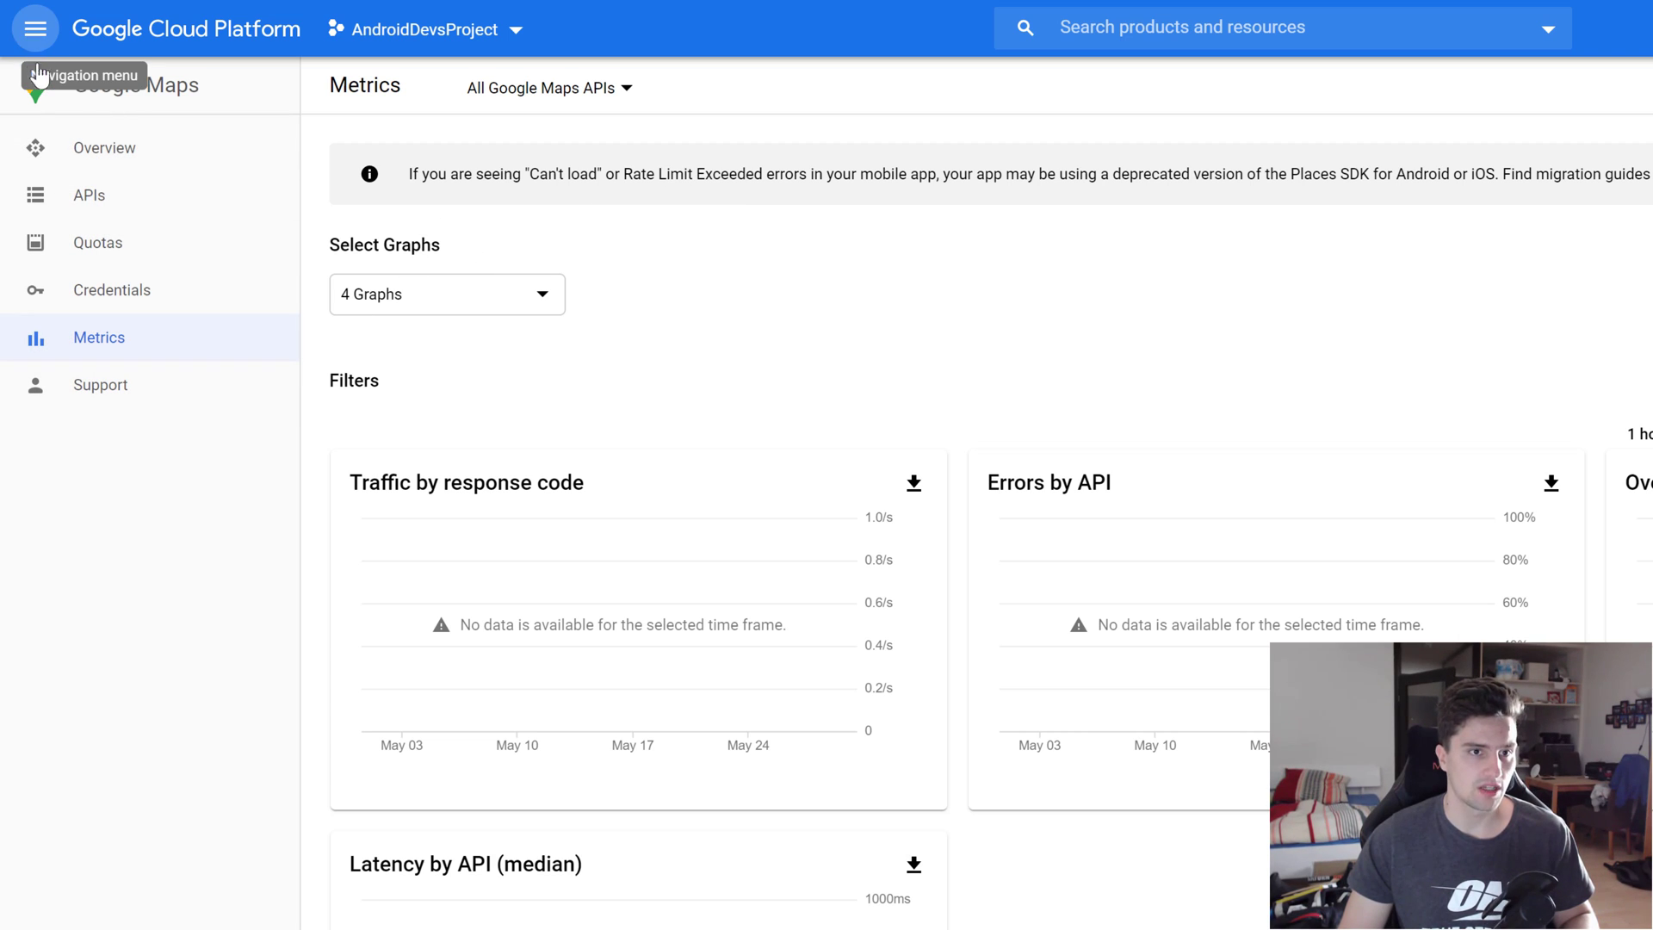
Create a new API key under APIs & Services > Credentials and copy it
click(31, 28)
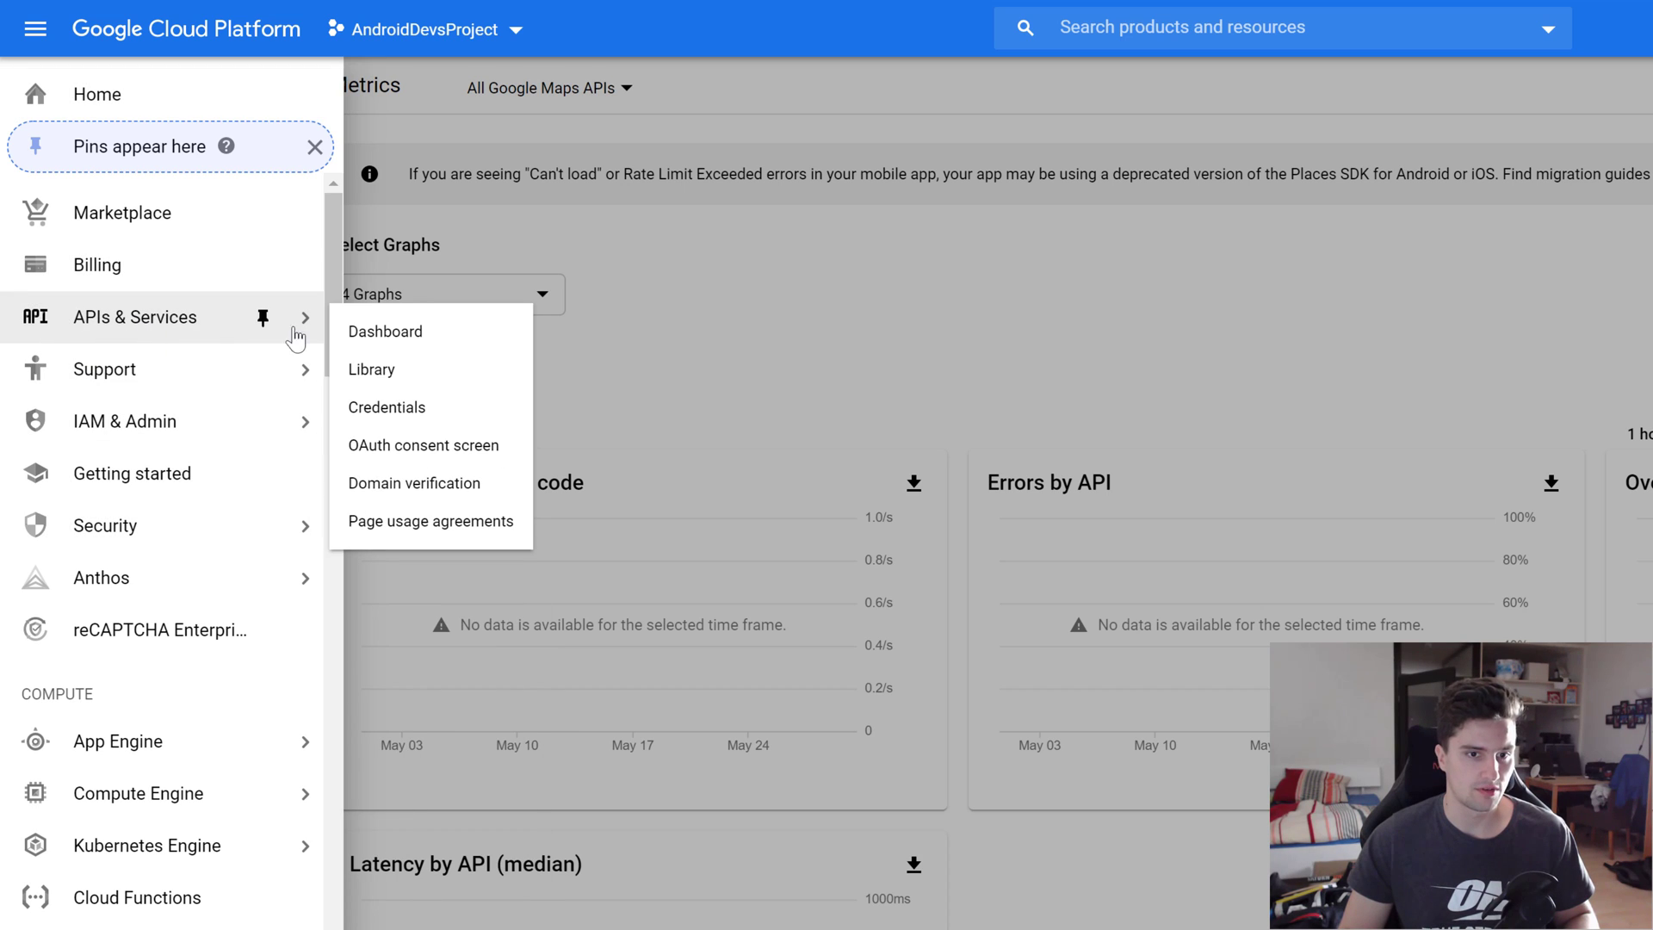
mouse_move(375, 417)
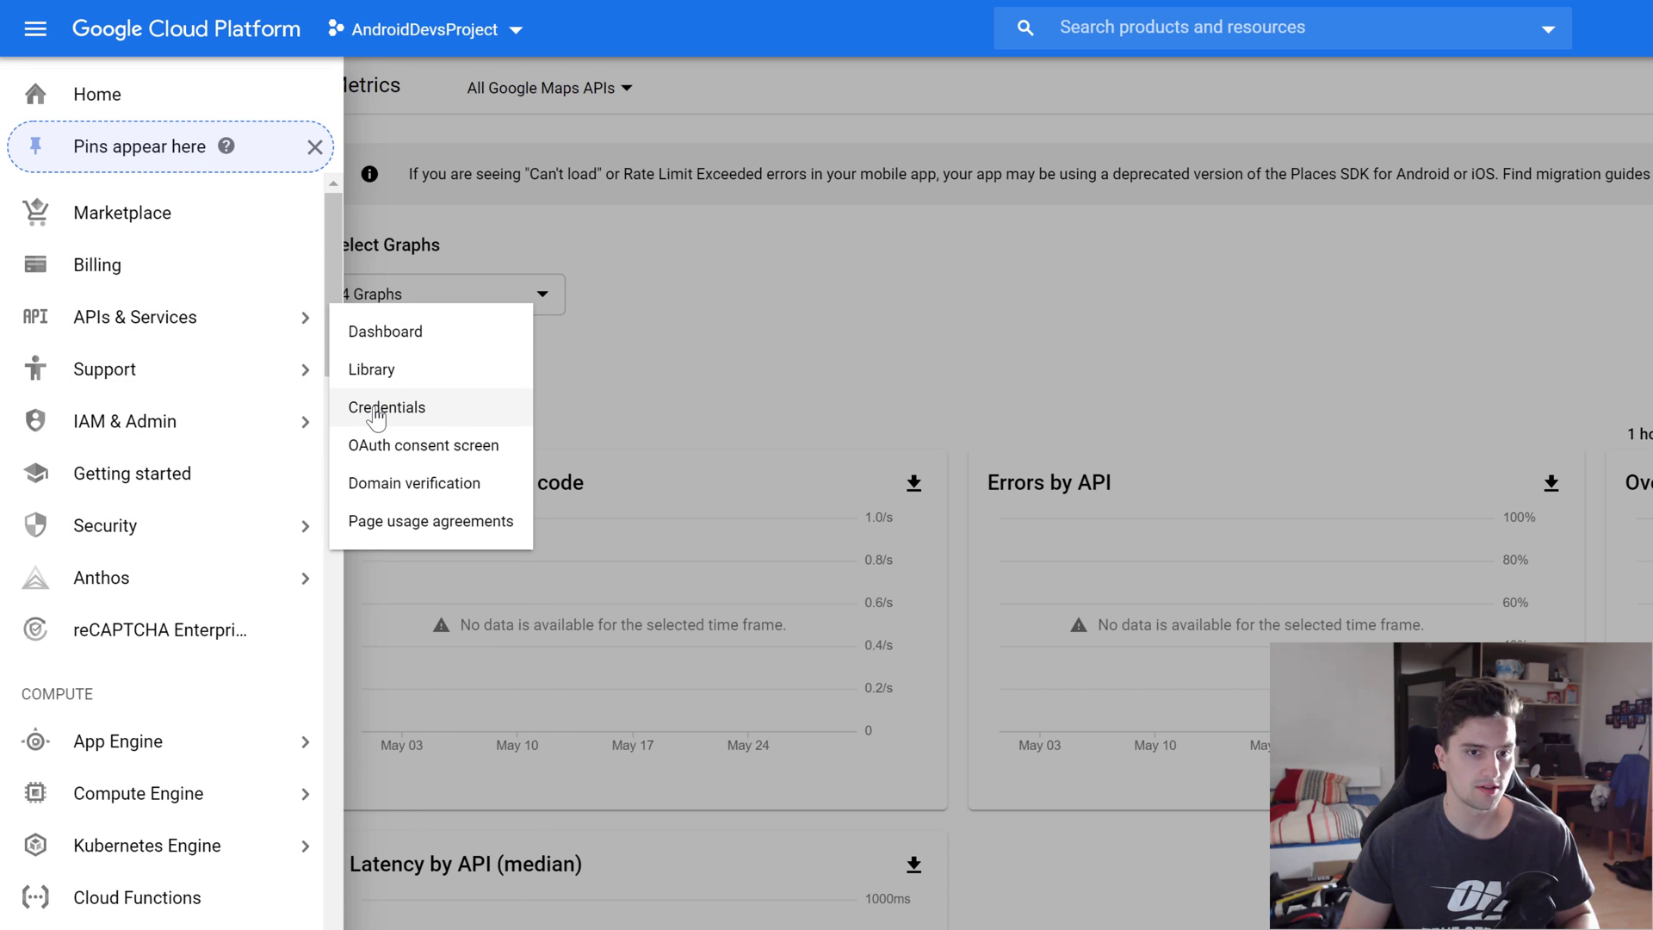
click(386, 406)
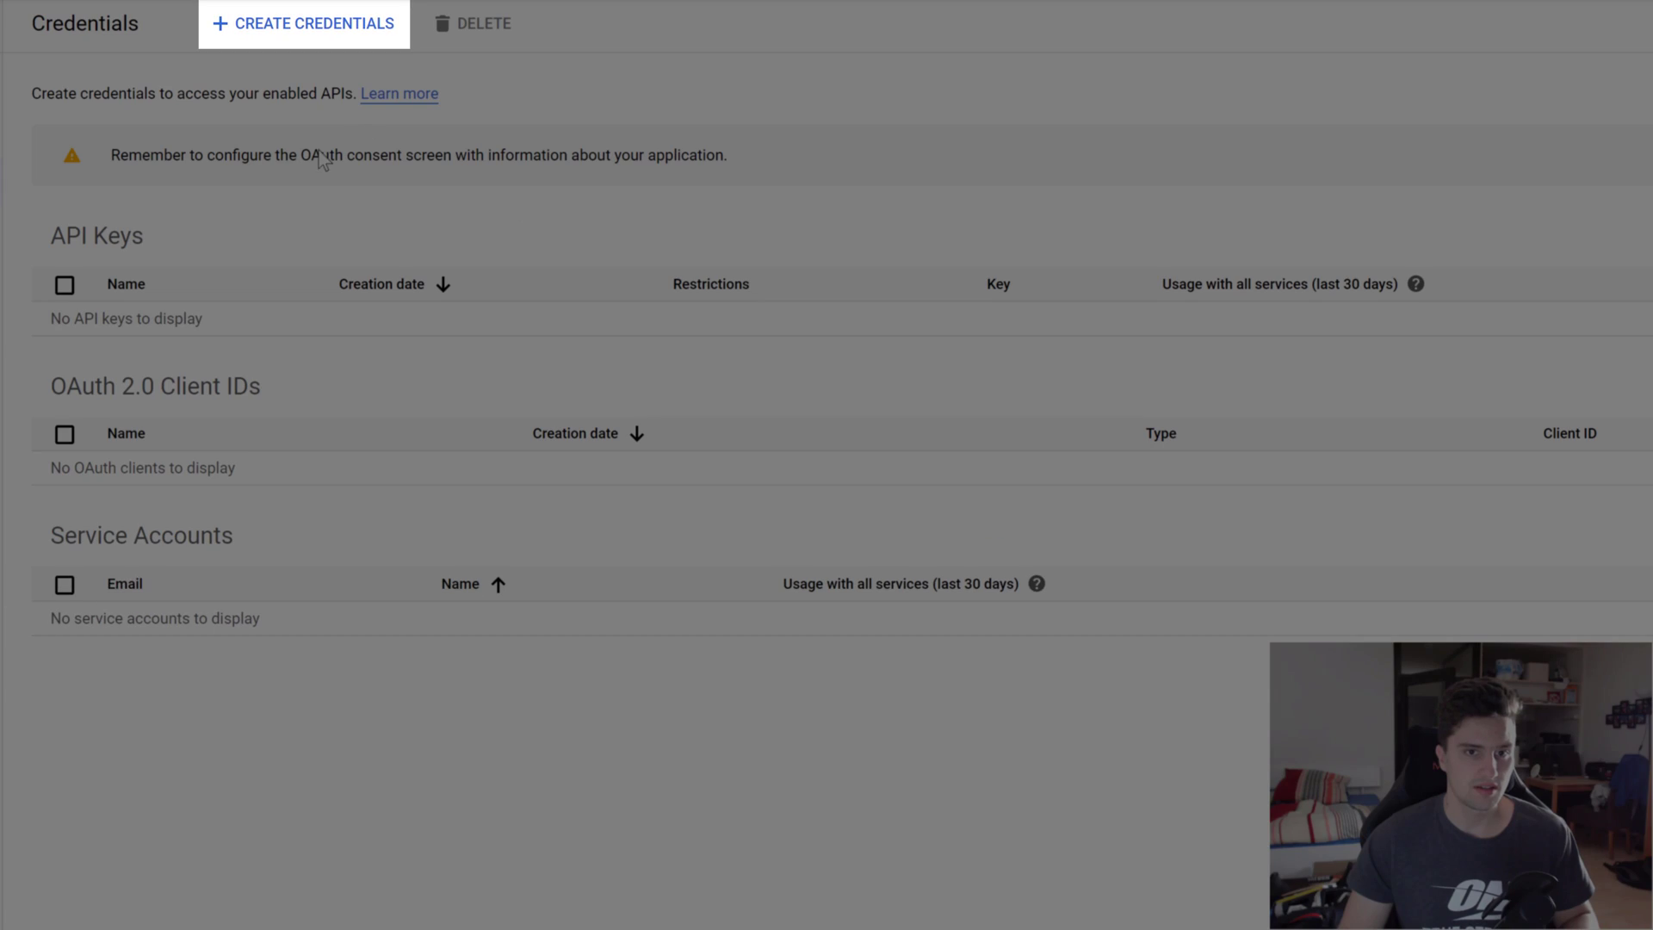
mouse_move(296, 41)
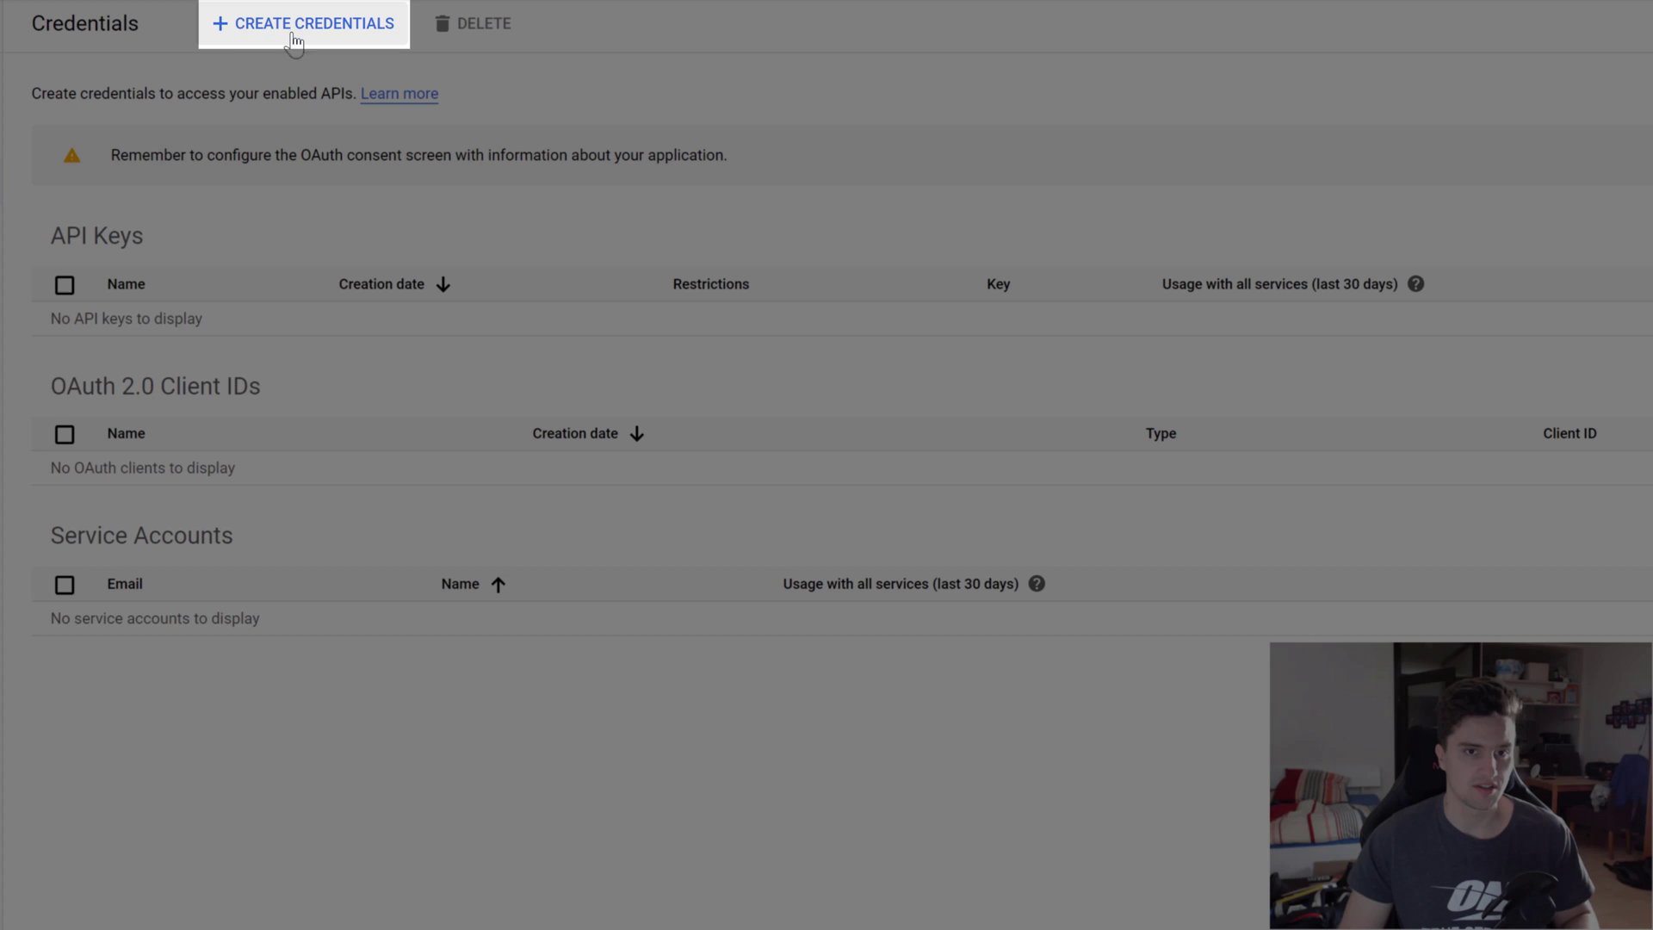
click(296, 24)
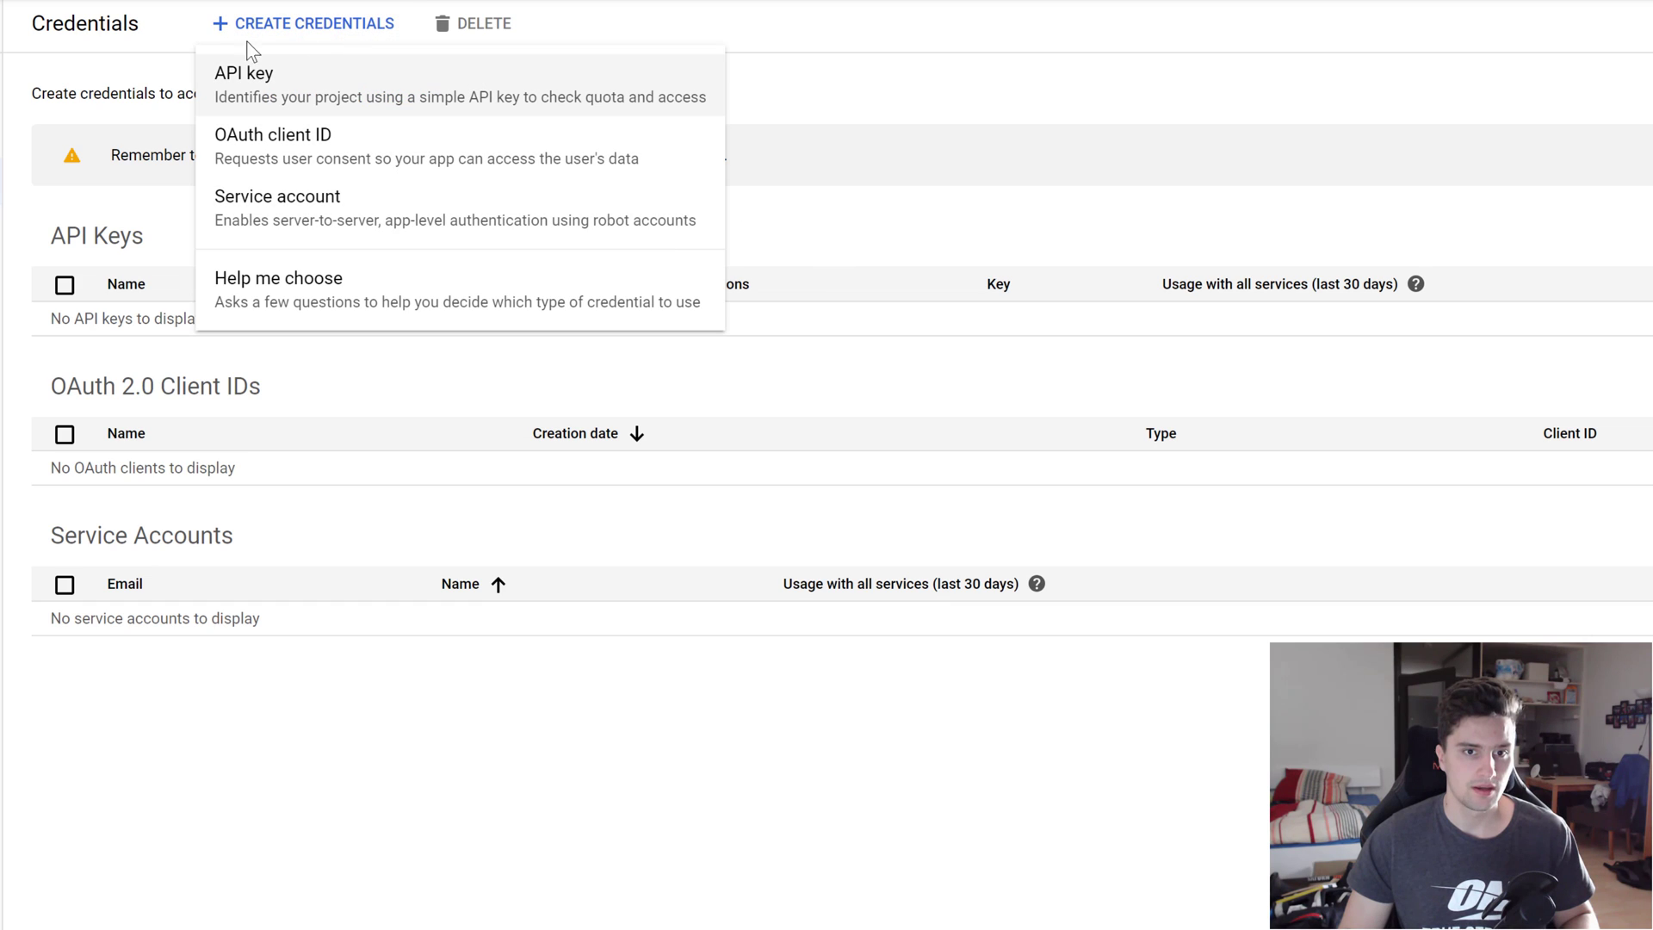
mouse_move(241, 103)
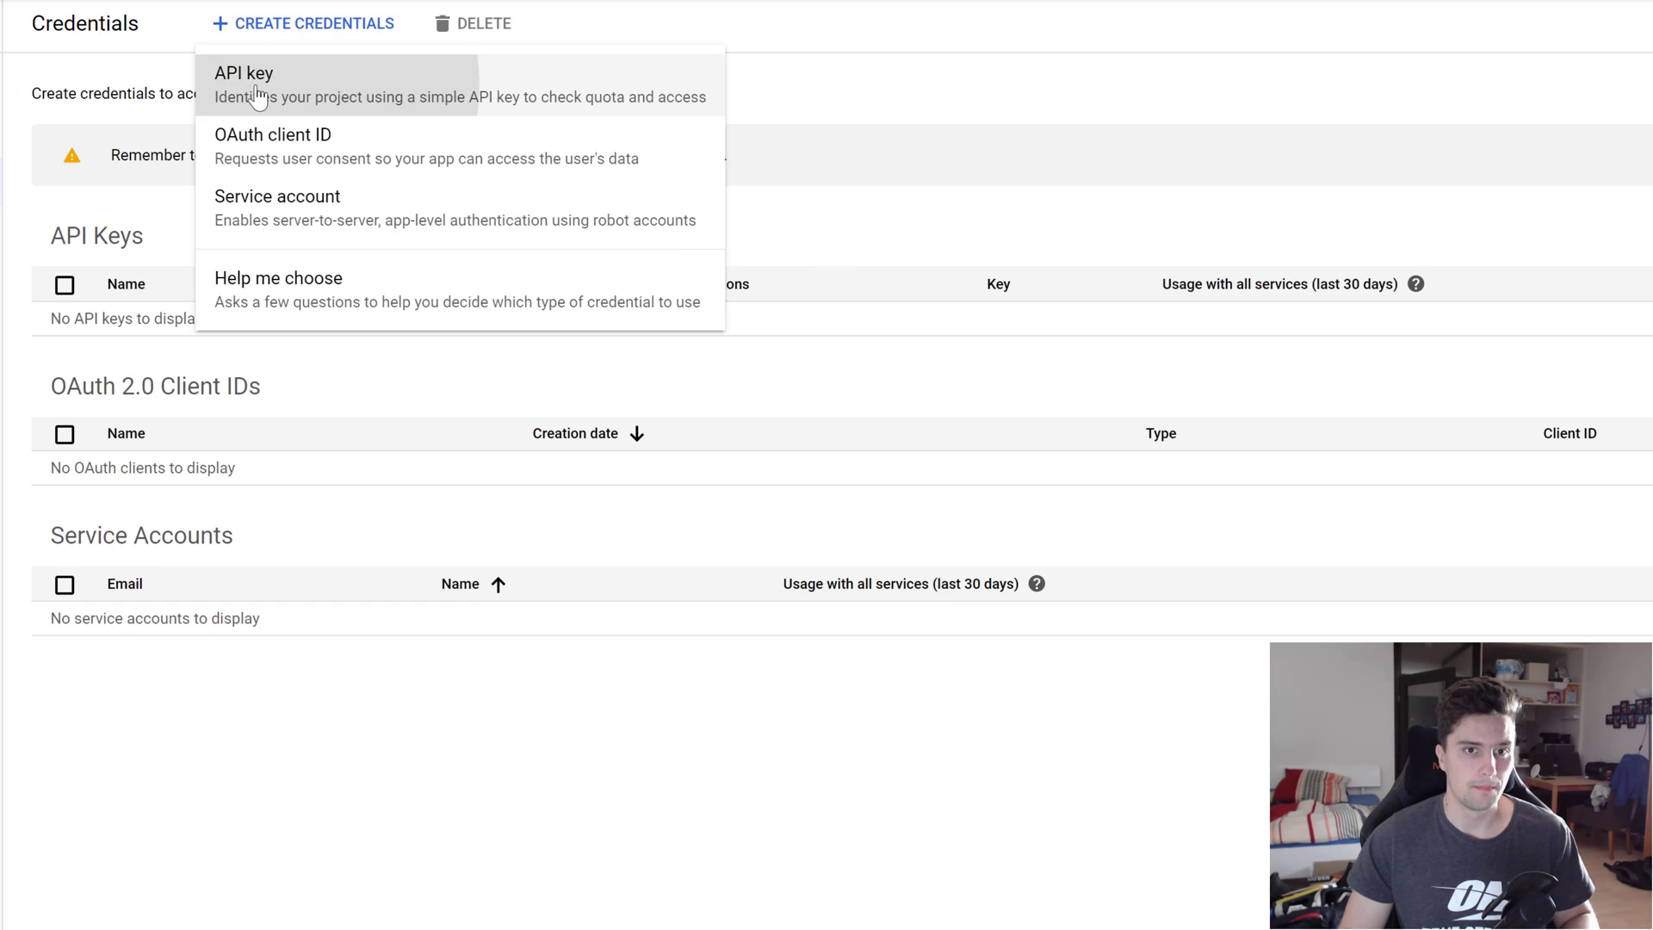
click(244, 72)
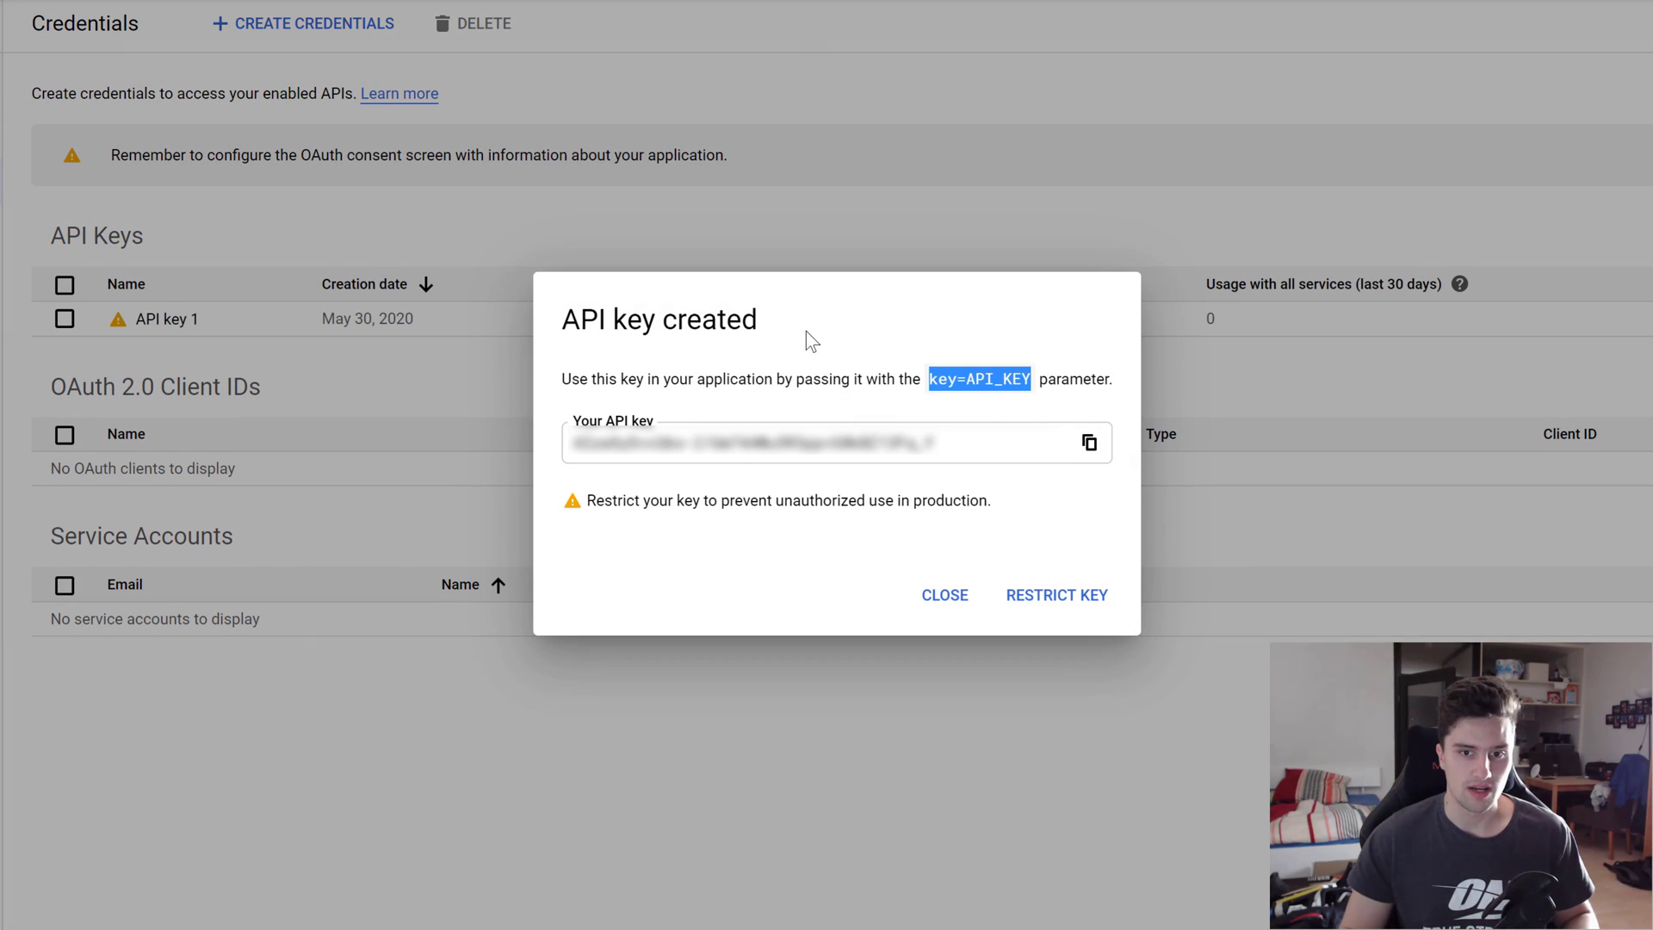
mouse_move(761, 527)
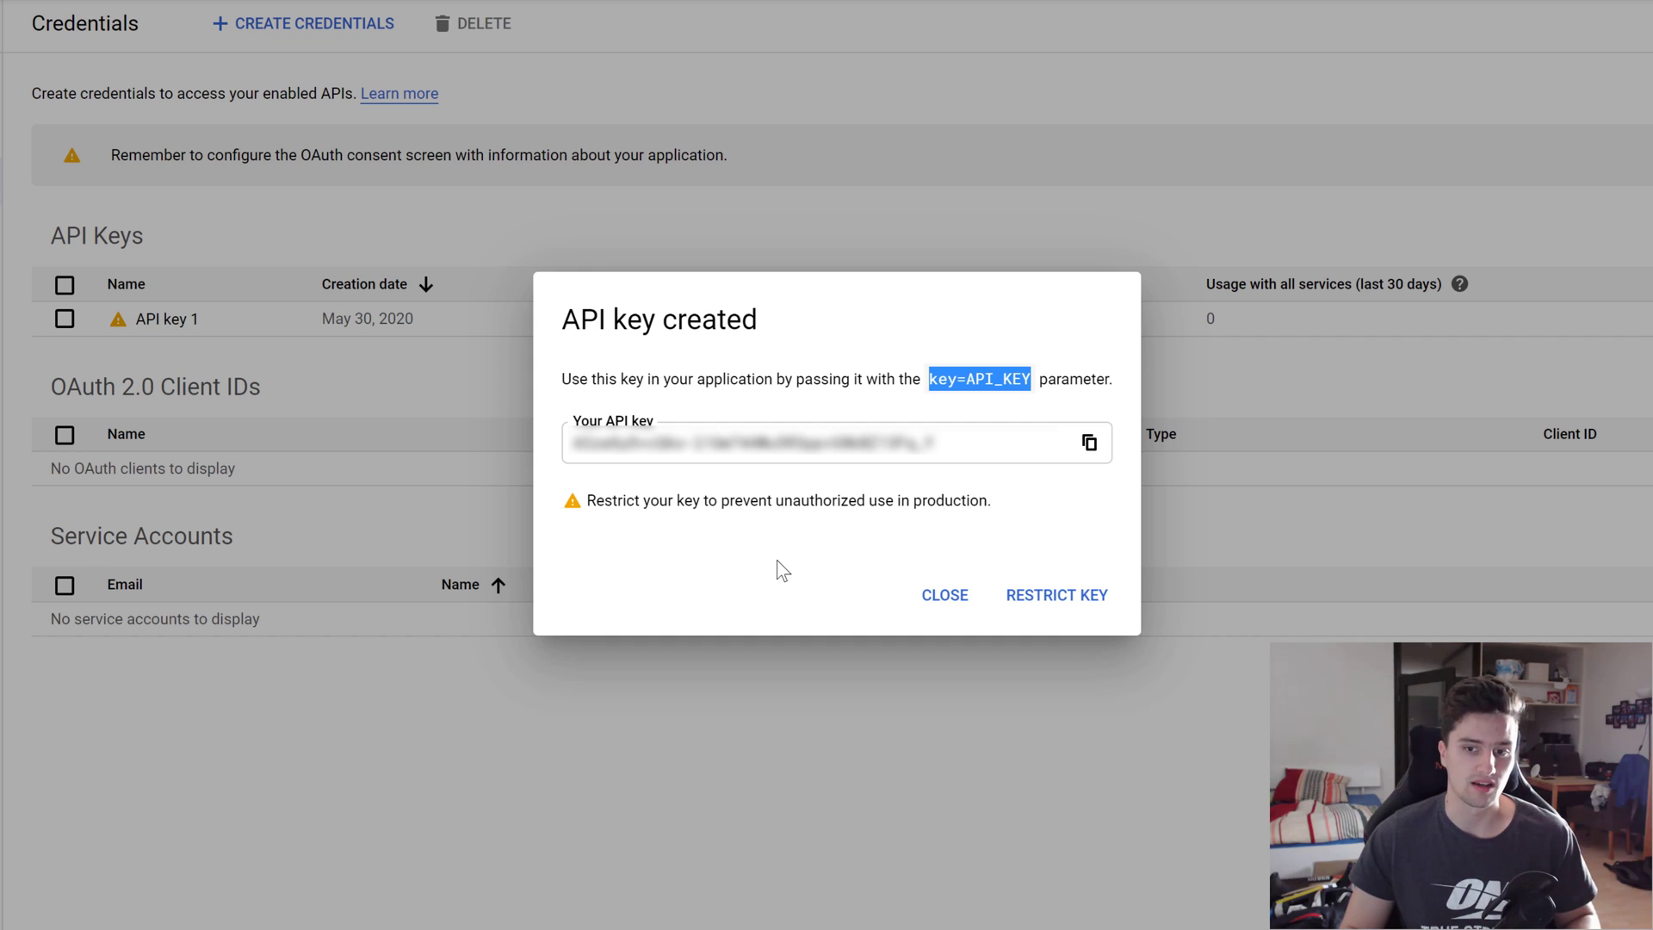
mouse_move(775, 534)
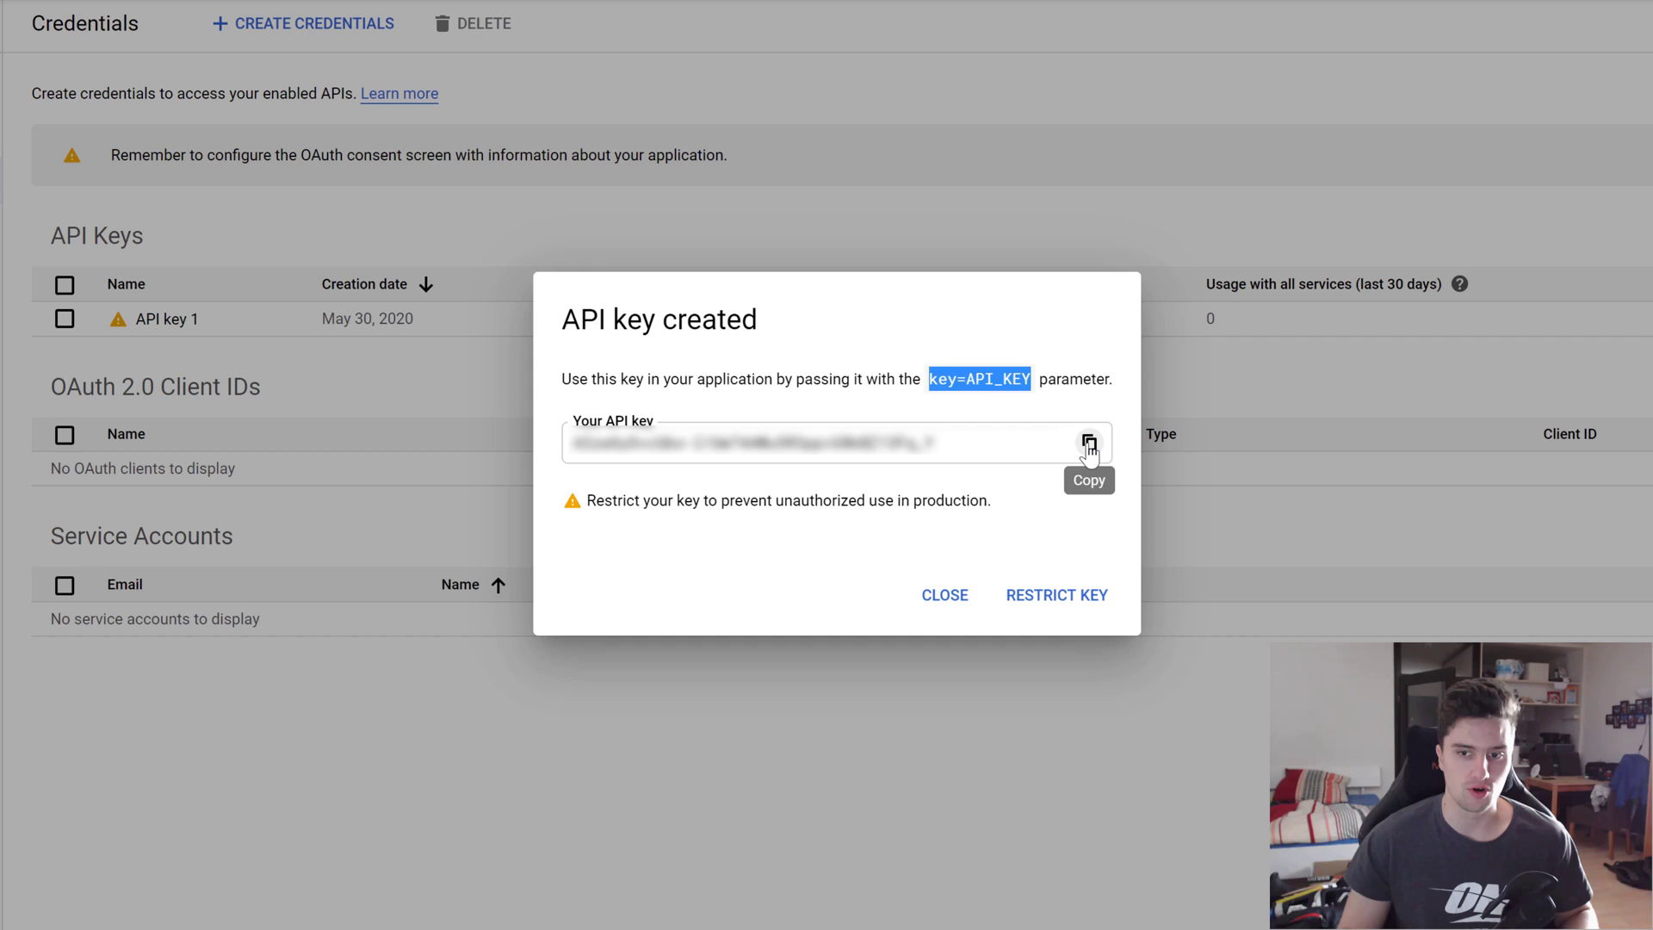
click(1089, 441)
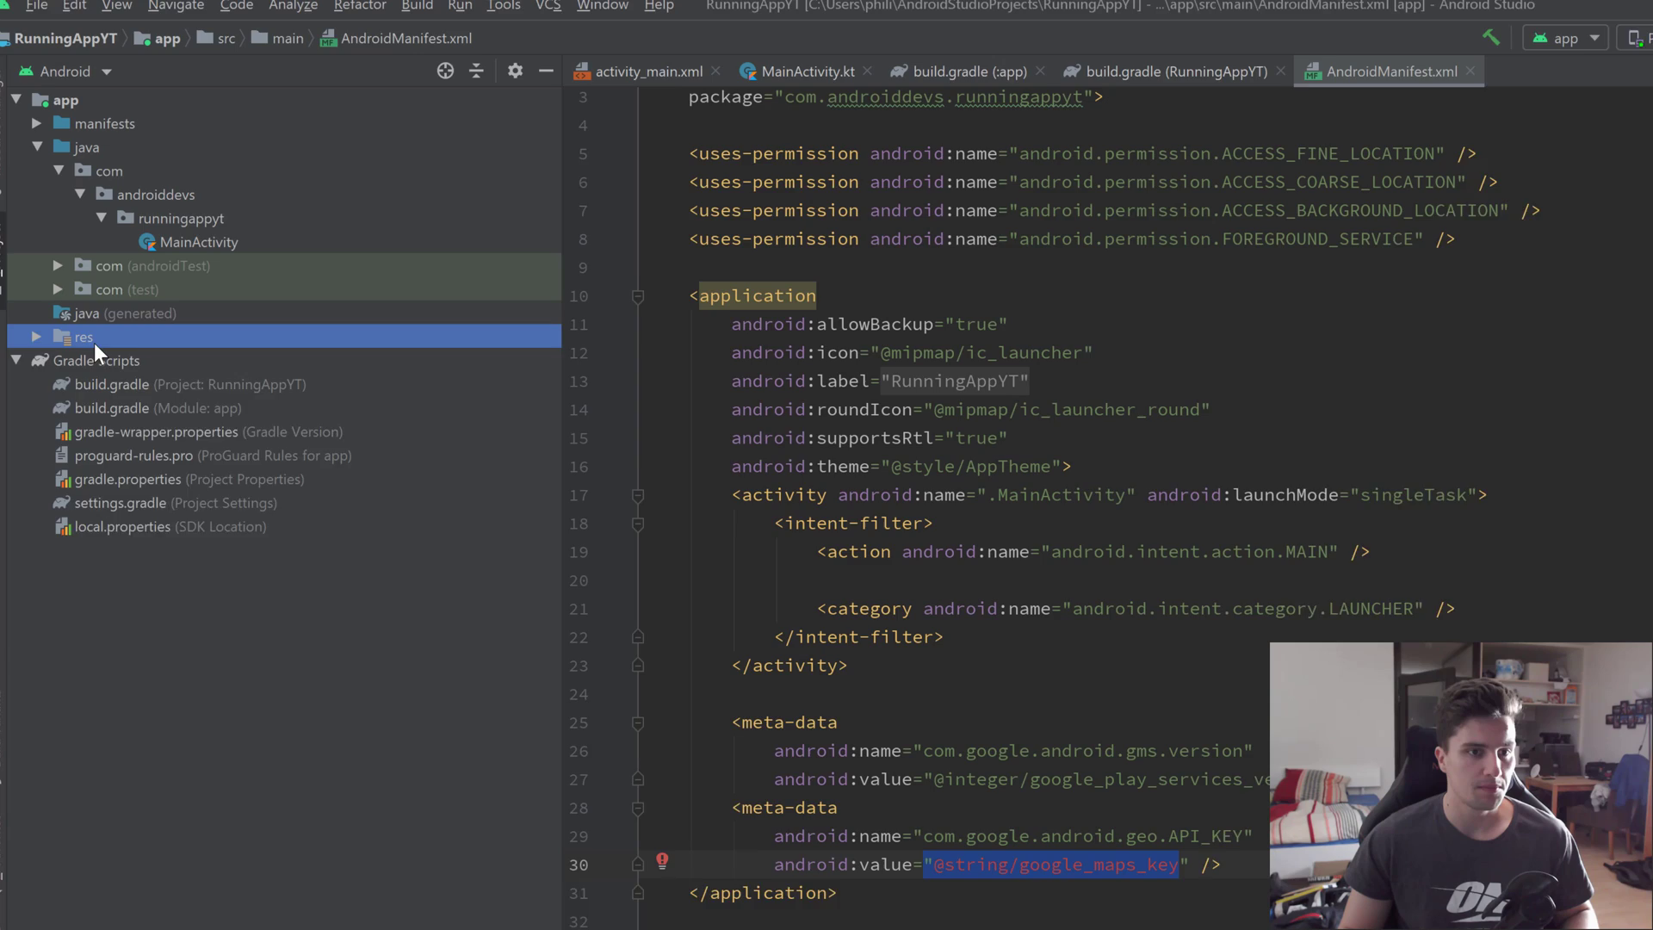
Add <string name="google_maps_key"> with the pasted API key to strings.xml and return to the manifest
click(36, 338)
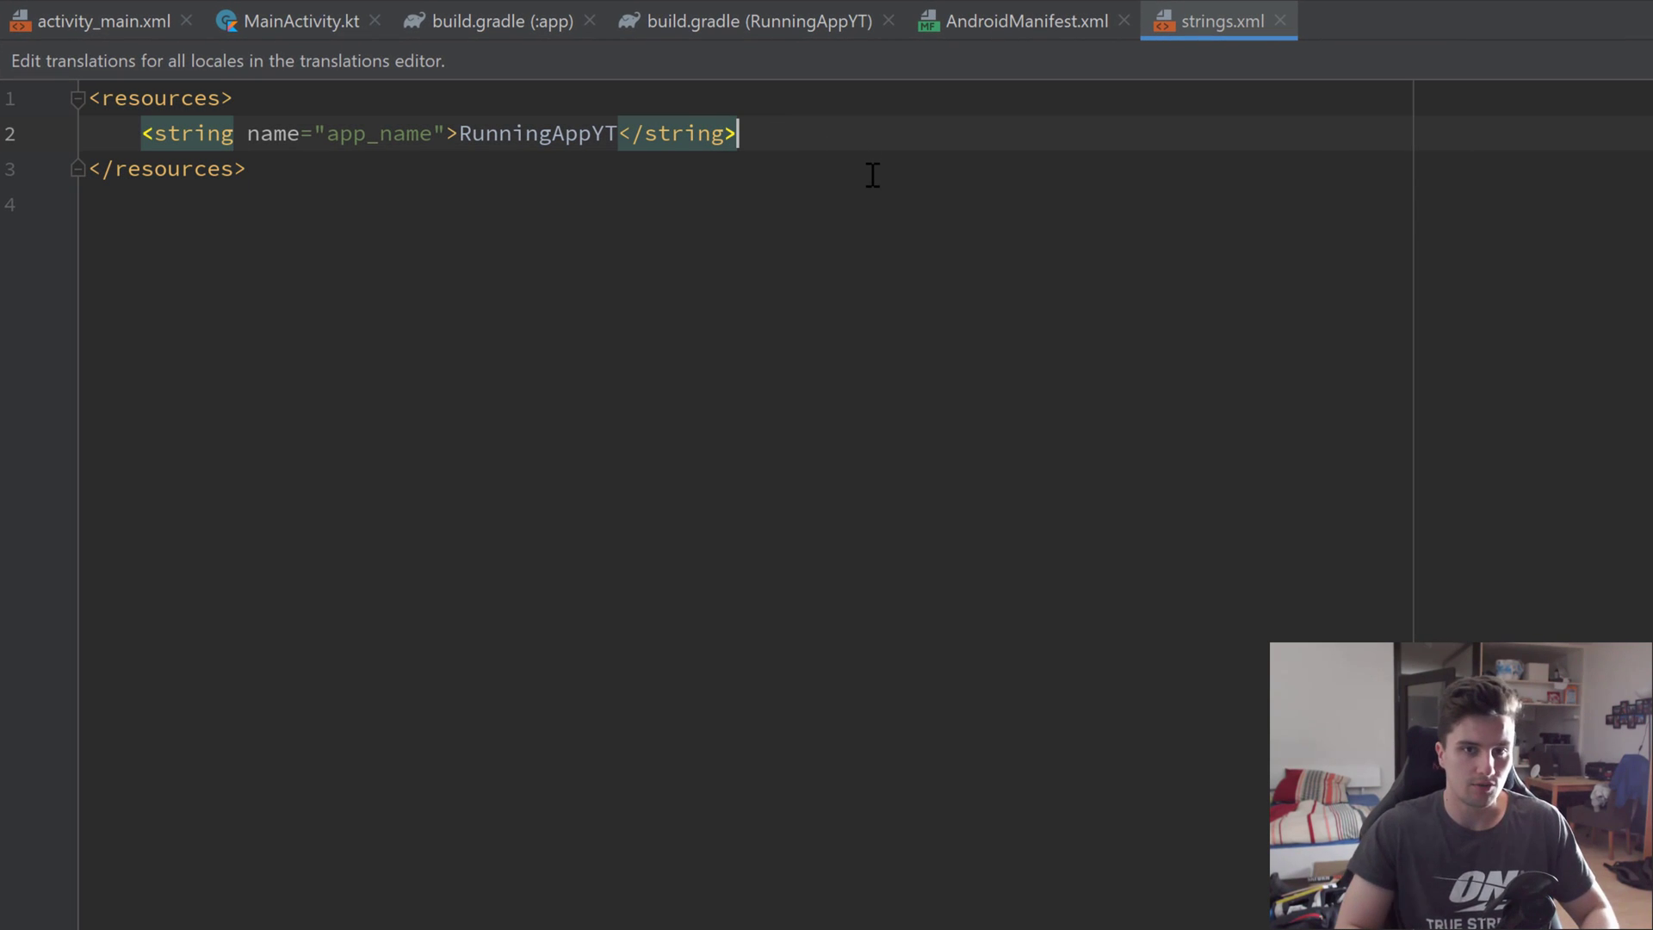
text(<string name="google_maps_key"></string>)
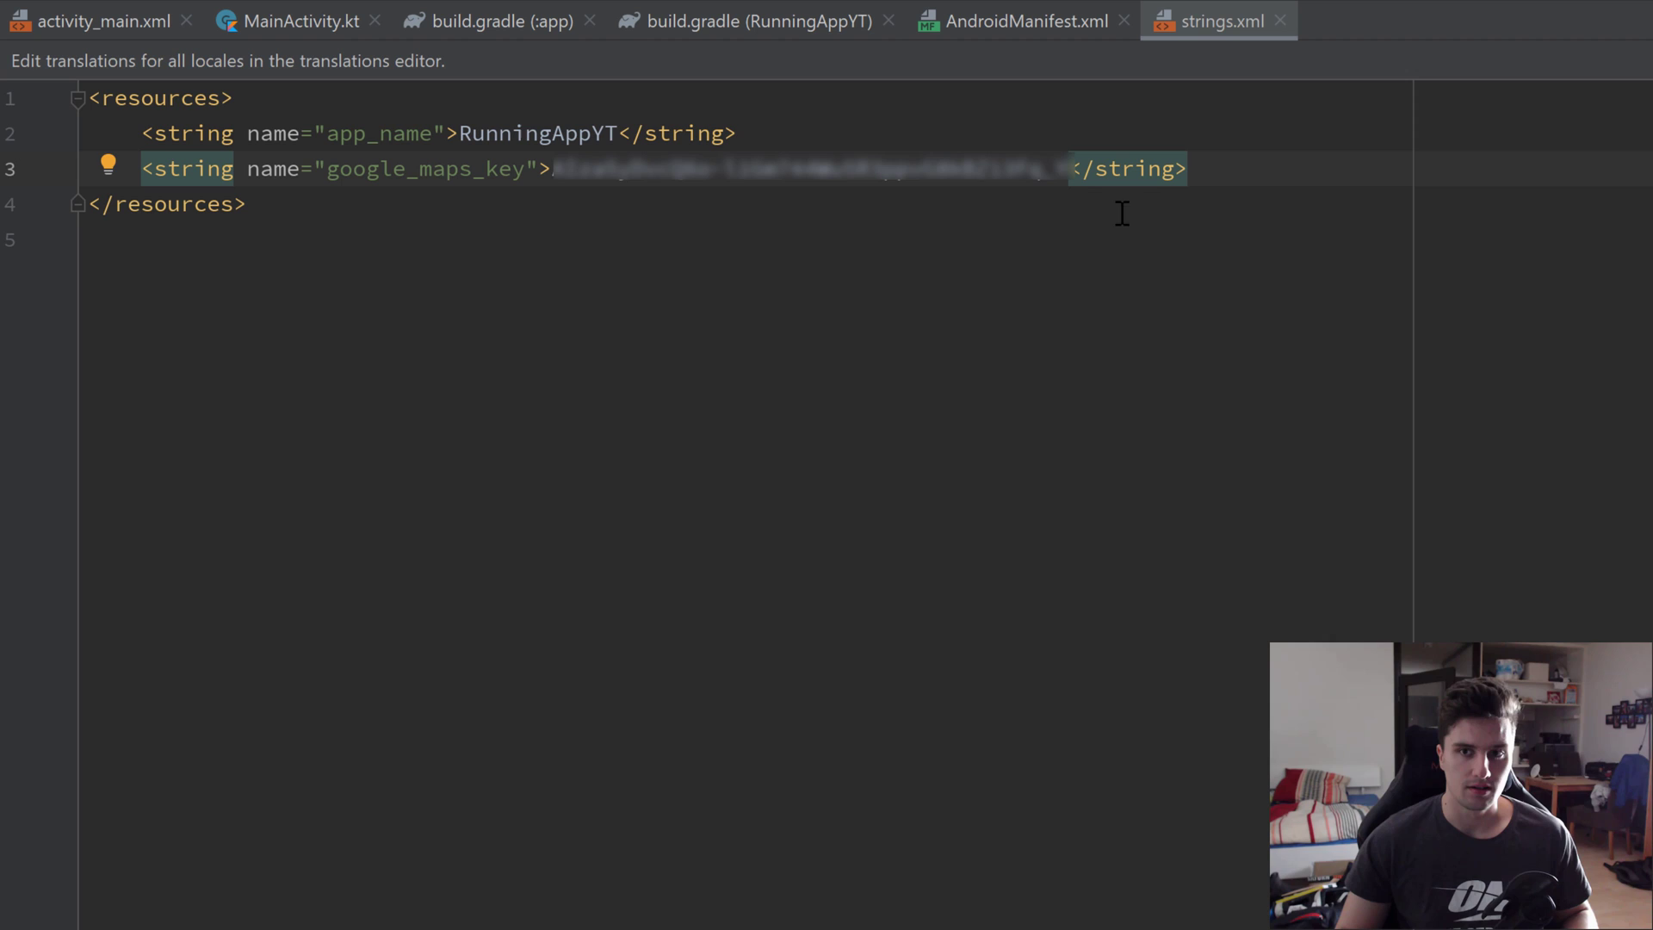
click(1030, 19)
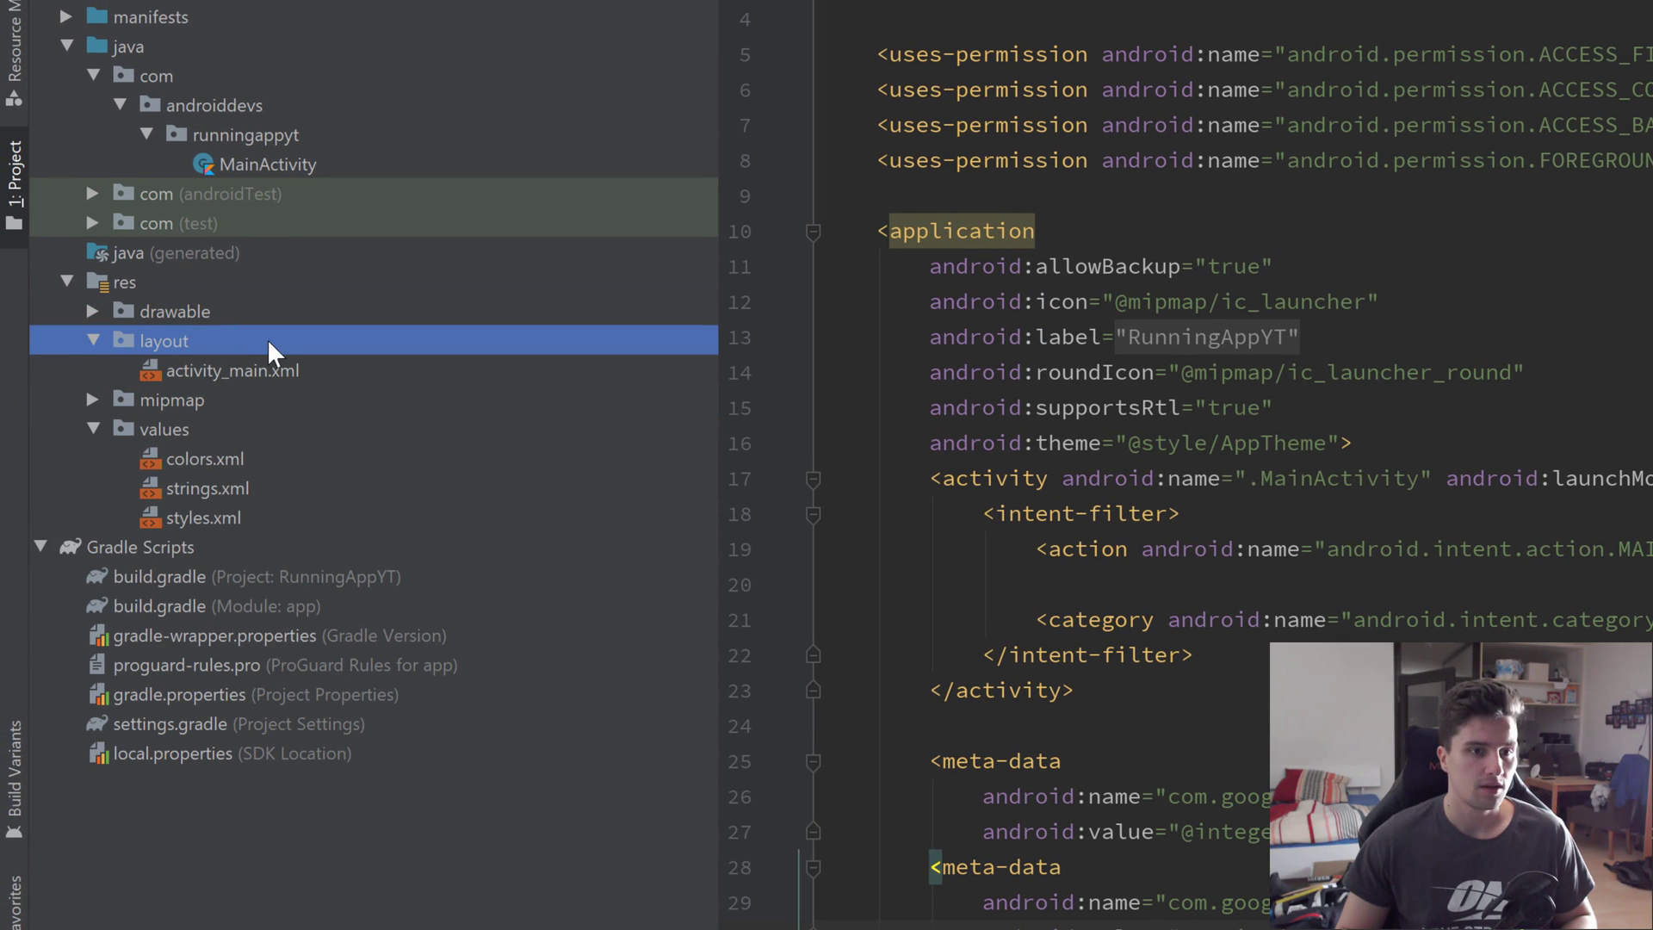
click(93, 310)
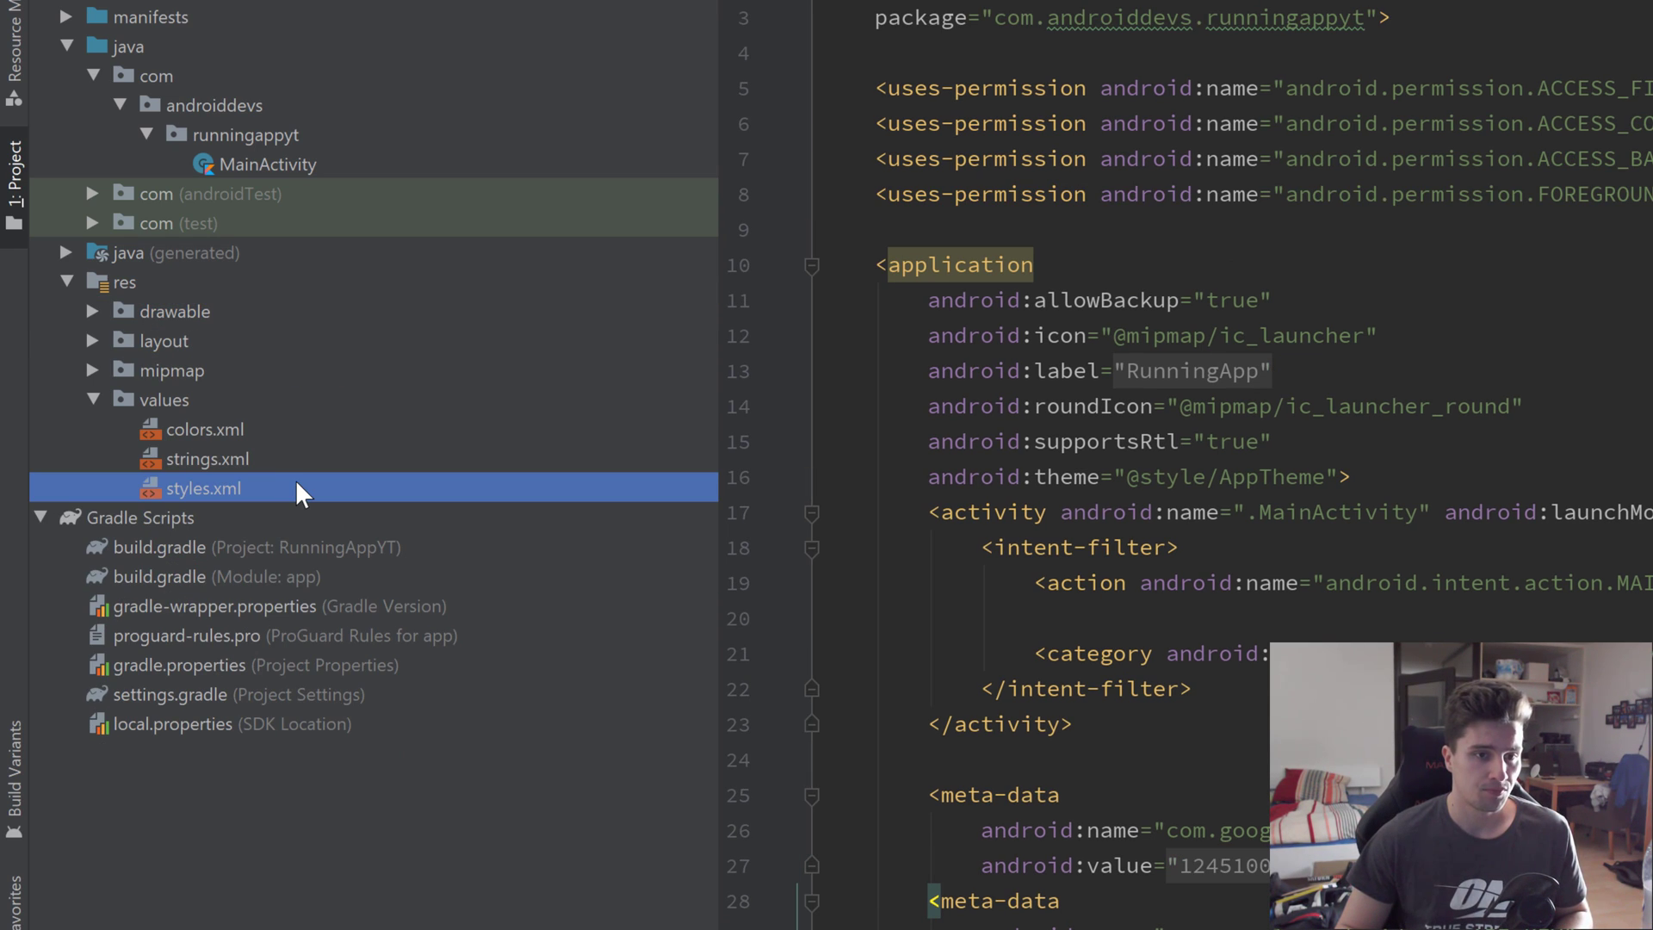
click(206, 458)
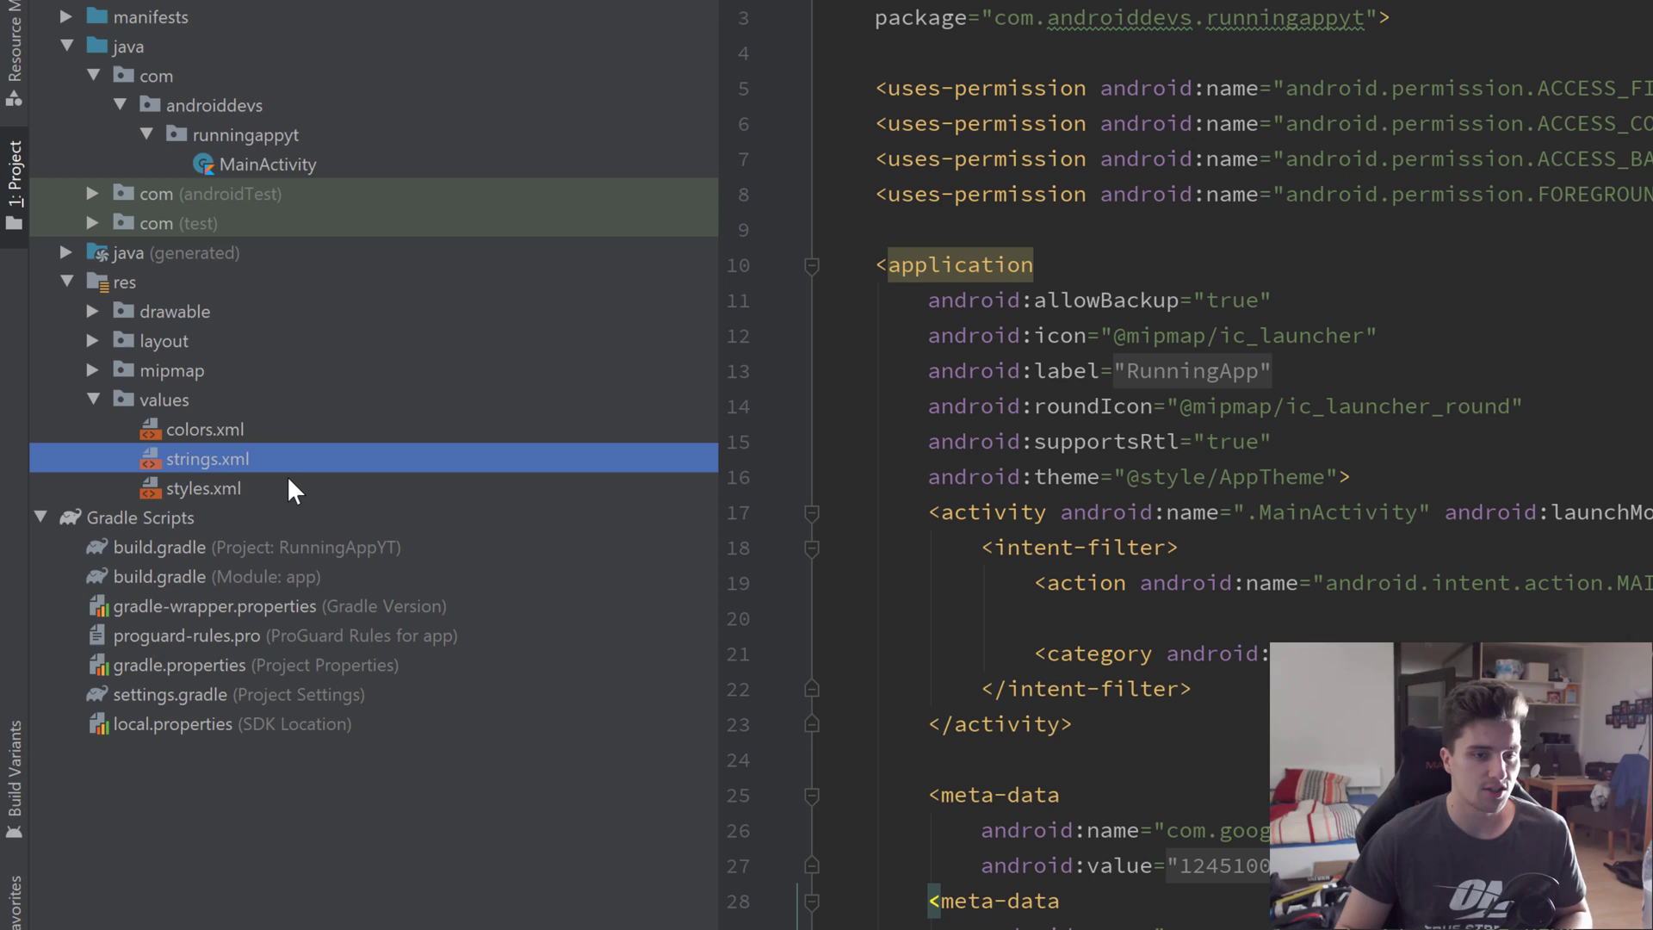
click(205, 429)
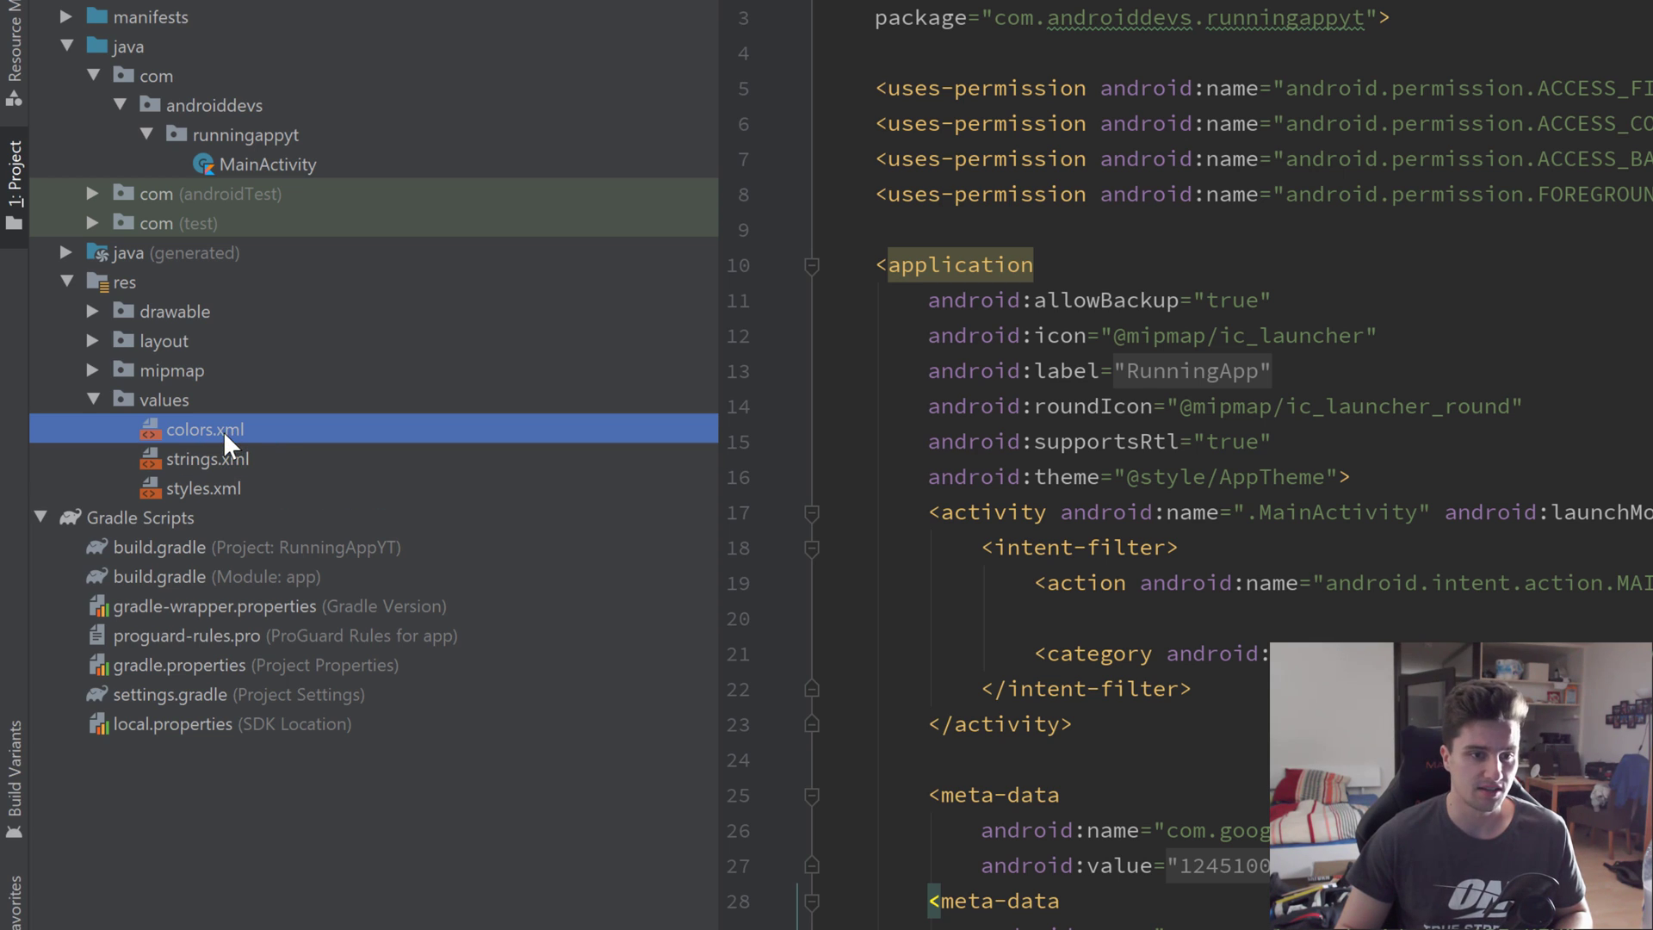
mouse_move(492, 419)
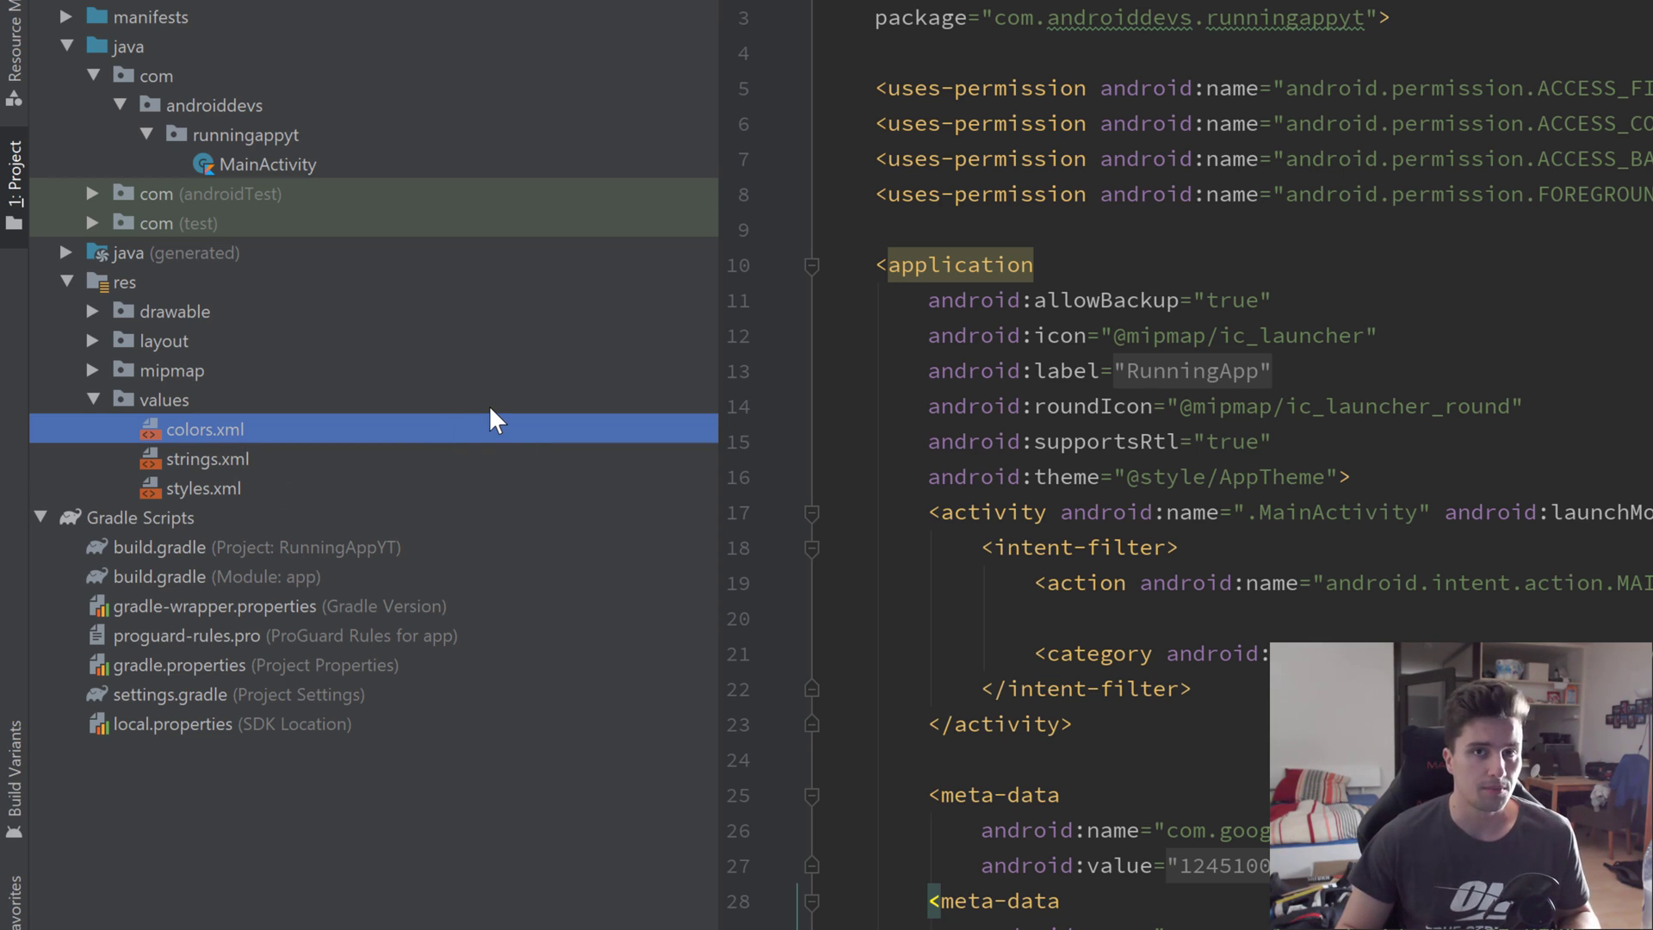